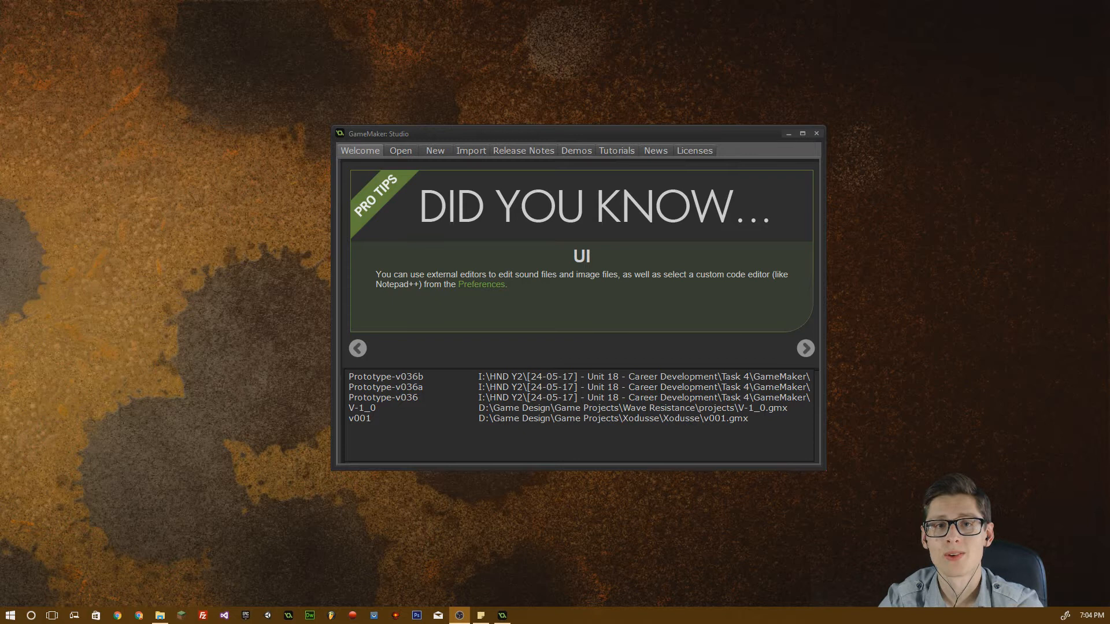
{"action": "mouse_move", "coordinate": [153, 395]}
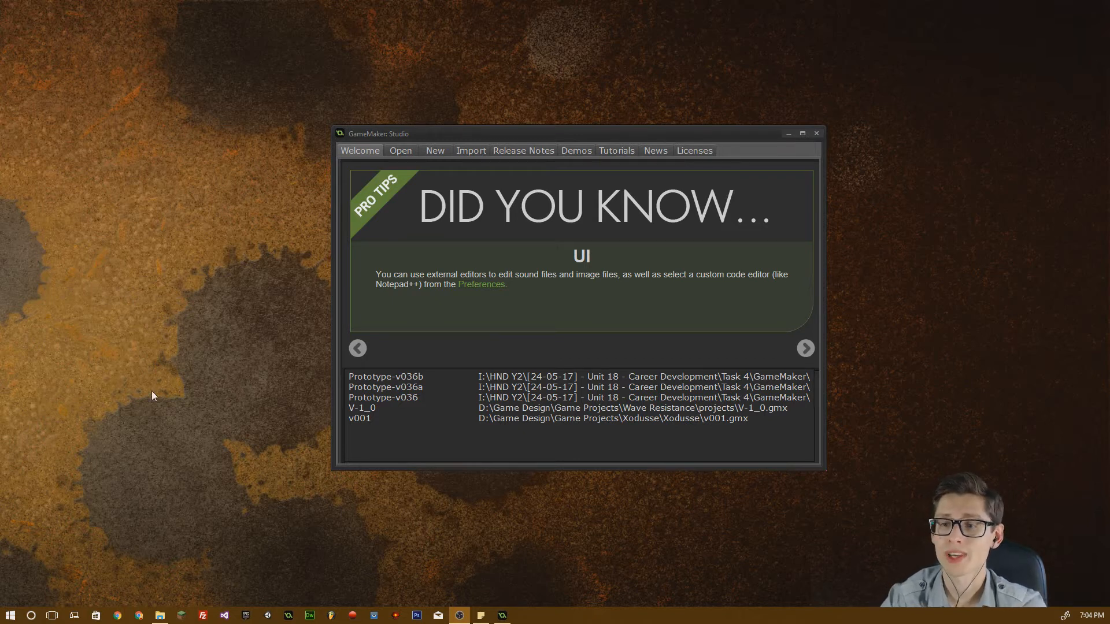
{"action": "mouse_move", "coordinate": [393, 190]}
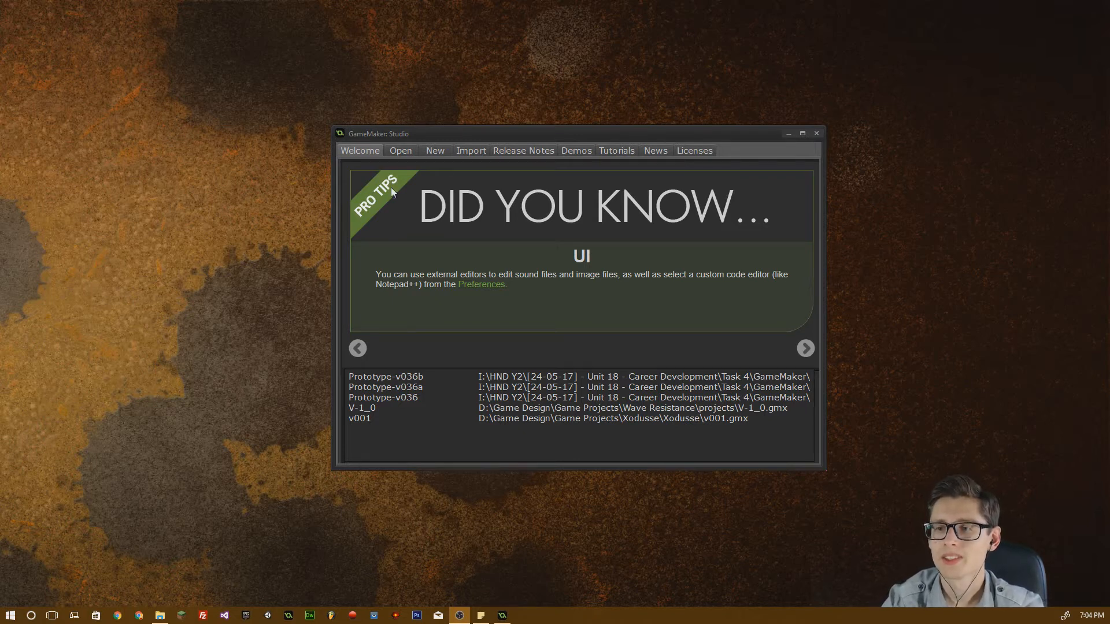
{"action": "mouse_move", "coordinate": [408, 140]}
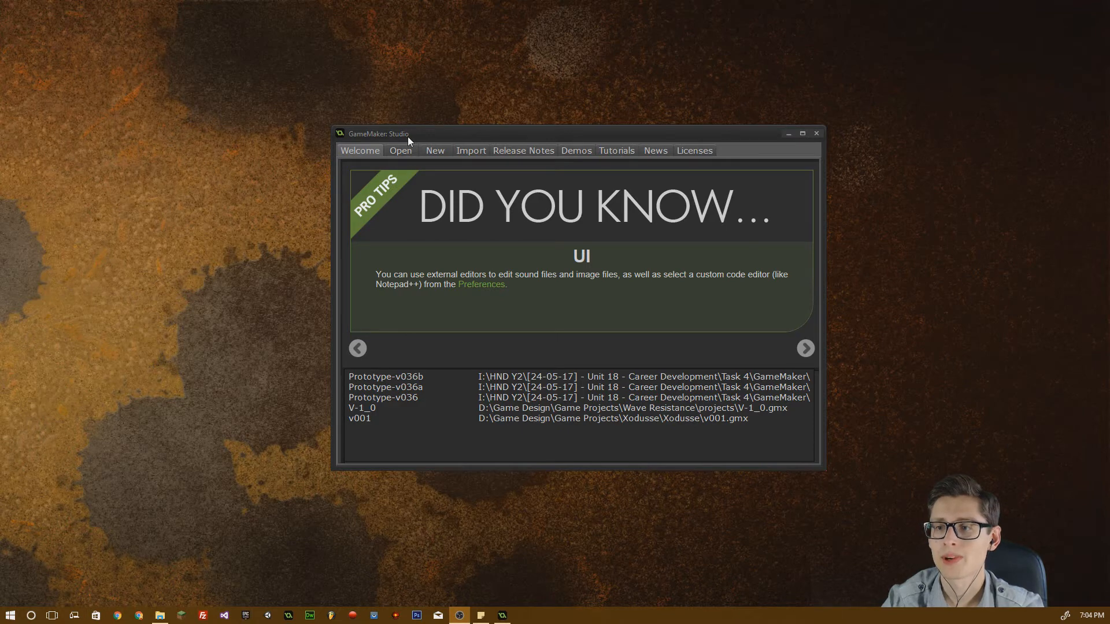
{"action": "mouse_move", "coordinate": [327, 414]}
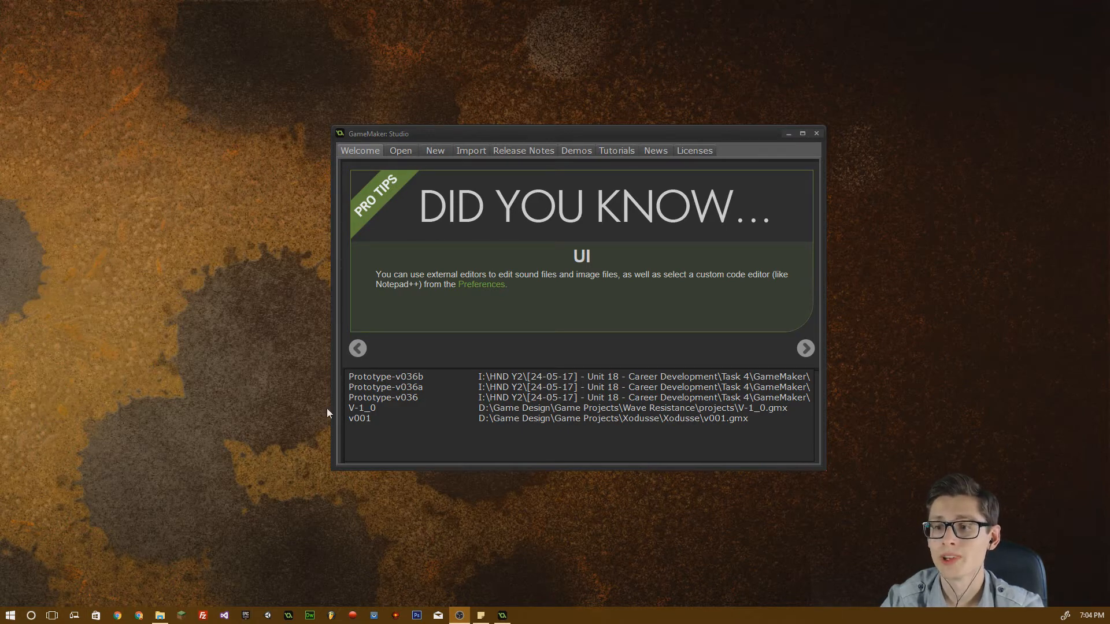
{"action": "mouse_move", "coordinate": [387, 159]}
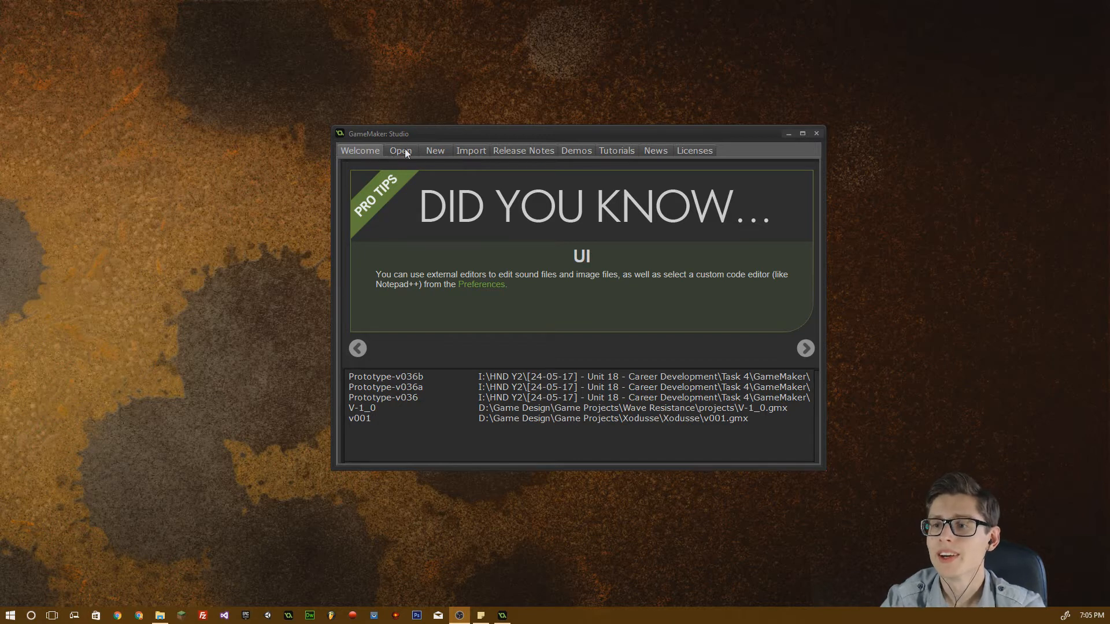
{"action": "mouse_move", "coordinate": [439, 159]}
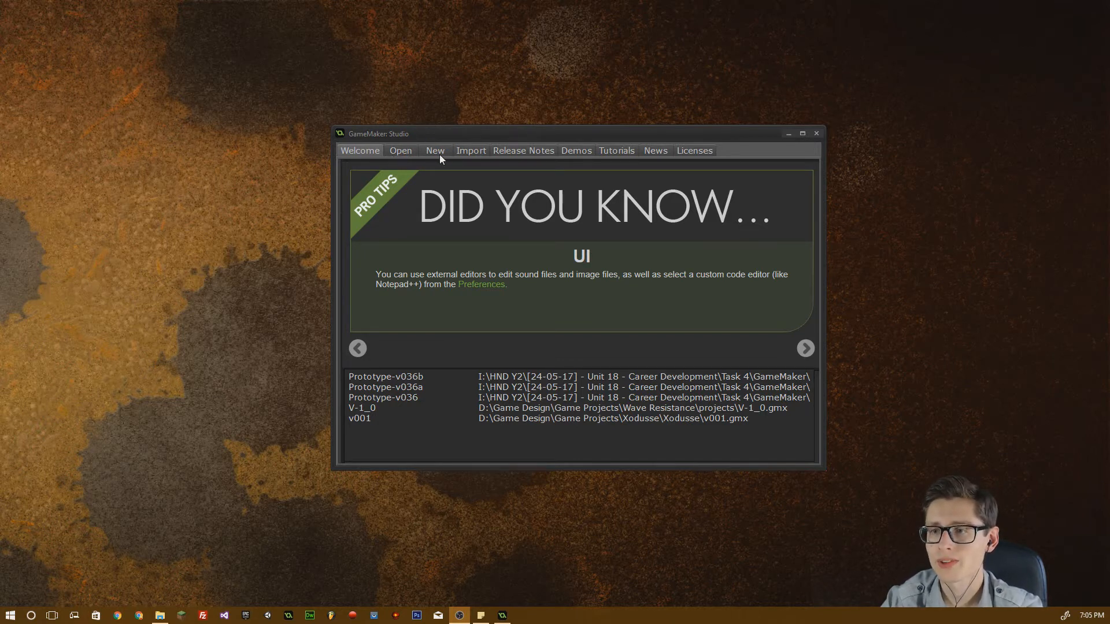
Start a new project and browse its location to D:\GameMaker Tutorials\Projects.
{"action": "left_click", "coordinate": [435, 150]}
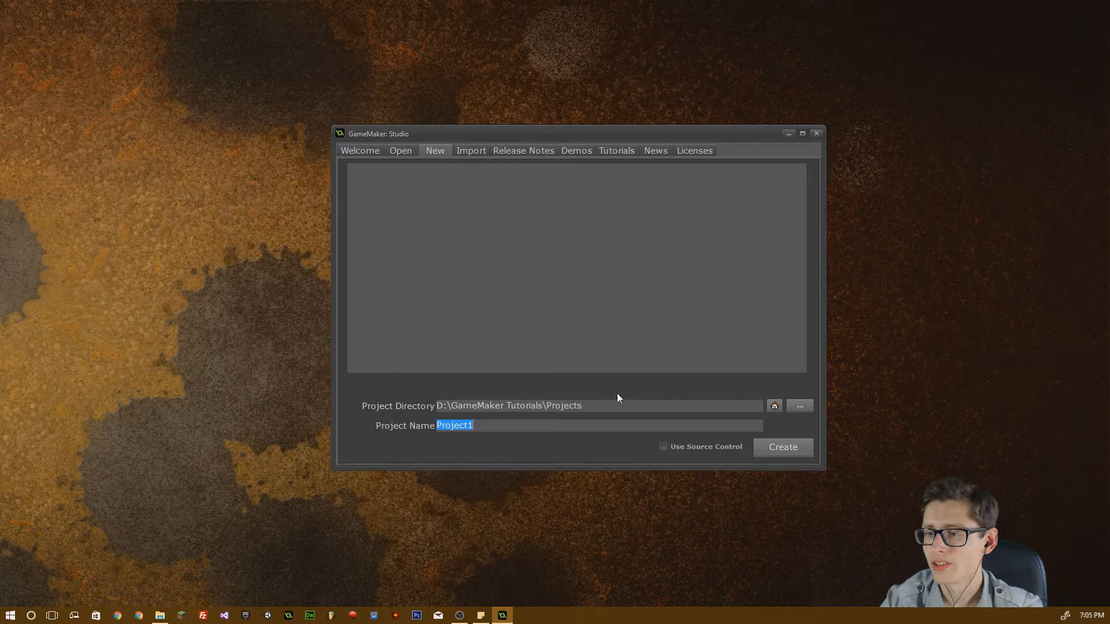
{"action": "mouse_move", "coordinate": [789, 411]}
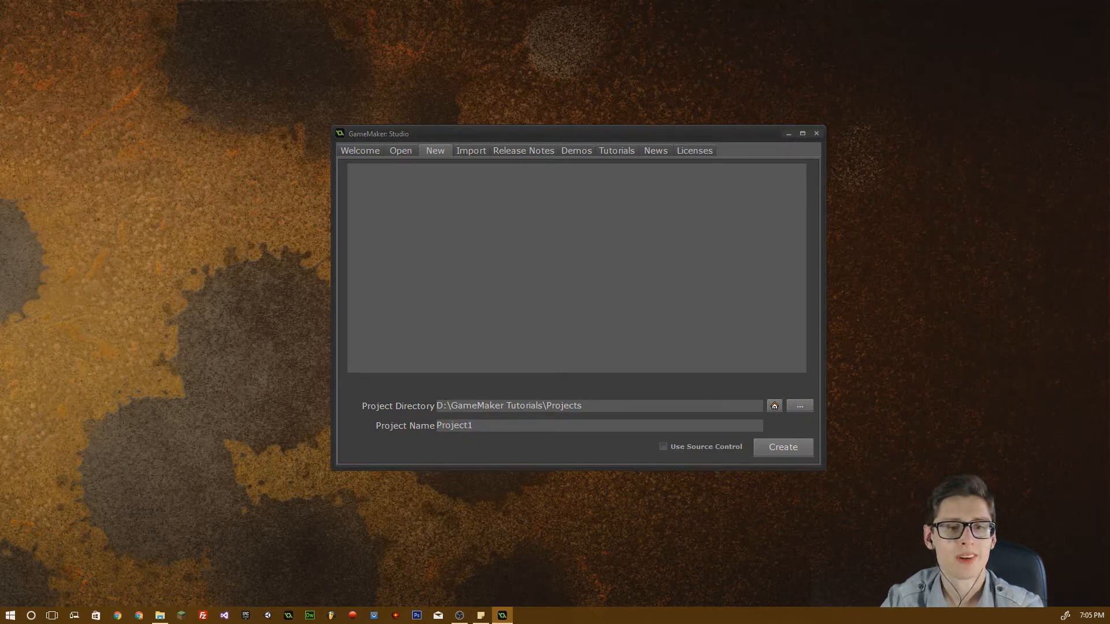
{"action": "left_click", "coordinate": [799, 406]}
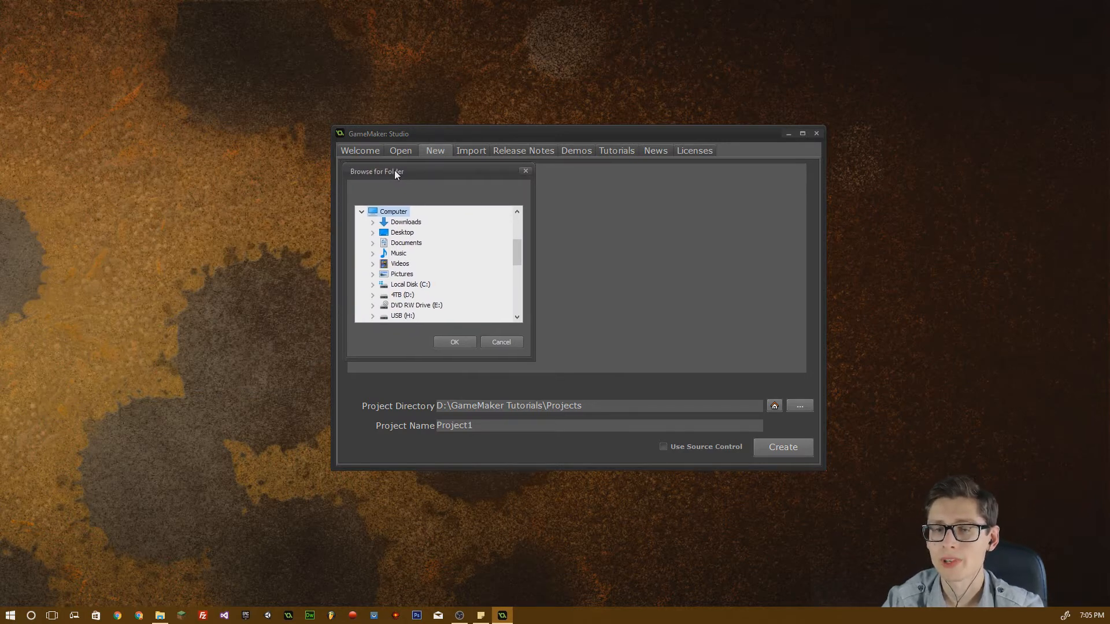
{"action": "mouse_move", "coordinate": [525, 270]}
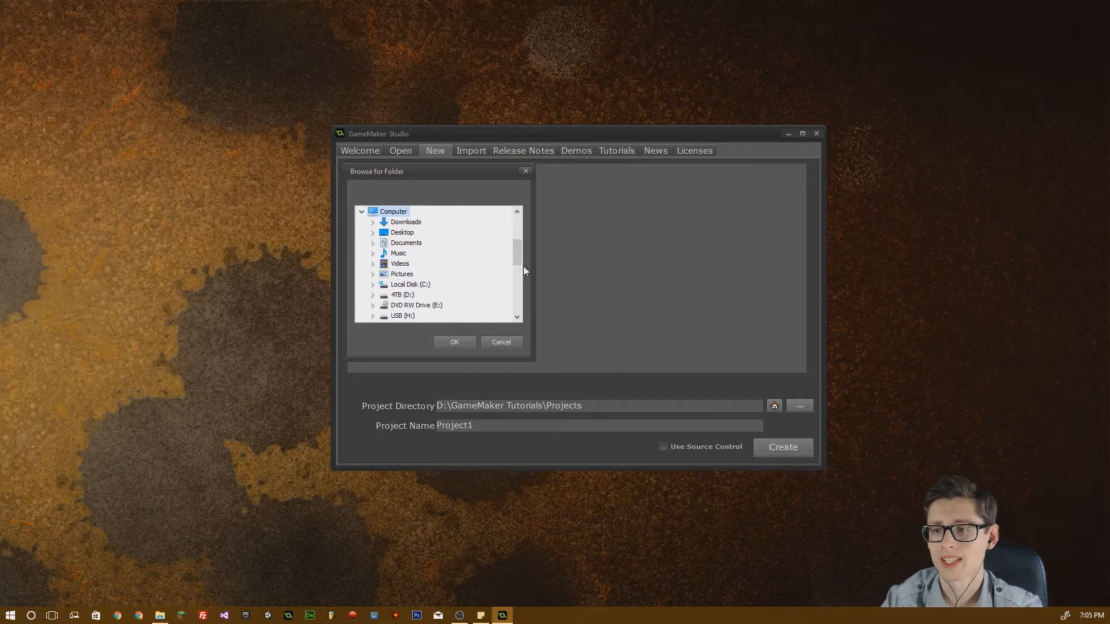
{"action": "scroll", "scroll_direction": "down", "scroll_amount": 3}
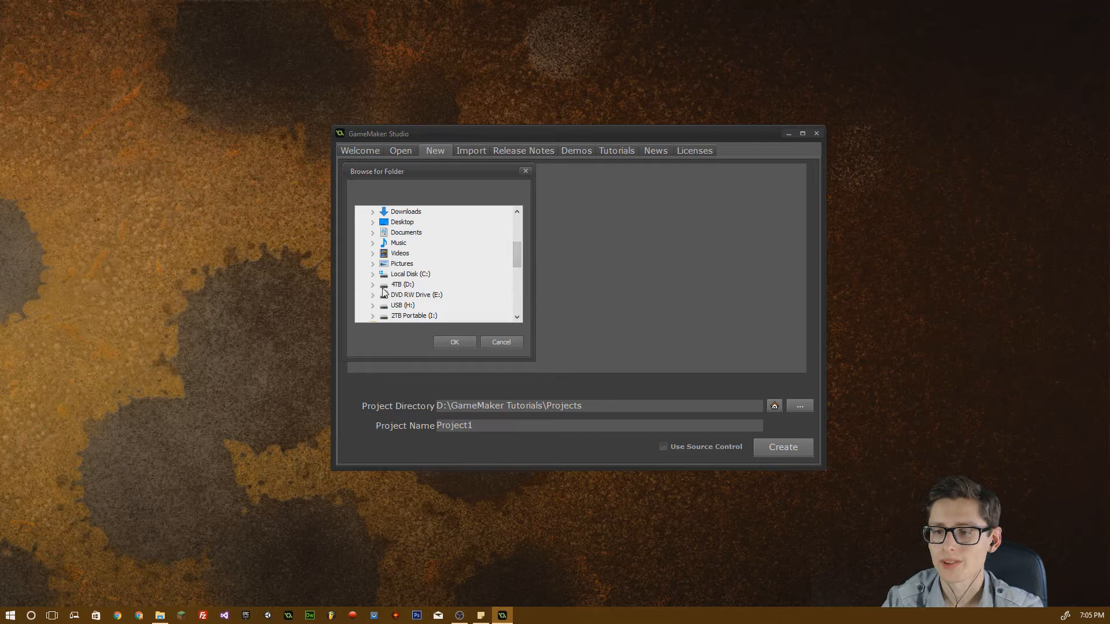
{"action": "left_click", "coordinate": [373, 285]}
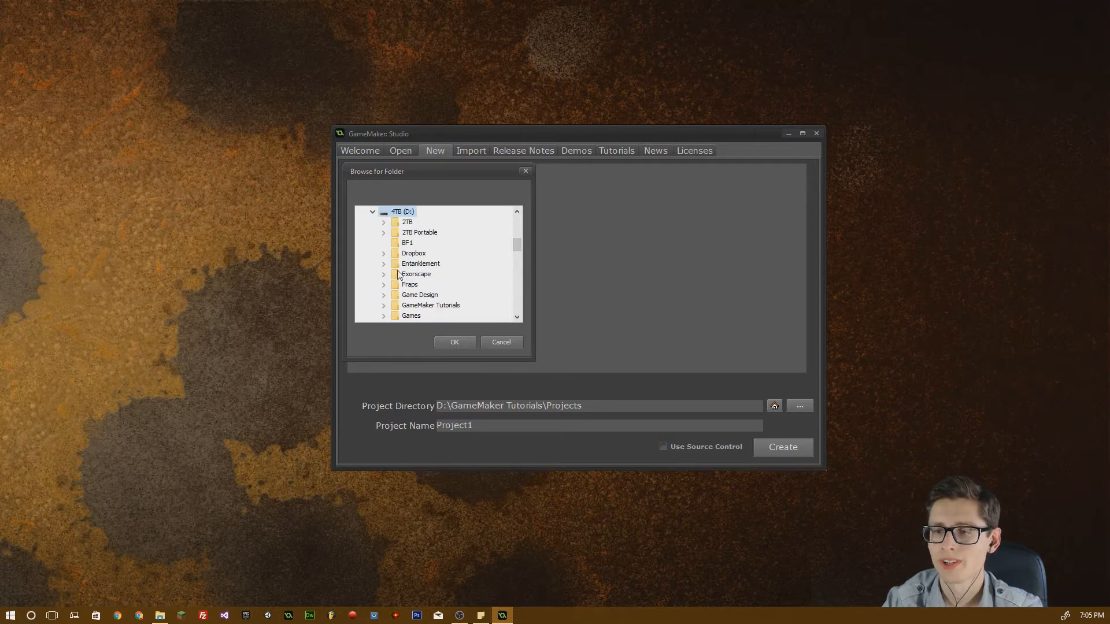
{"action": "left_click", "coordinate": [430, 306]}
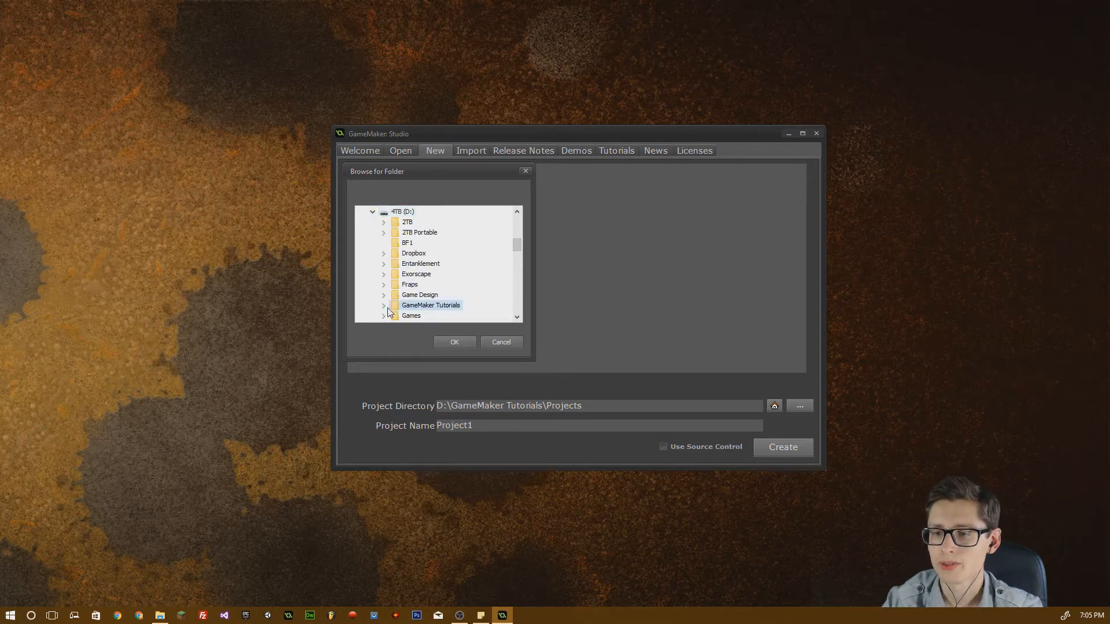
{"action": "left_click", "coordinate": [384, 305]}
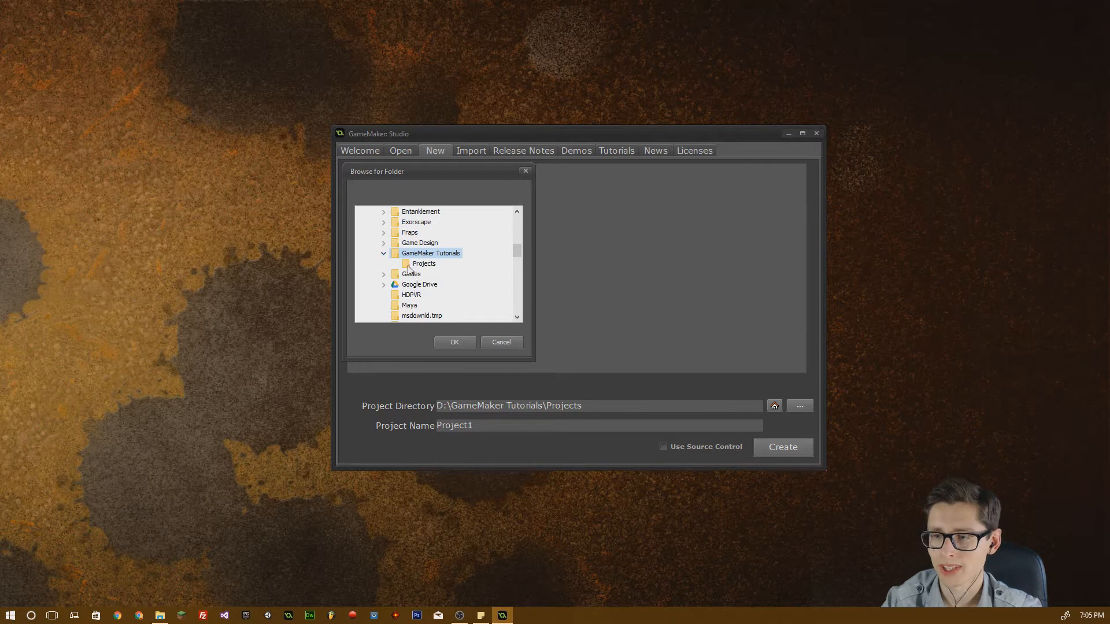
{"action": "left_click", "coordinate": [455, 342]}
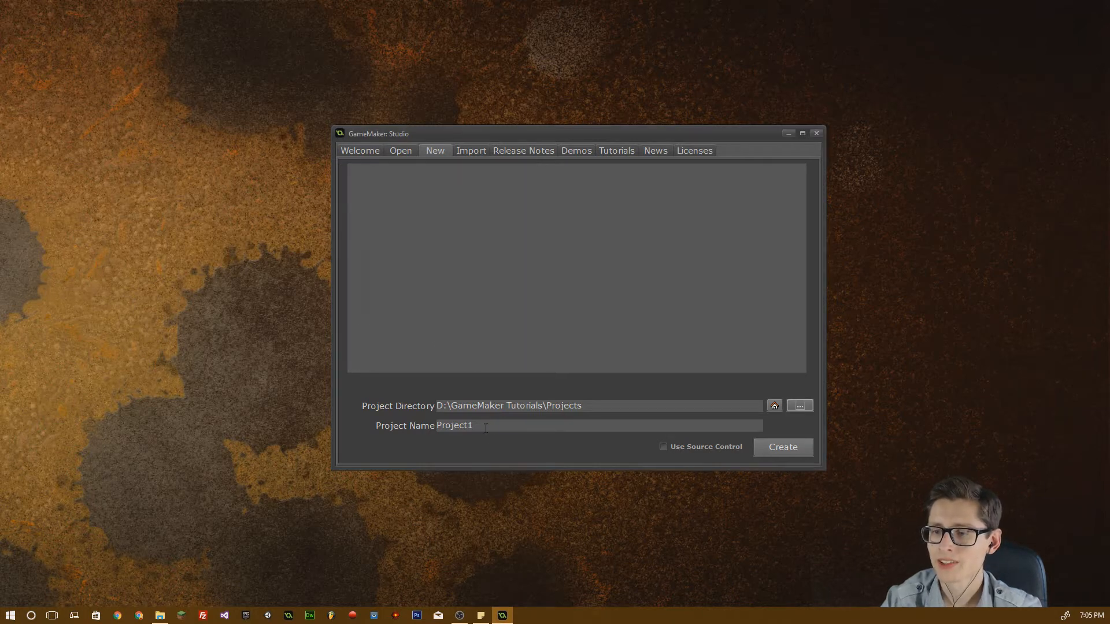
Replace the default project name with Episode-1.
{"action": "double_click", "coordinate": [454, 426]}
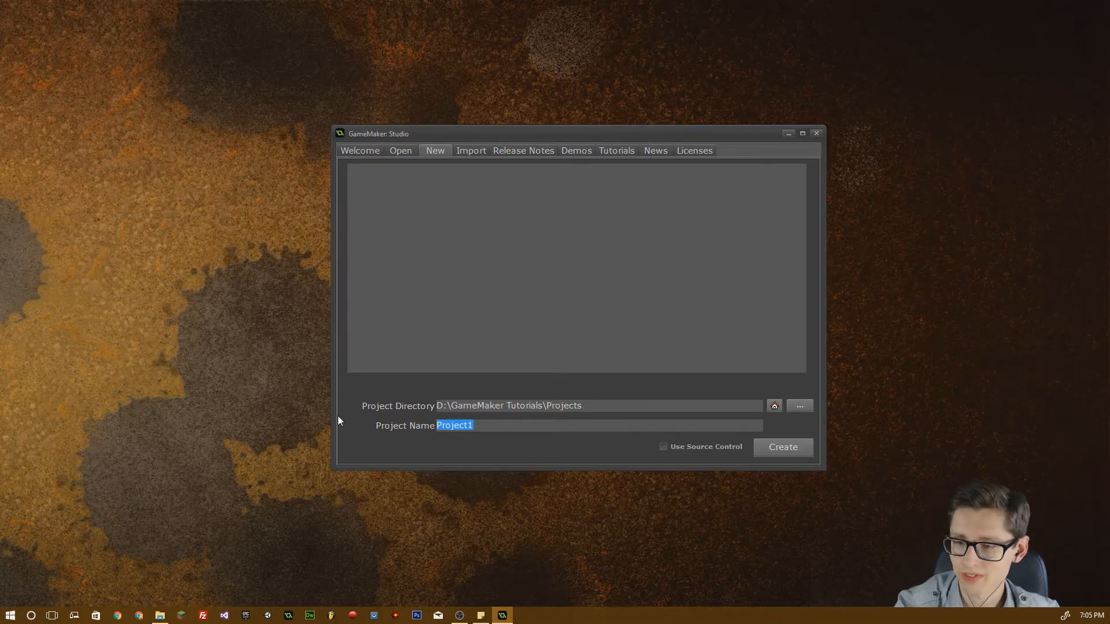
{"action": "type", "text": "Ep"}
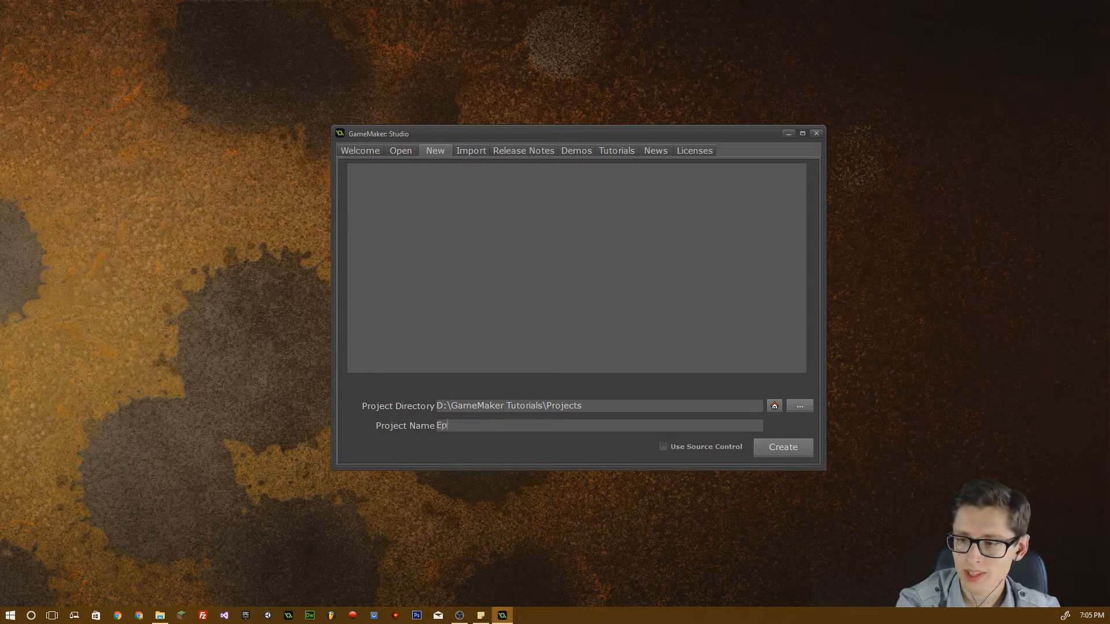
{"action": "type", "text": "isode-"}
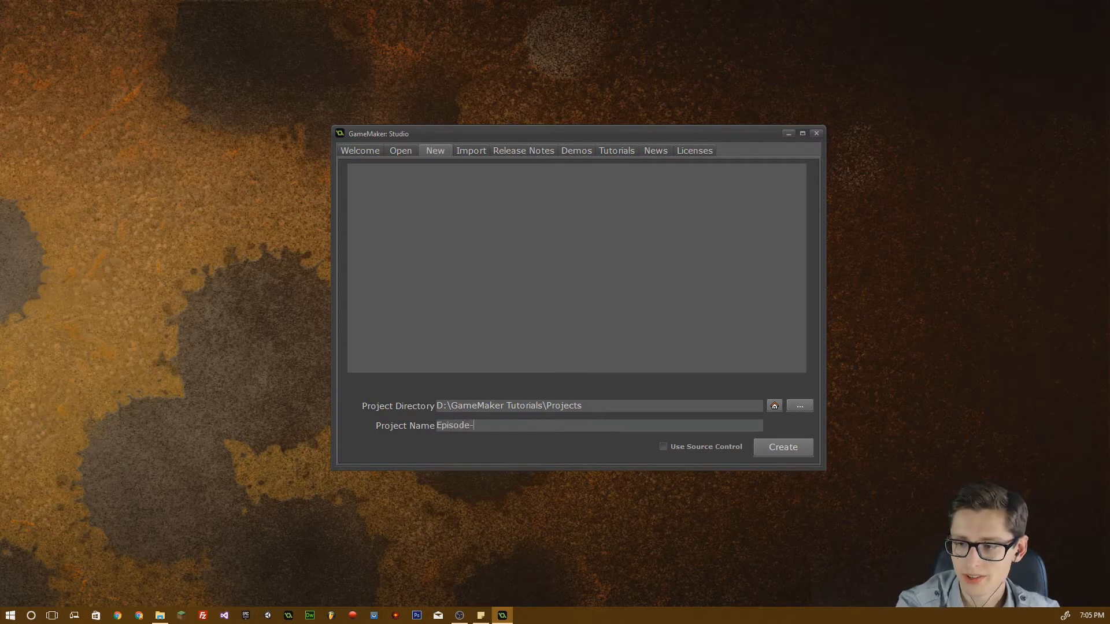
{"action": "type", "text": "1"}
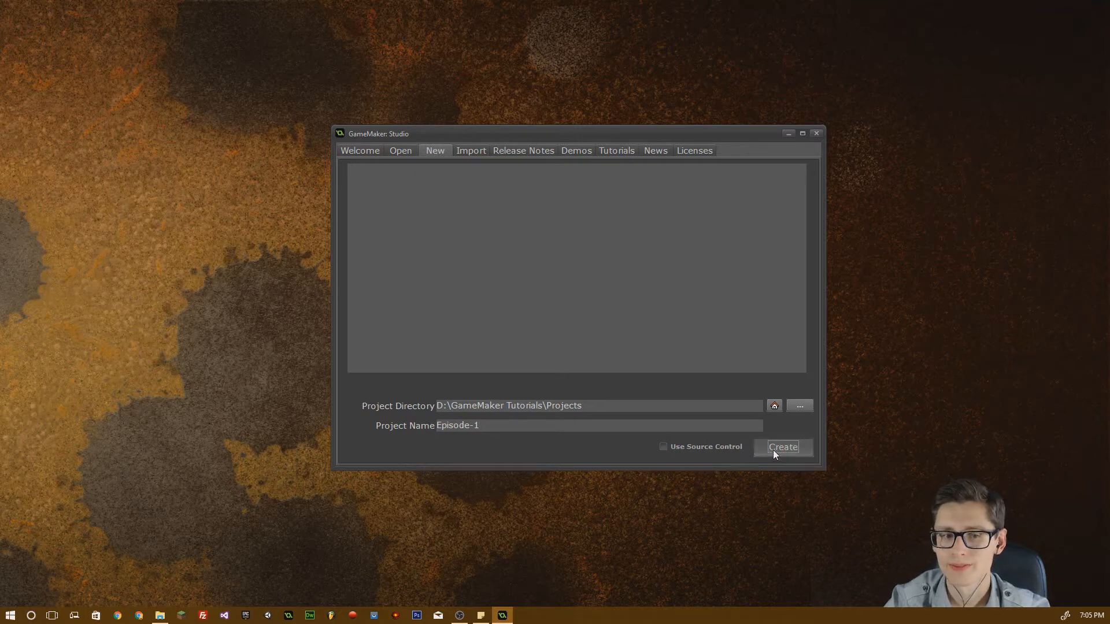
Create the Episode-1 project and close the GameMaker News page.
{"action": "left_click", "coordinate": [783, 446]}
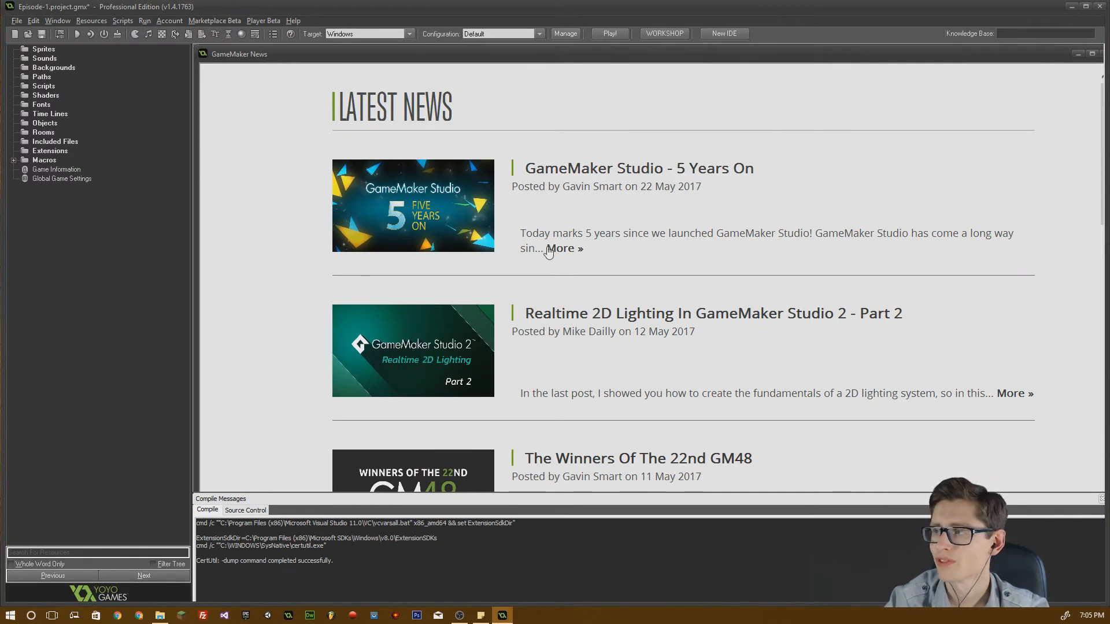
{"action": "mouse_move", "coordinate": [468, 439]}
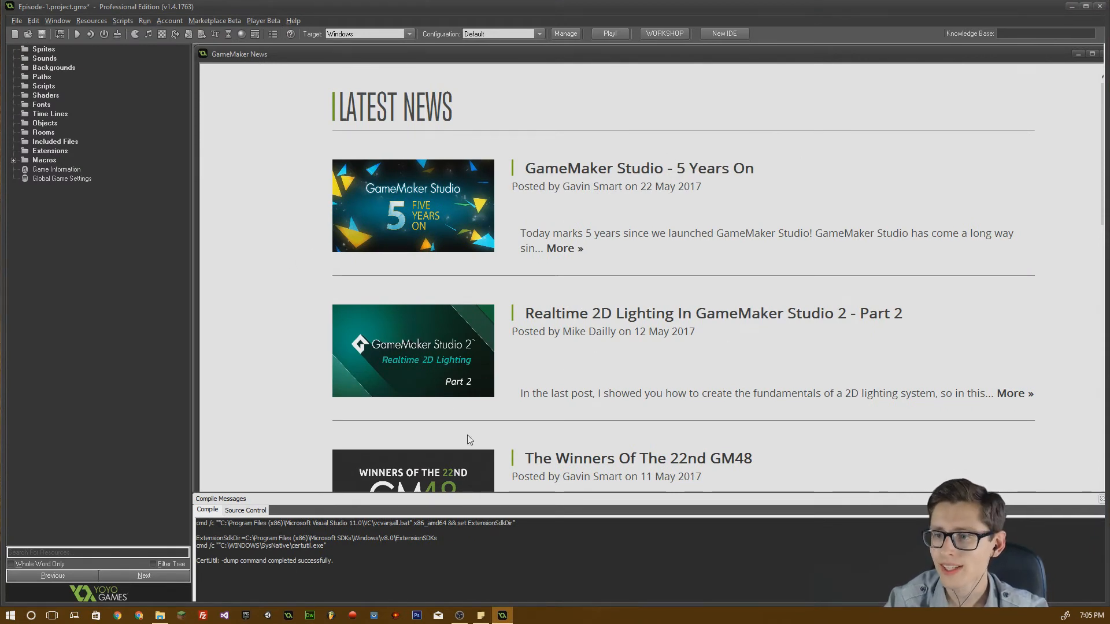
{"action": "mouse_move", "coordinate": [428, 297]}
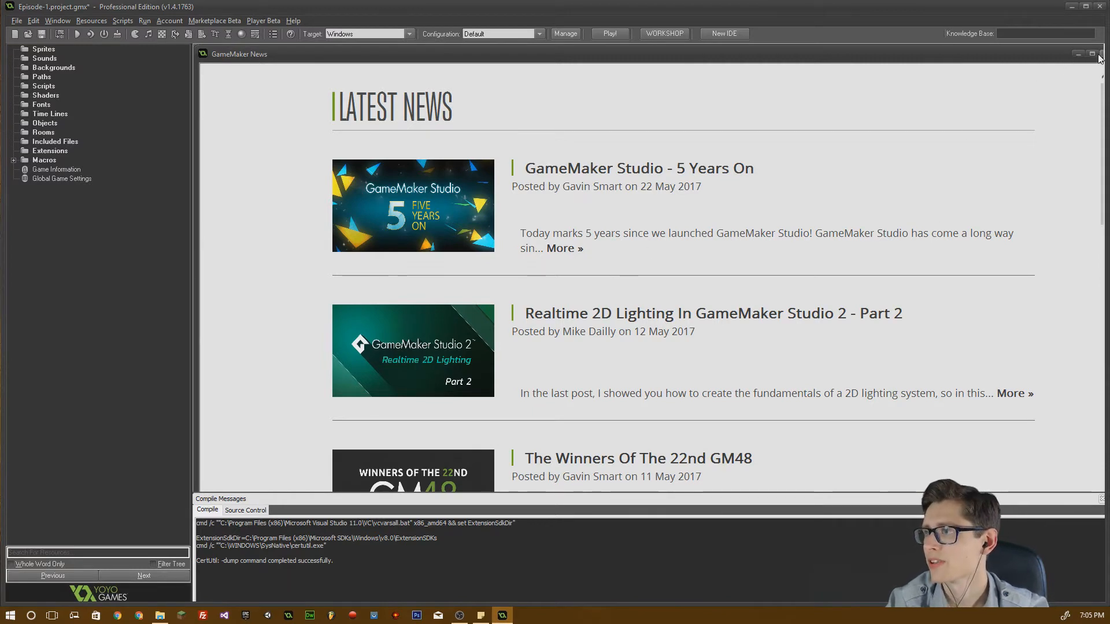
{"action": "mouse_move", "coordinate": [1096, 56]}
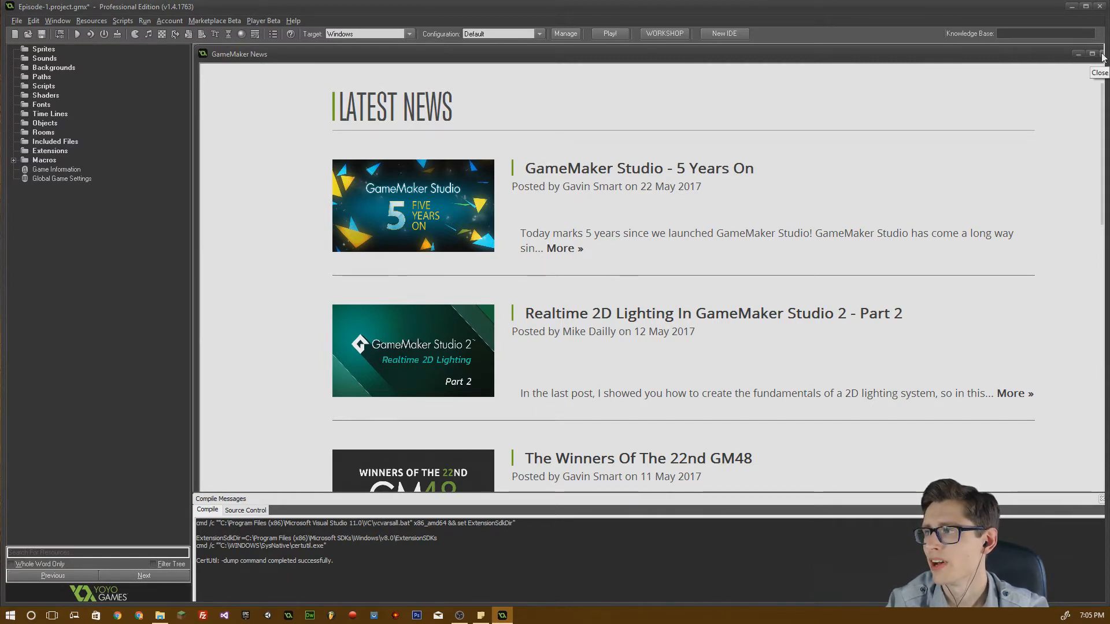
{"action": "left_click", "coordinate": [1099, 55]}
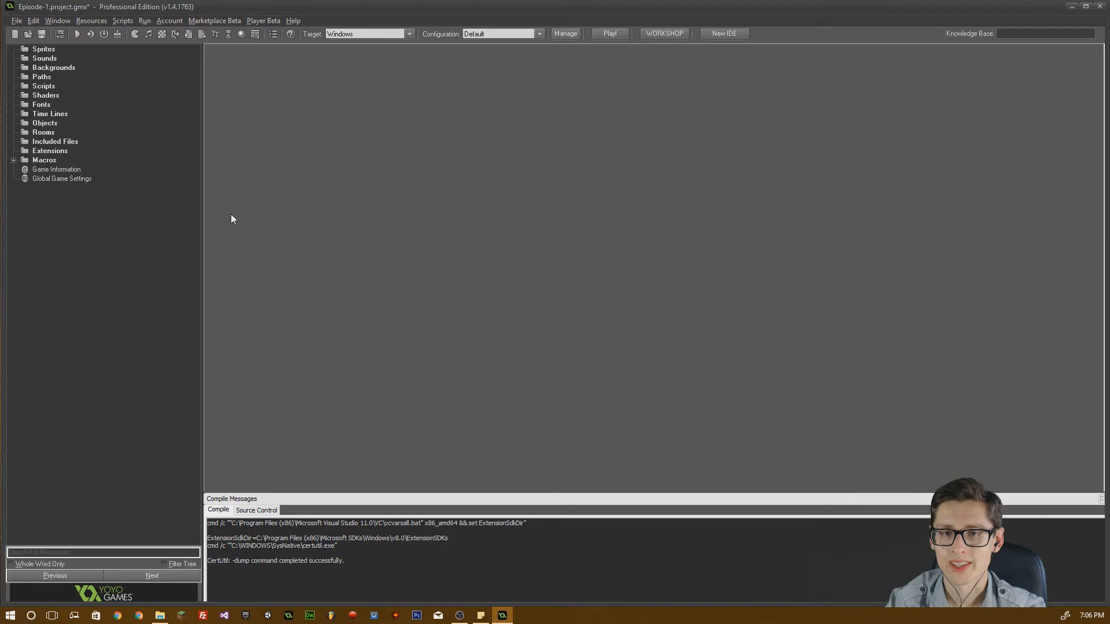
{"action": "mouse_move", "coordinate": [233, 209]}
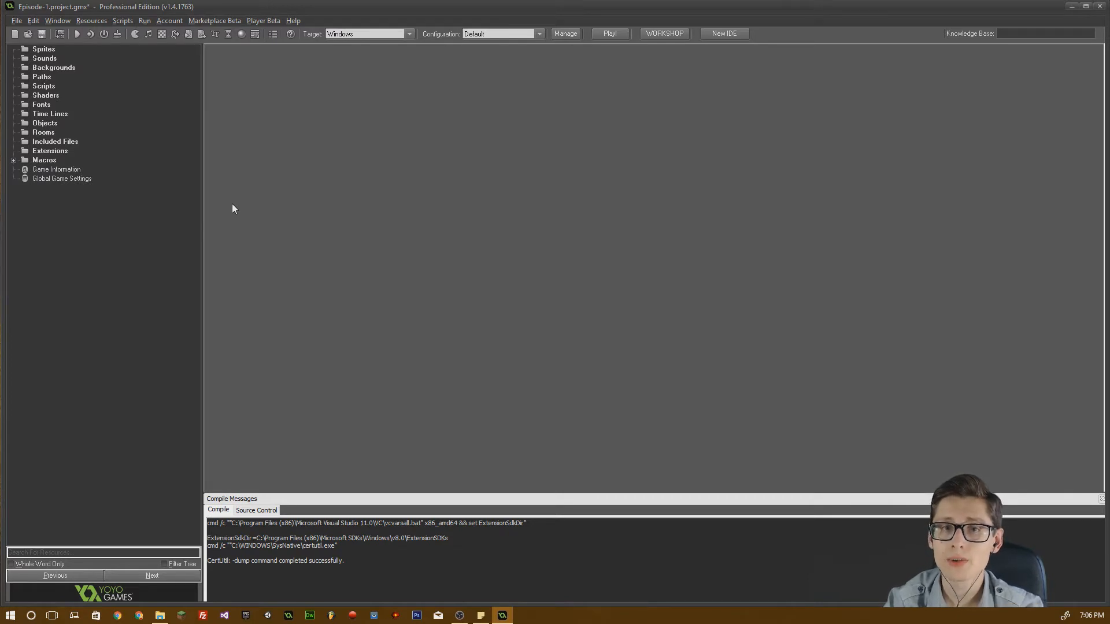
{"action": "mouse_move", "coordinate": [116, 114]}
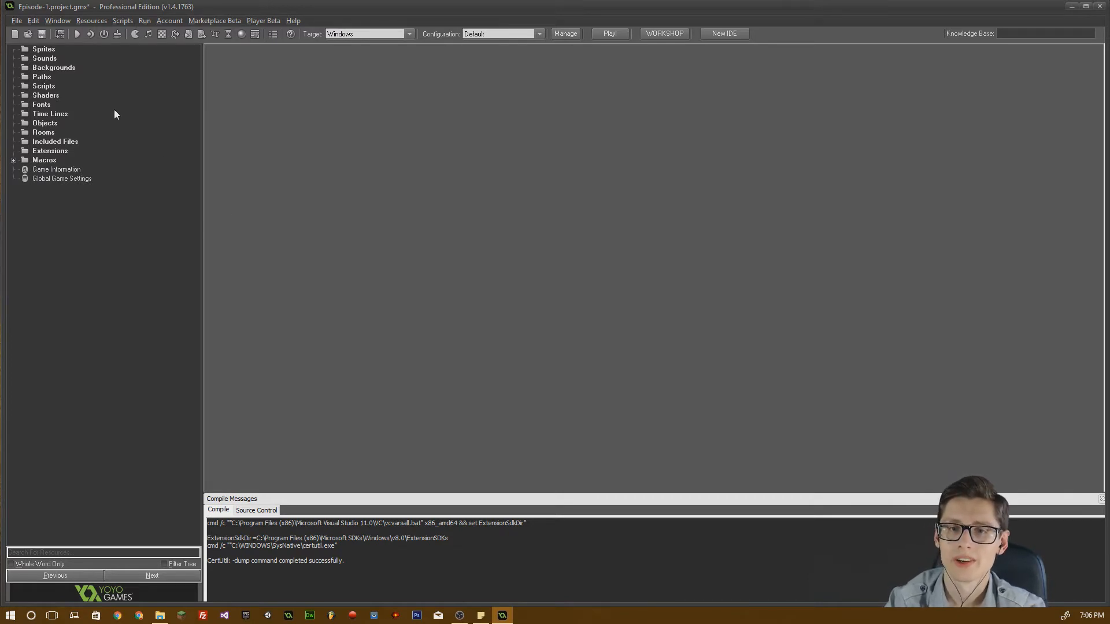
{"action": "mouse_move", "coordinate": [210, 180]}
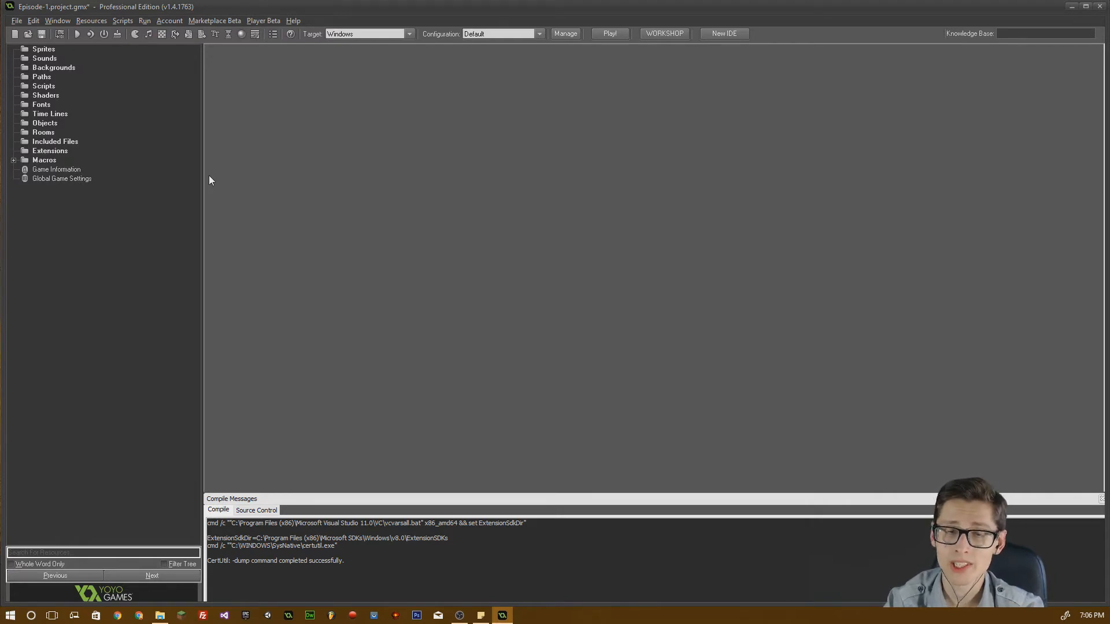
{"action": "mouse_move", "coordinate": [204, 219]}
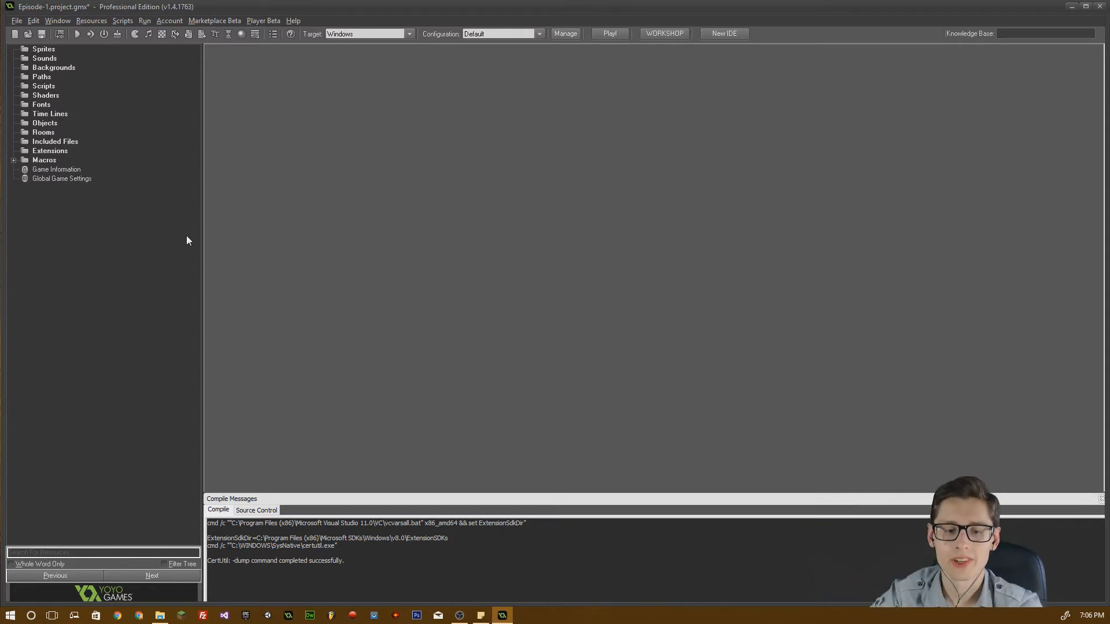
{"action": "mouse_move", "coordinate": [157, 236]}
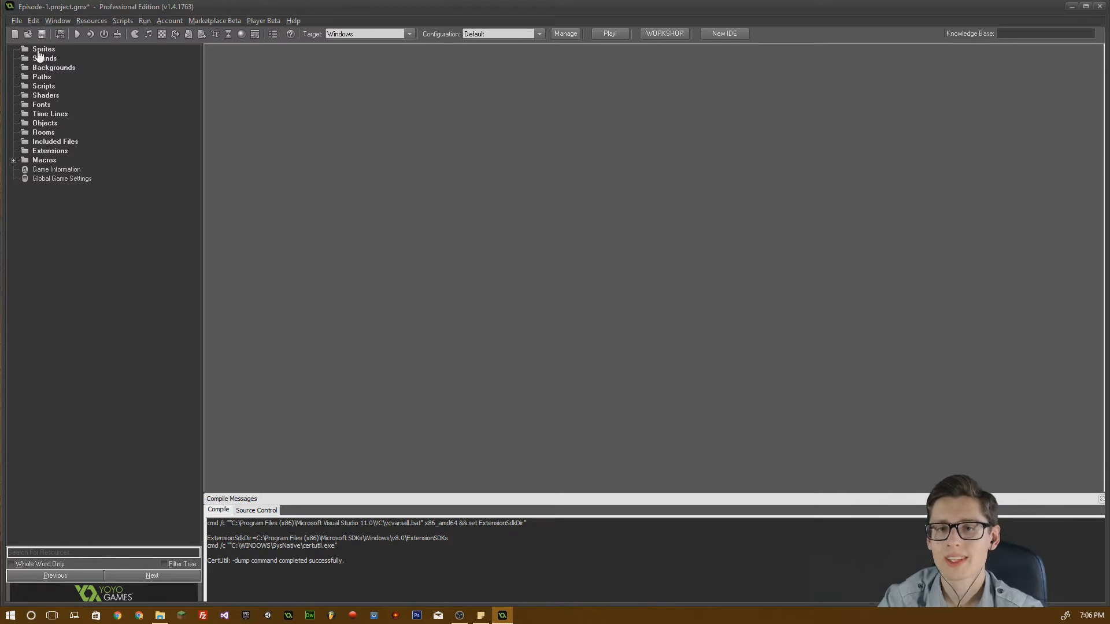
{"action": "left_click", "coordinate": [62, 178]}
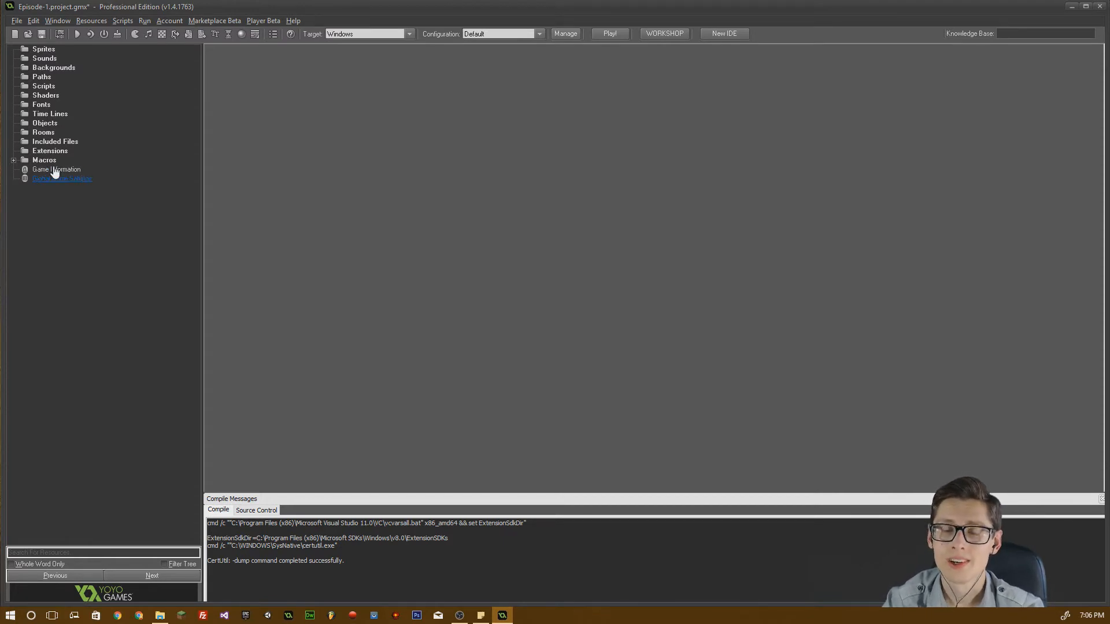
{"action": "left_click", "coordinate": [42, 49]}
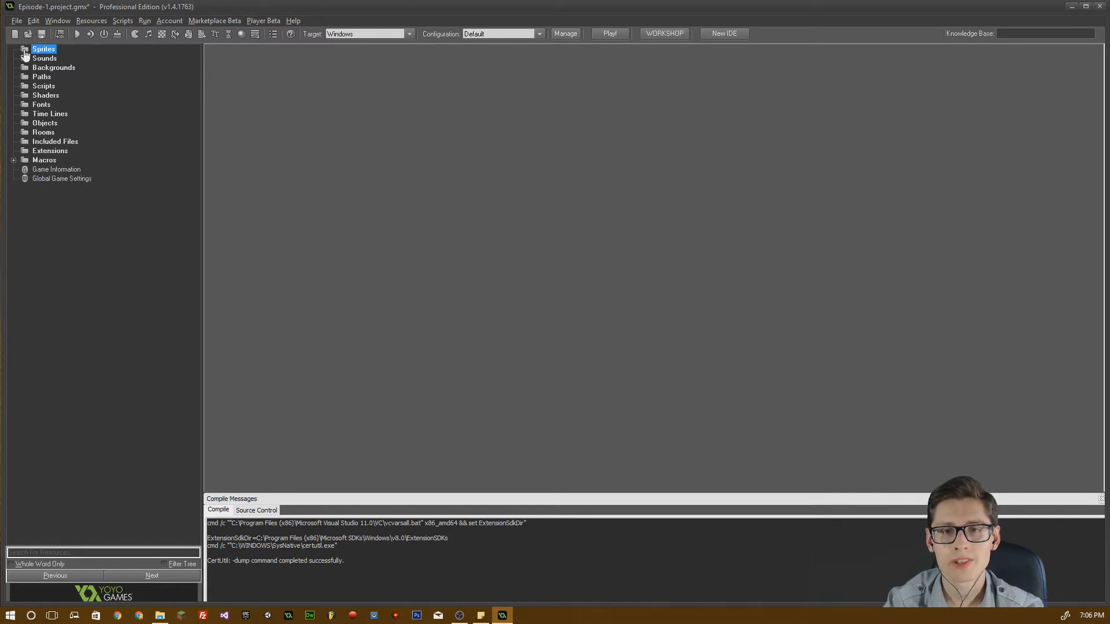
Create a sprite from the Sprites group, name it spr_Block, and reposition its properties window.
{"action": "right_click", "coordinate": [43, 49]}
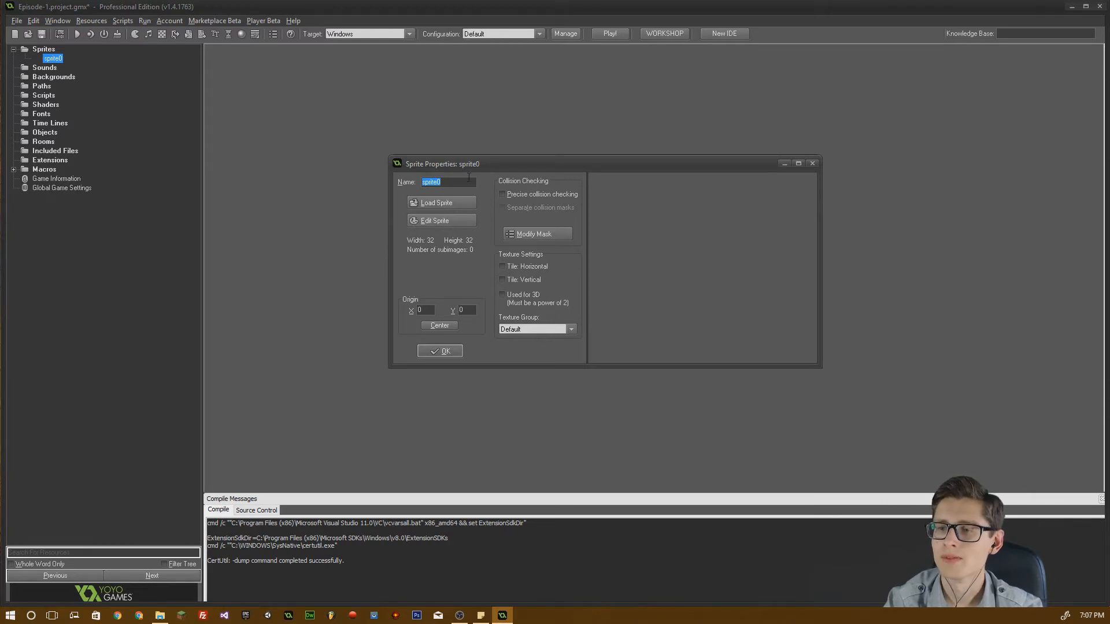
{"action": "mouse_move", "coordinate": [317, 176]}
{"action": "type", "text": "spr"}
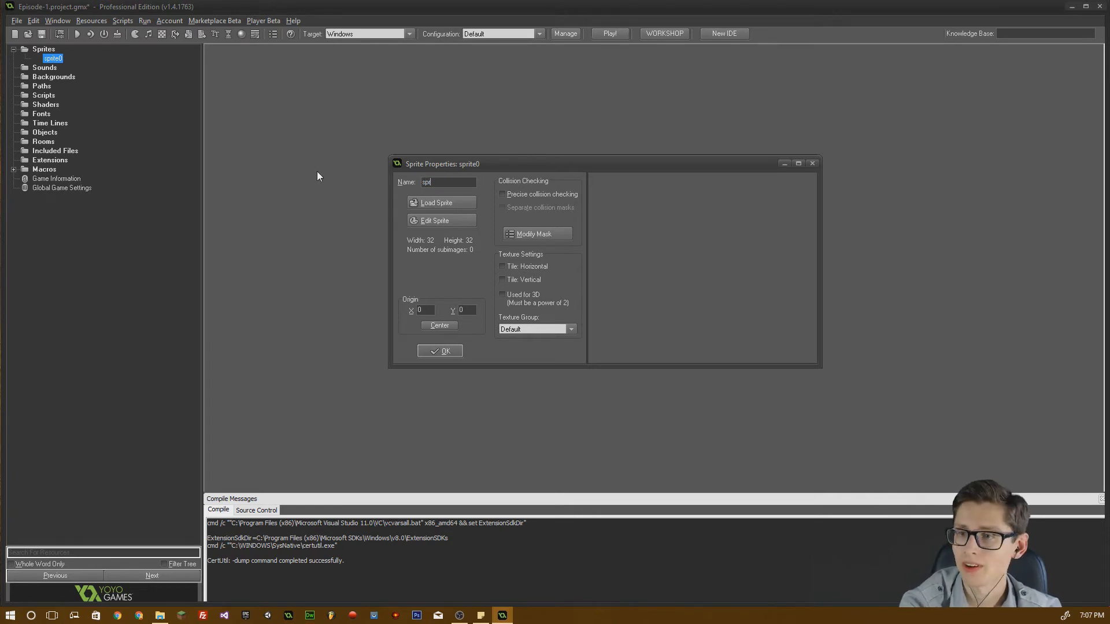
{"action": "type", "text": "_"}
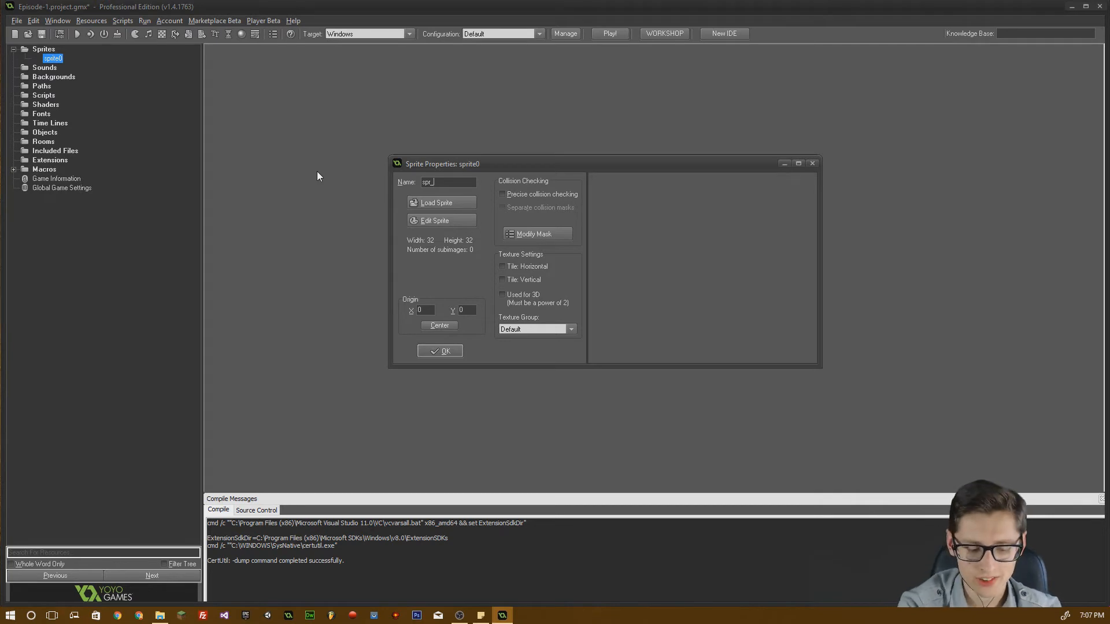
{"action": "type", "text": "B"}
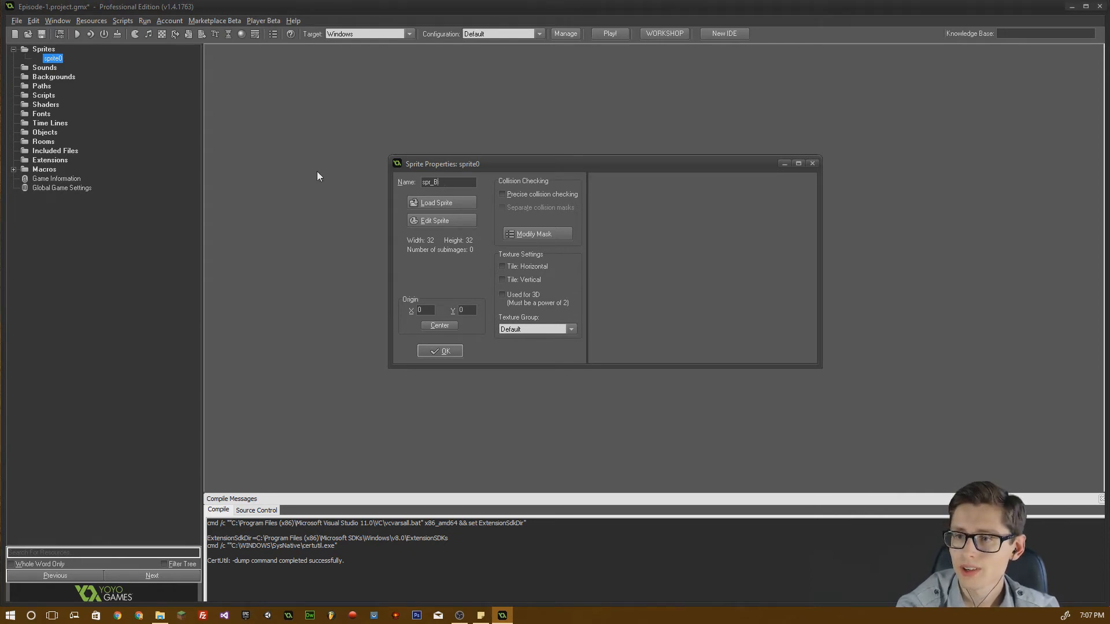
{"action": "type", "text": "lock"}
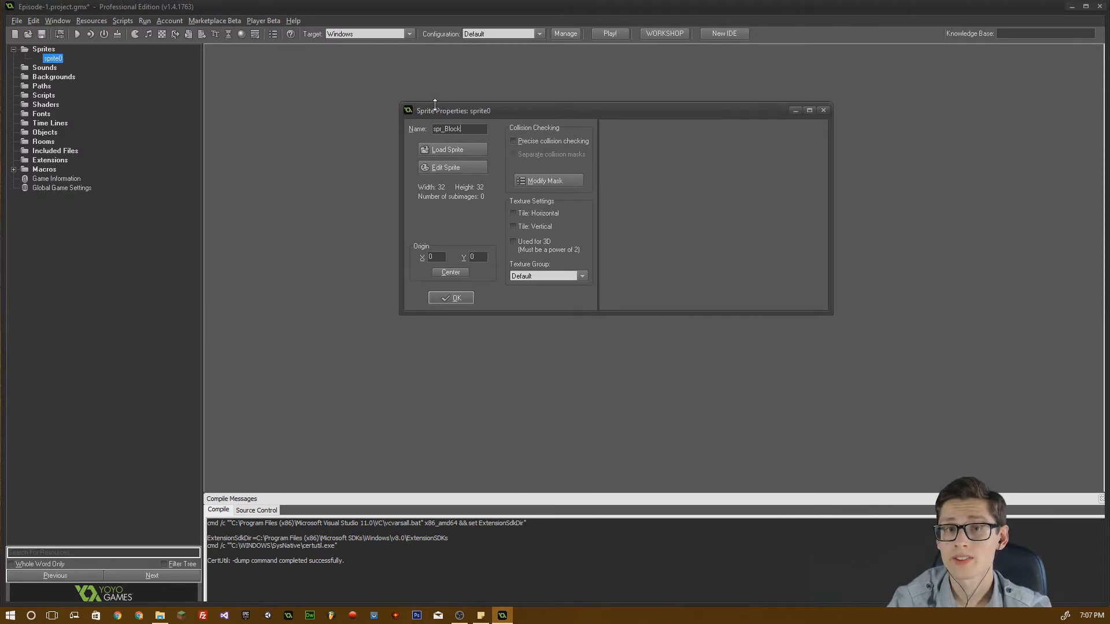
{"action": "left_click_drag", "start_coordinate": [433, 111], "coordinate": [430, 139]}
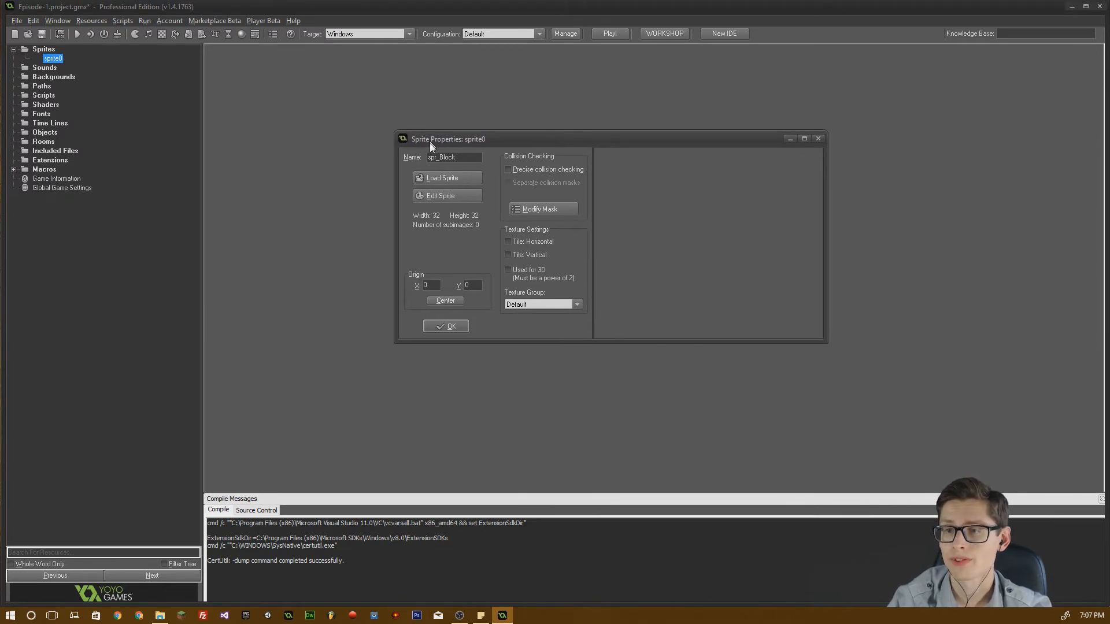
{"action": "left_click_drag", "start_coordinate": [430, 139], "coordinate": [444, 153]}
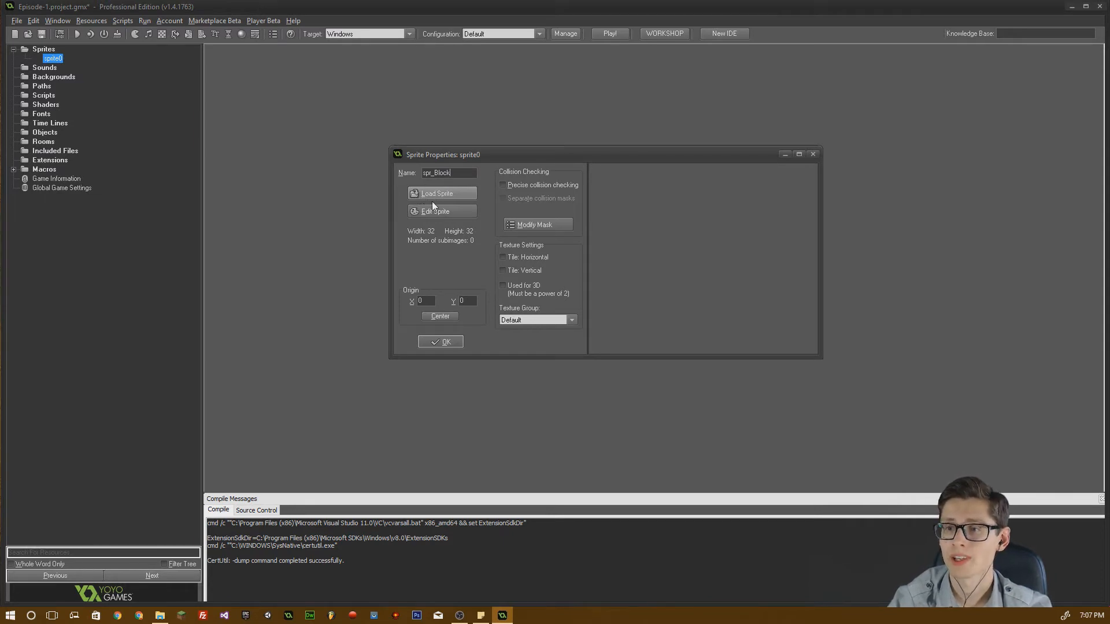
{"action": "mouse_move", "coordinate": [416, 218]}
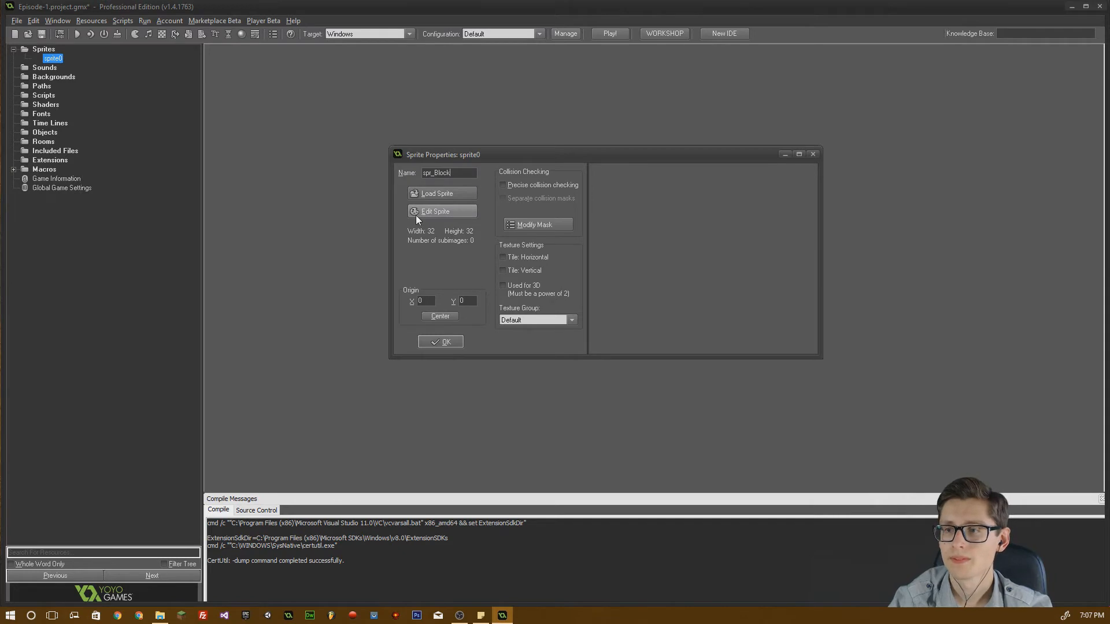
Edit spr_Block and add a first blank 32×32 image frame.
{"action": "left_click", "coordinate": [437, 210]}
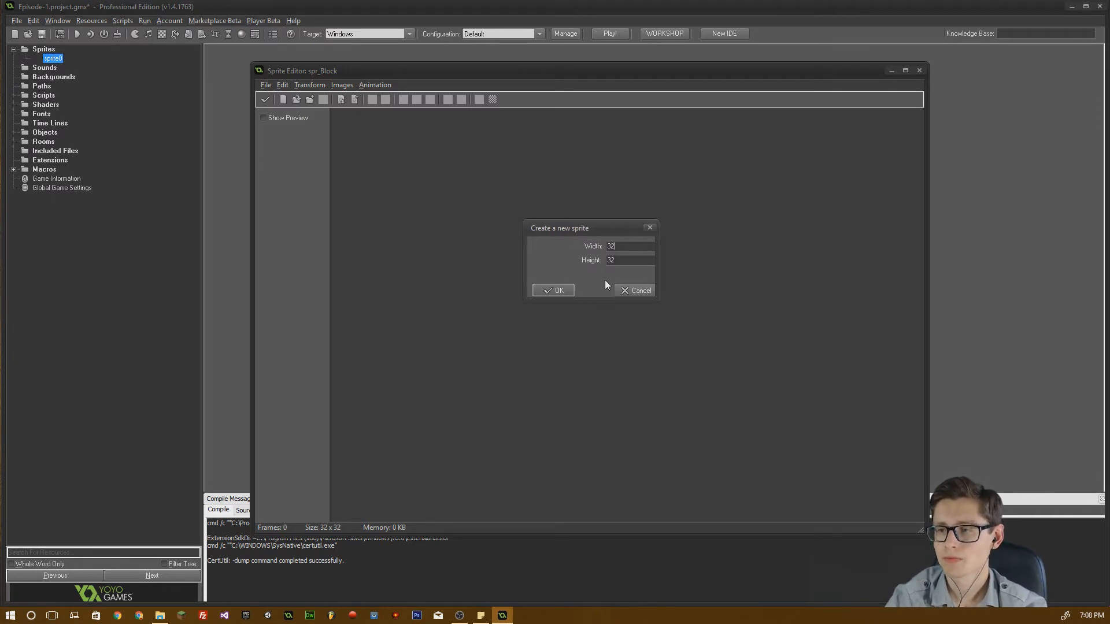
{"action": "left_click", "coordinate": [554, 290]}
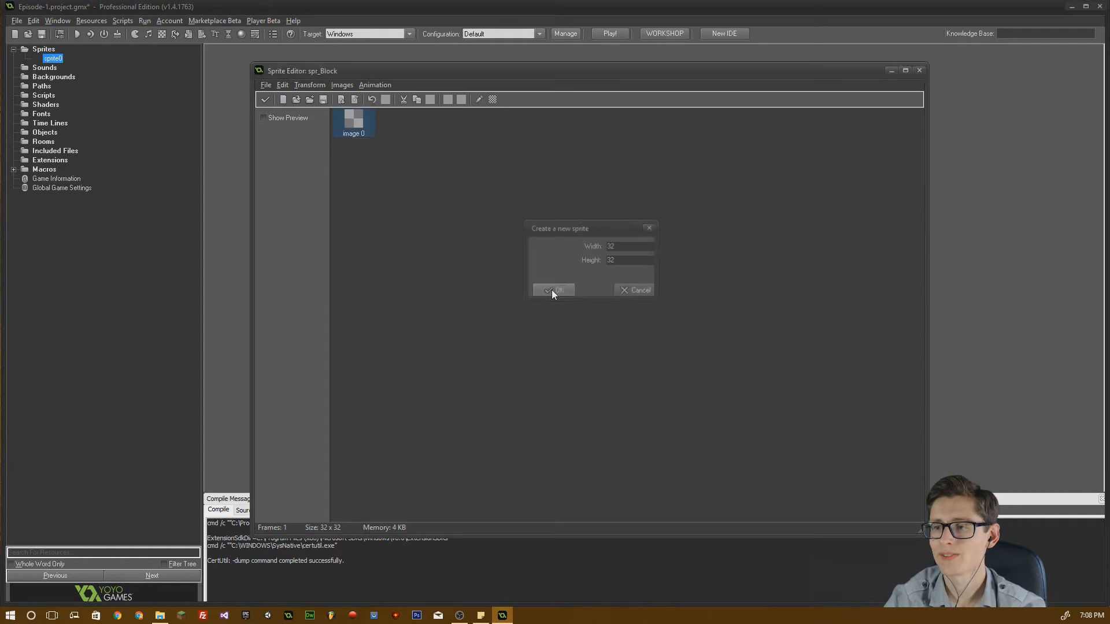
Fill the 32×32 frame solid orange with the Fill tool after undoing a dark red test fill.
{"action": "left_click", "coordinate": [552, 290]}
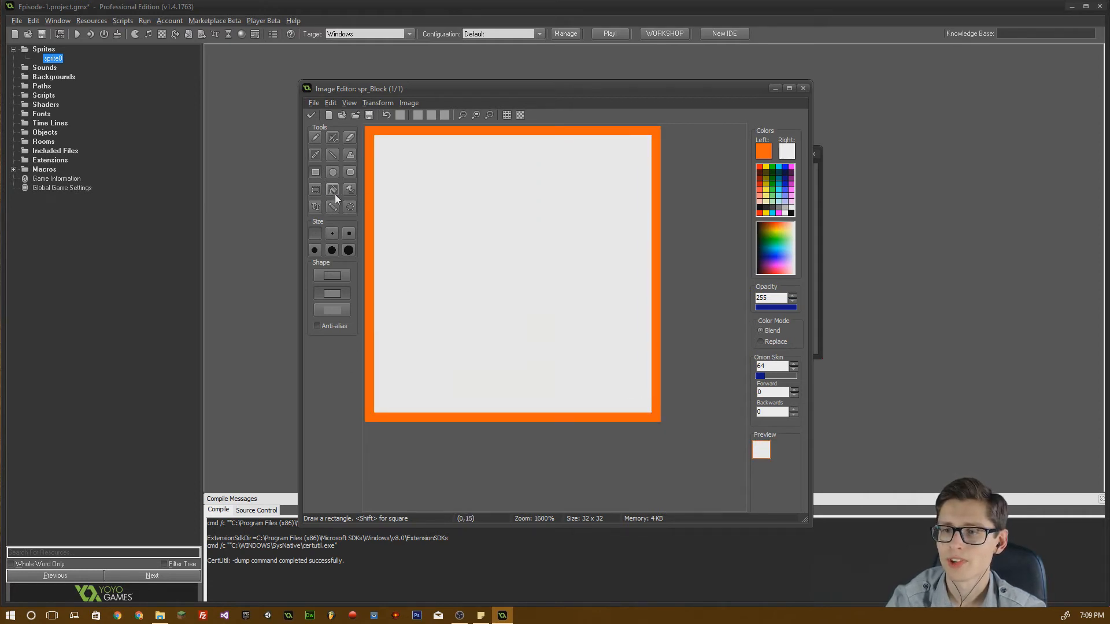
{"action": "left_click", "coordinate": [332, 188]}
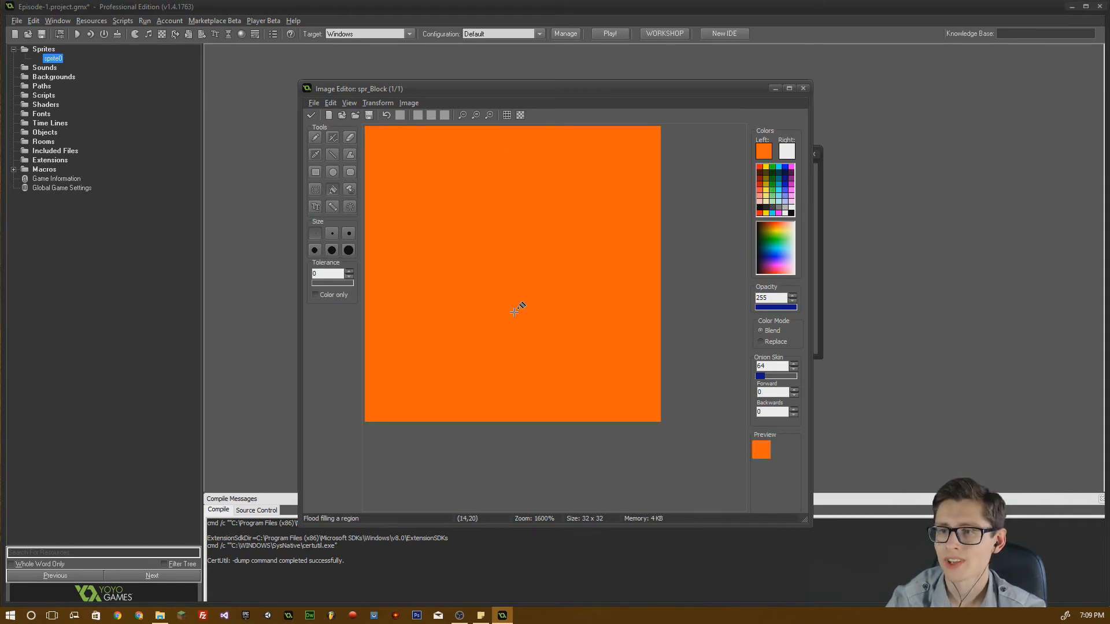
{"action": "mouse_move", "coordinate": [731, 213]}
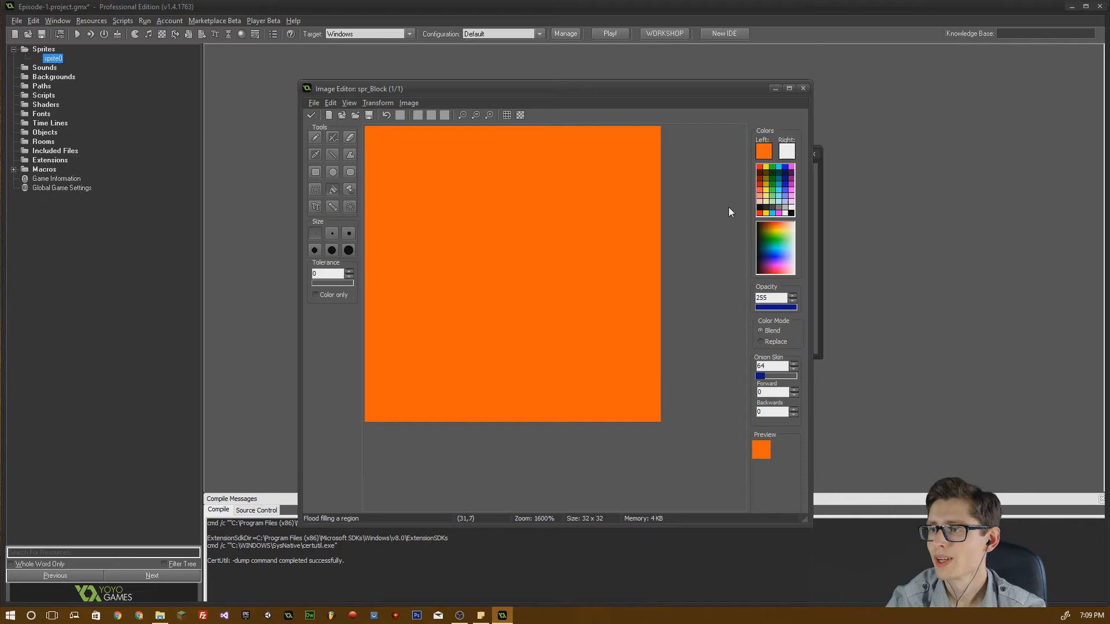
{"action": "mouse_move", "coordinate": [761, 176]}
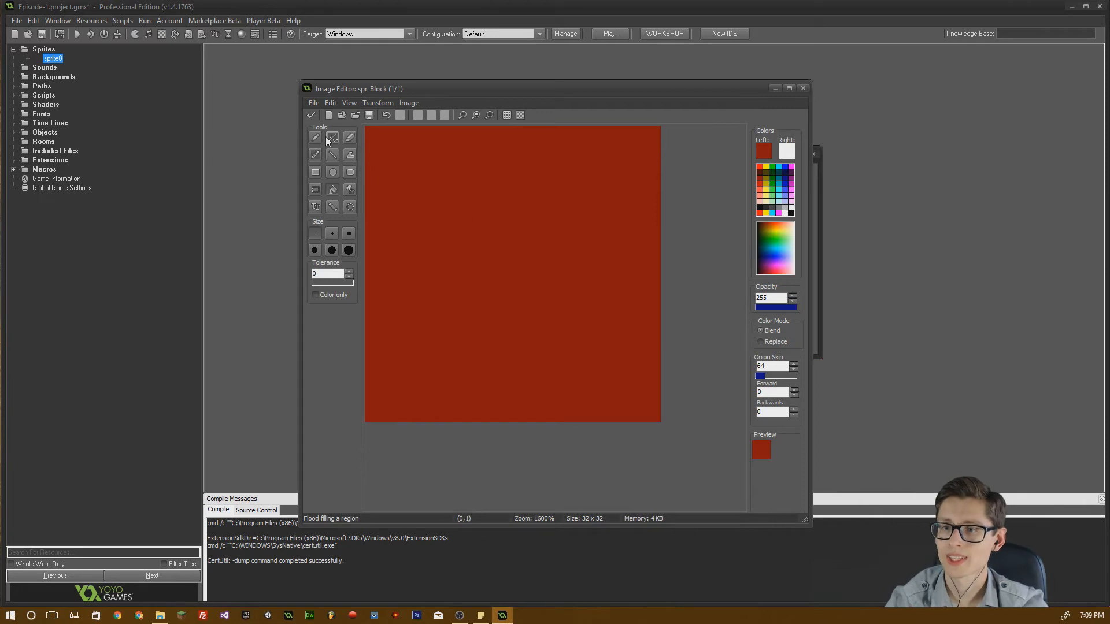
{"action": "mouse_move", "coordinate": [488, 278]}
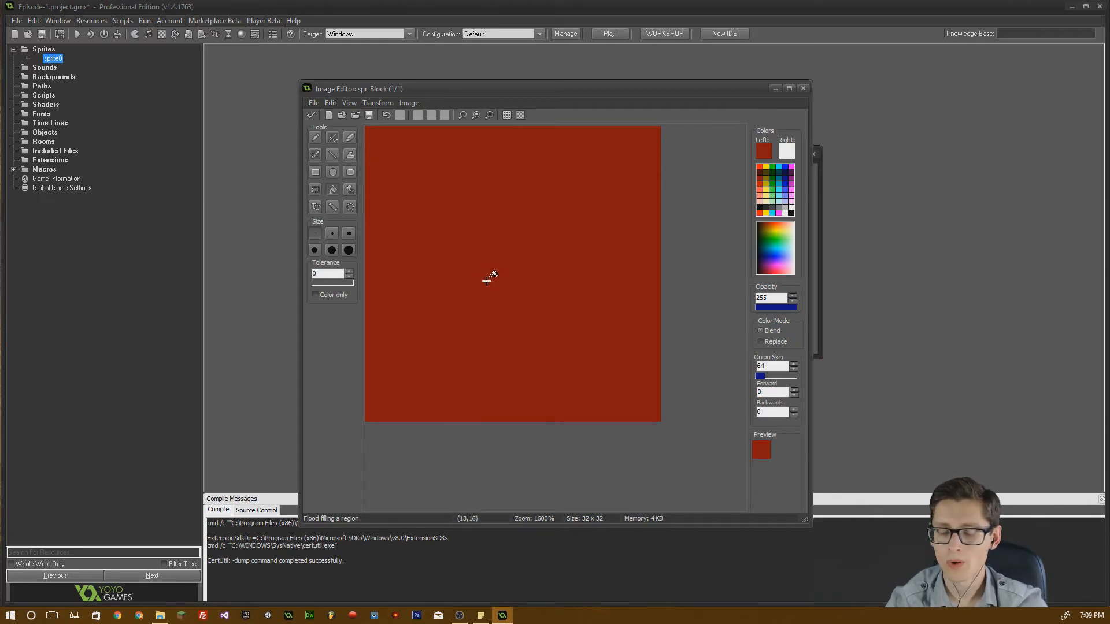
{"action": "mouse_move", "coordinate": [484, 268]}
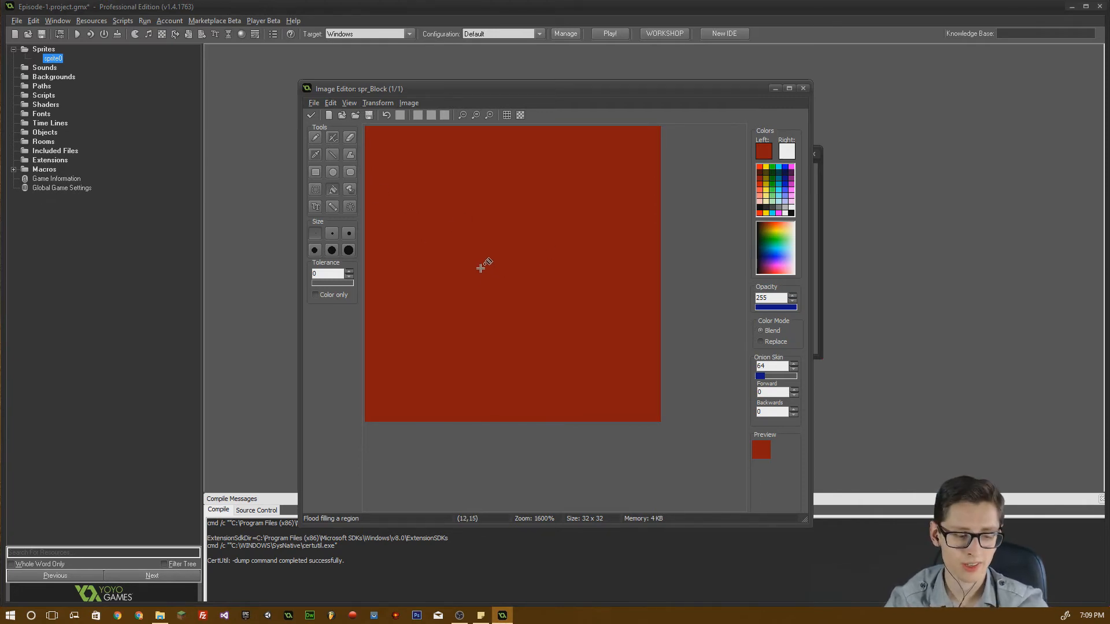
{"action": "left_click", "coordinate": [512, 276]}
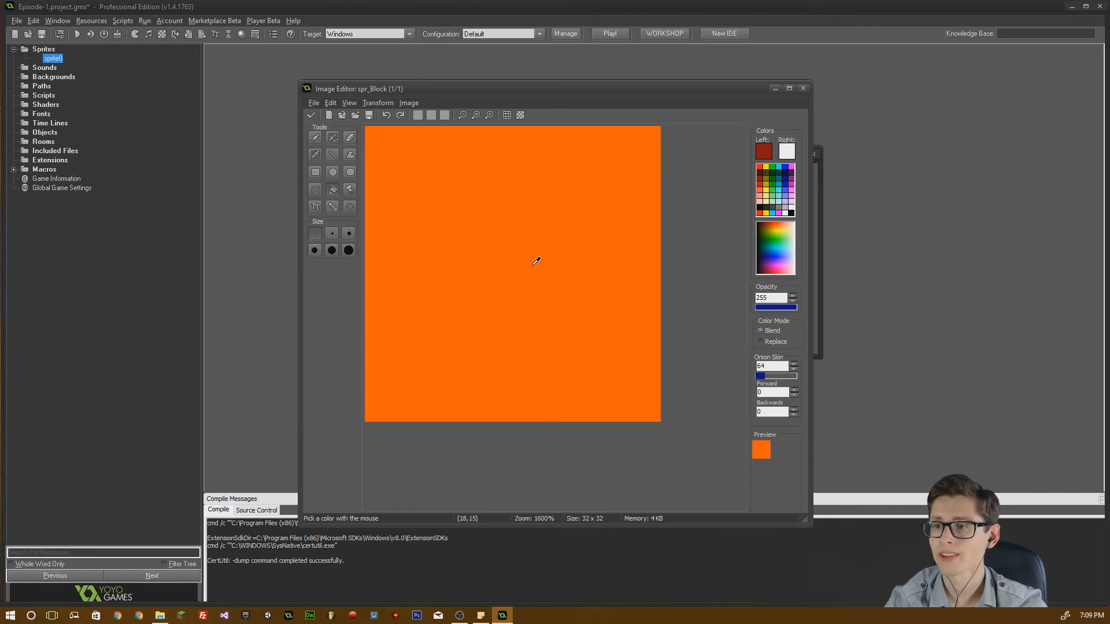
{"action": "left_click", "coordinate": [349, 171]}
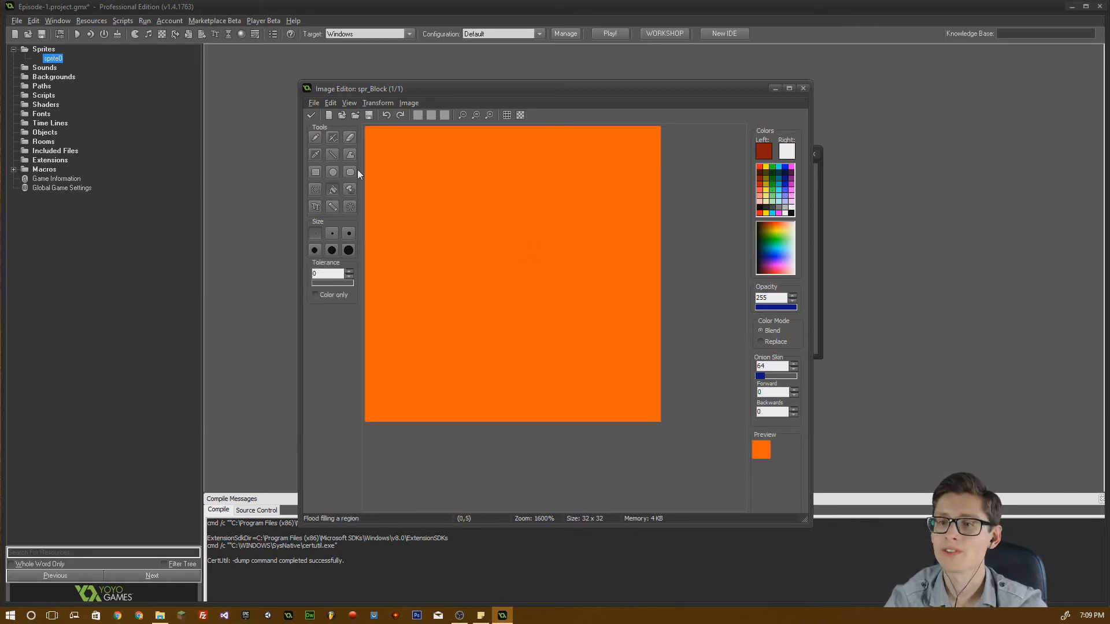
Switch to the Line tool to draw dark red mortar lines over the orange frame.
{"action": "left_click", "coordinate": [332, 154]}
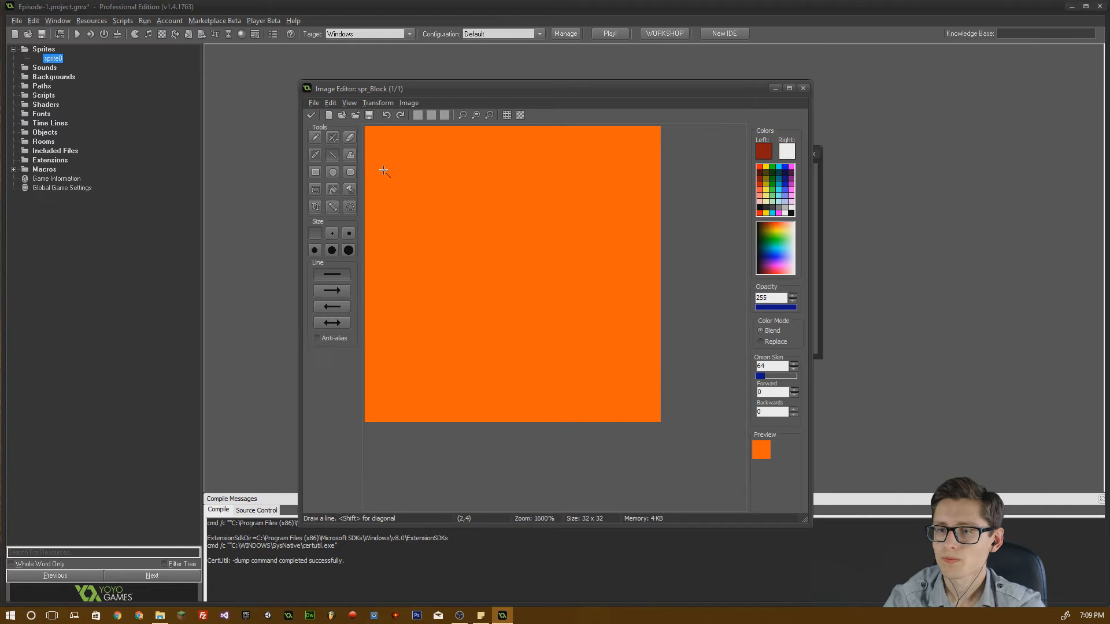
{"action": "mouse_move", "coordinate": [383, 165]}
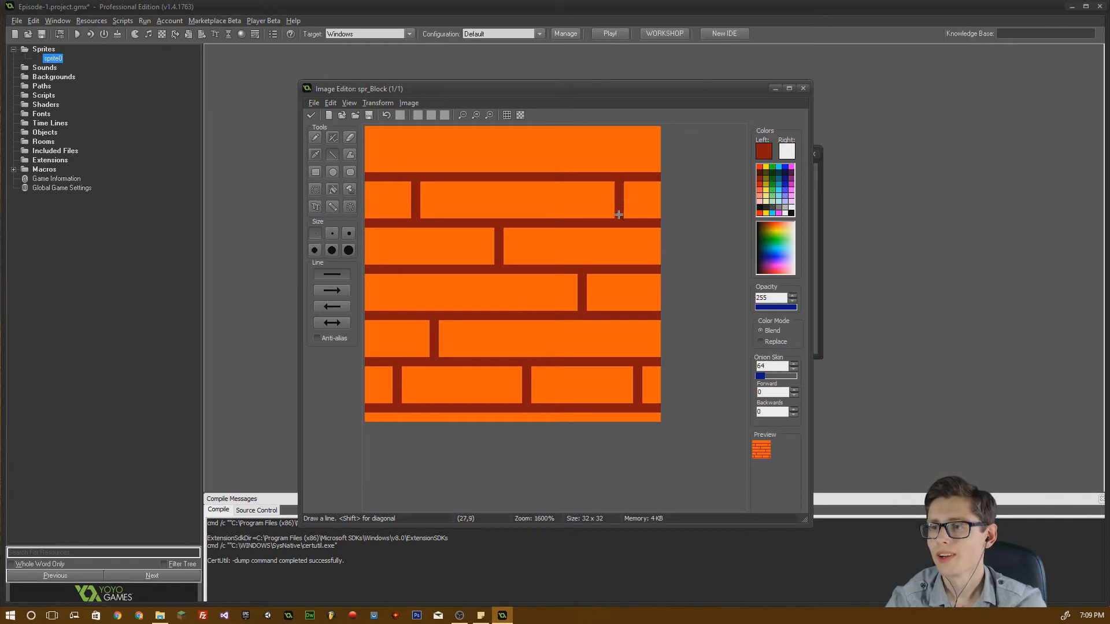
{"action": "mouse_move", "coordinate": [317, 119]}
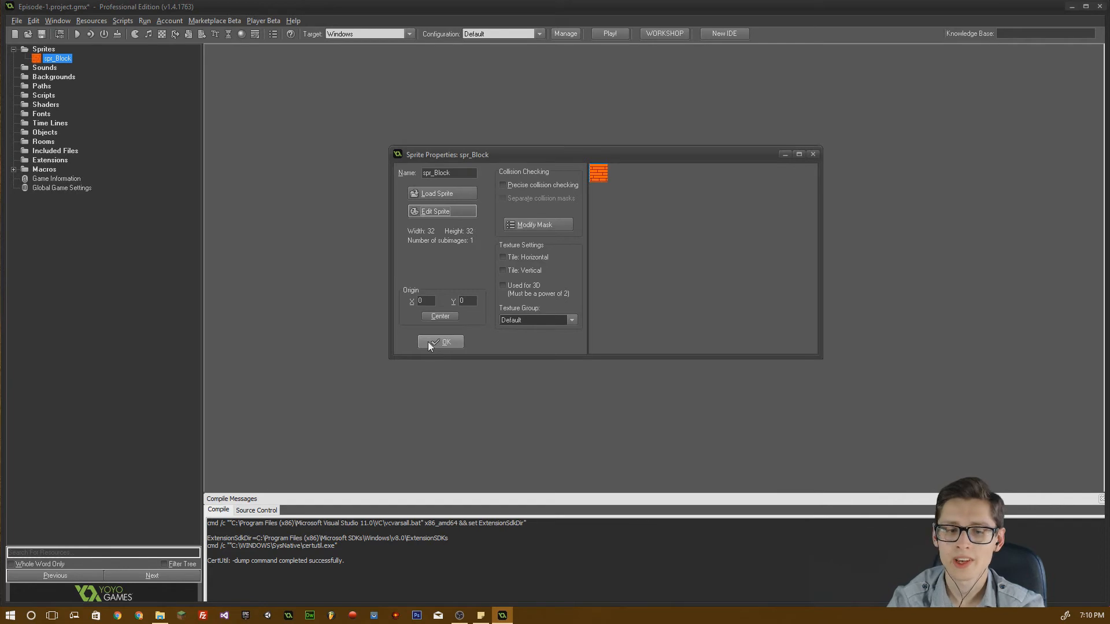
{"action": "left_click", "coordinate": [441, 342]}
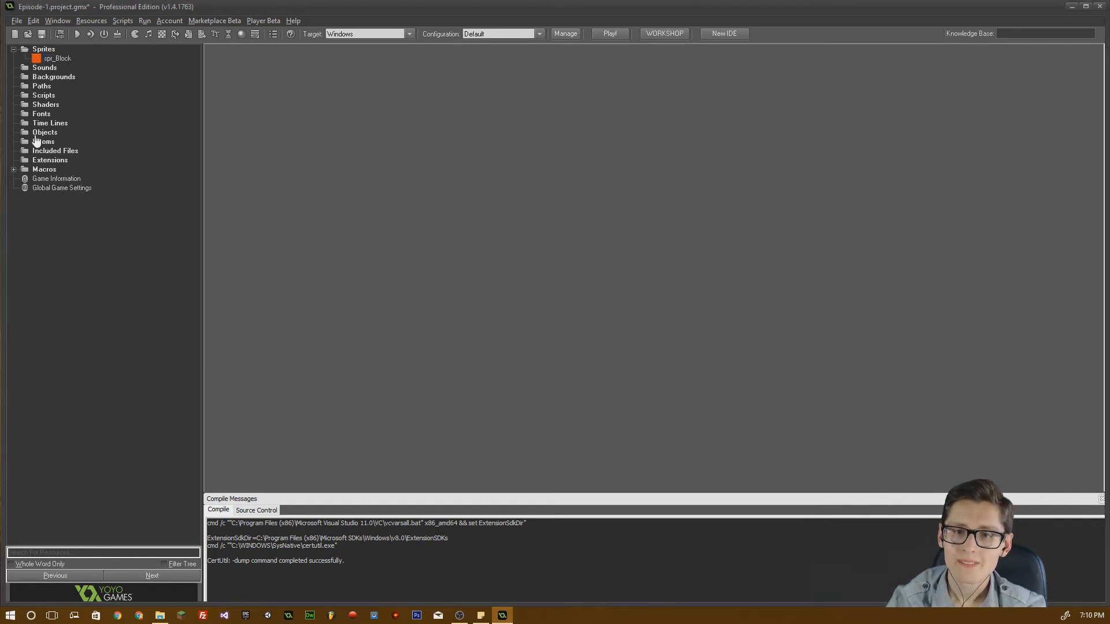
{"action": "mouse_move", "coordinate": [30, 132]}
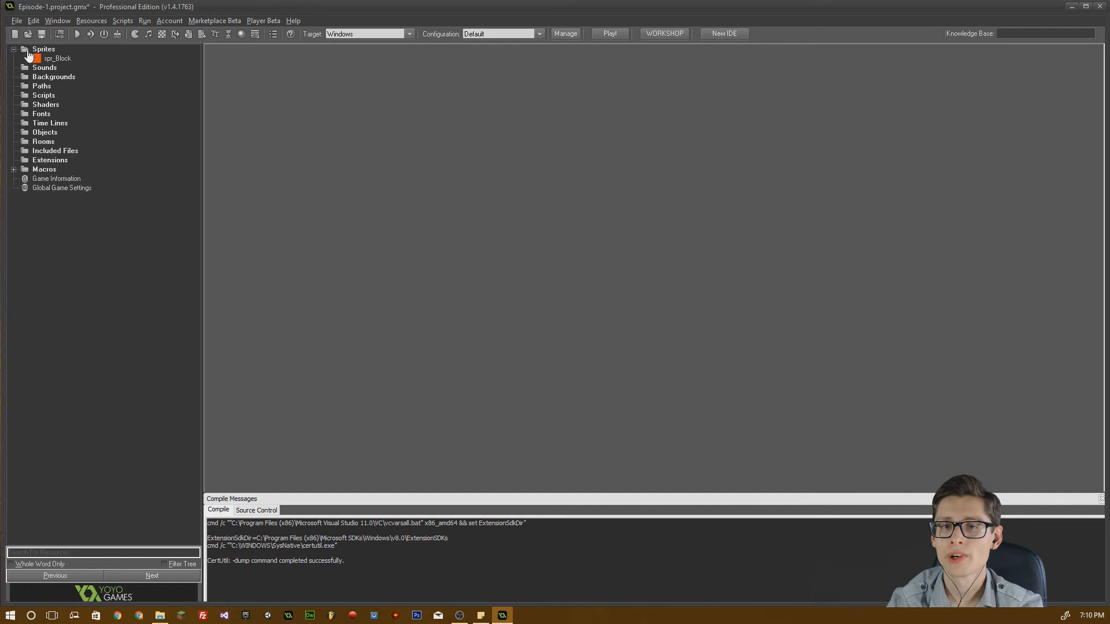
{"action": "left_click", "coordinate": [57, 57]}
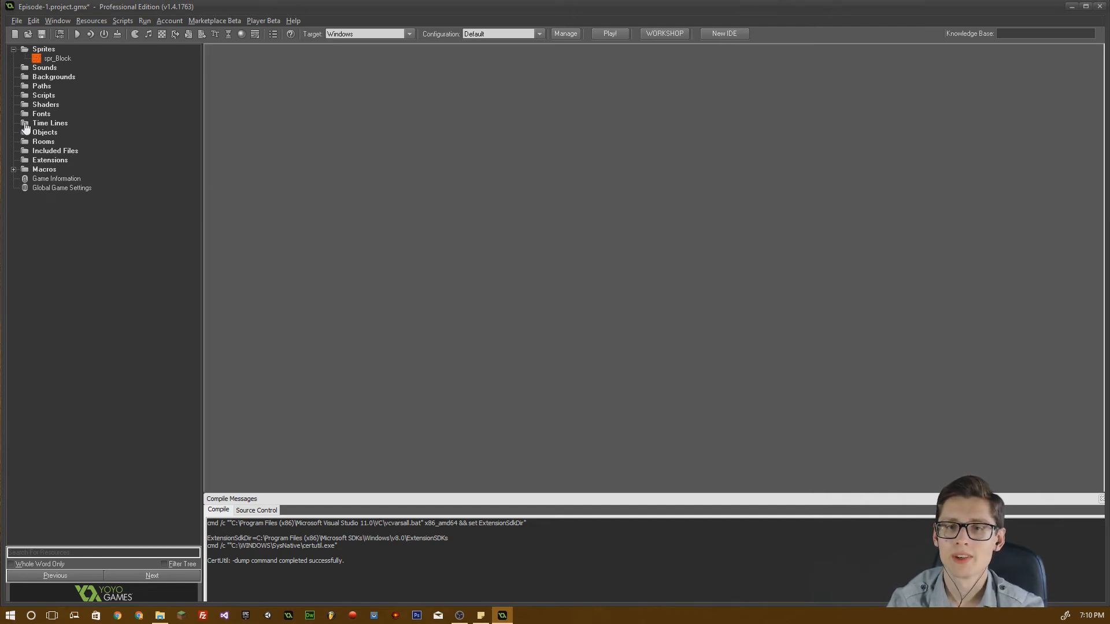
{"action": "mouse_move", "coordinate": [27, 127]}
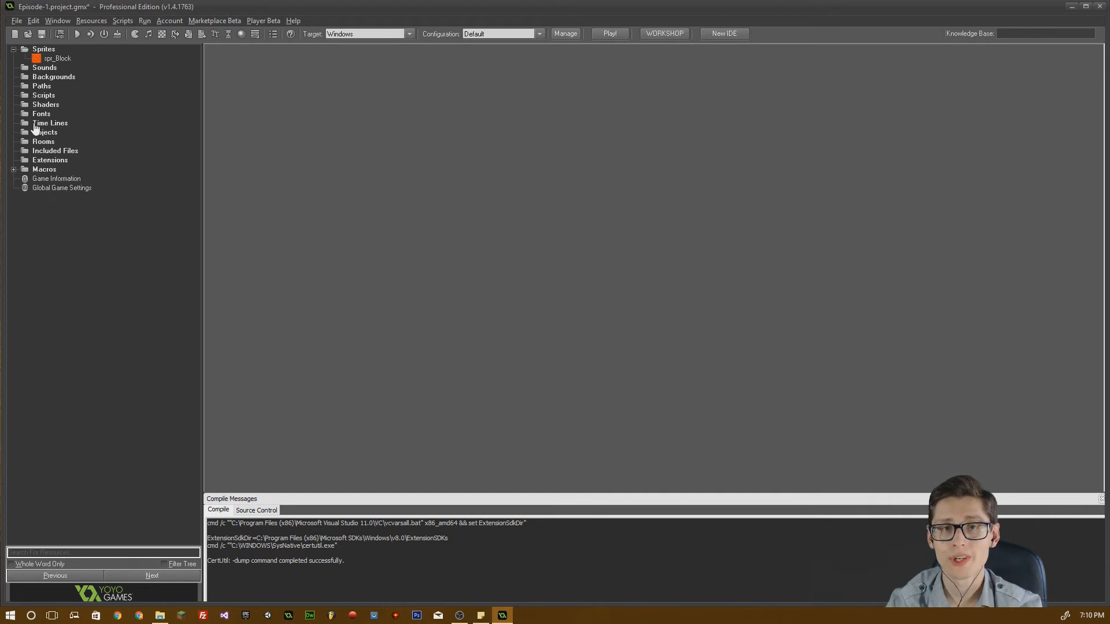
{"action": "mouse_move", "coordinate": [27, 117]}
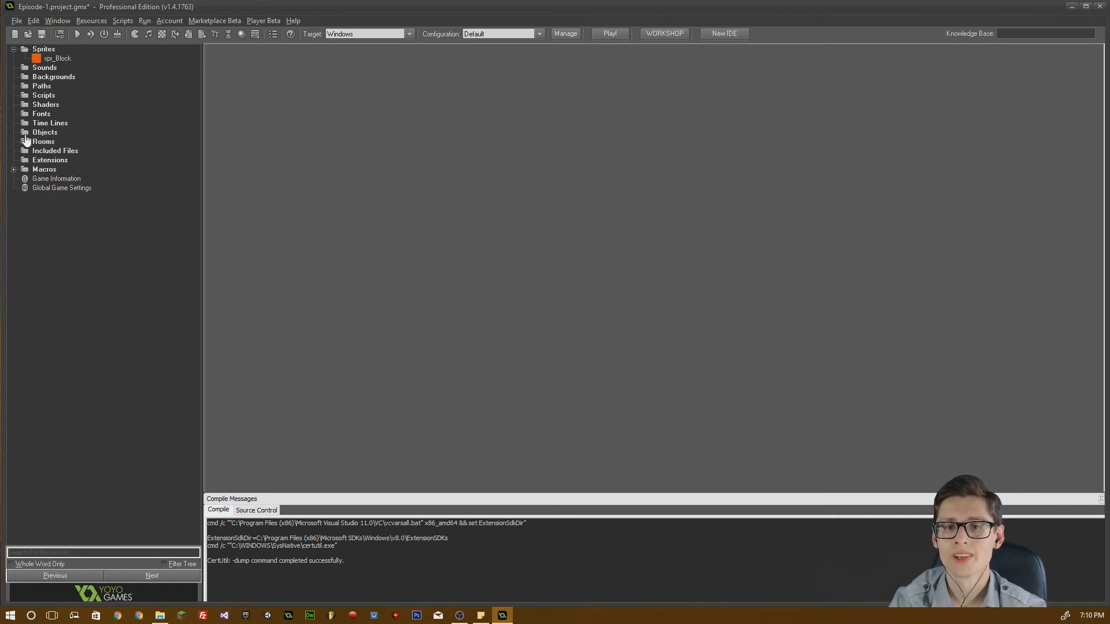
{"action": "left_click", "coordinate": [45, 132]}
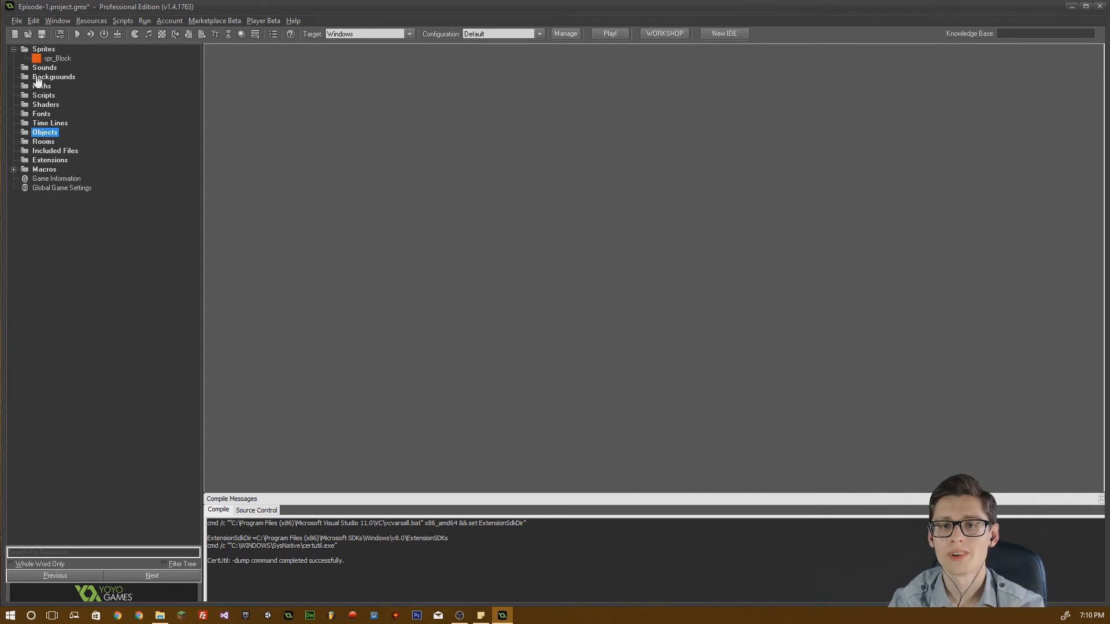
{"action": "right_click", "coordinate": [45, 132]}
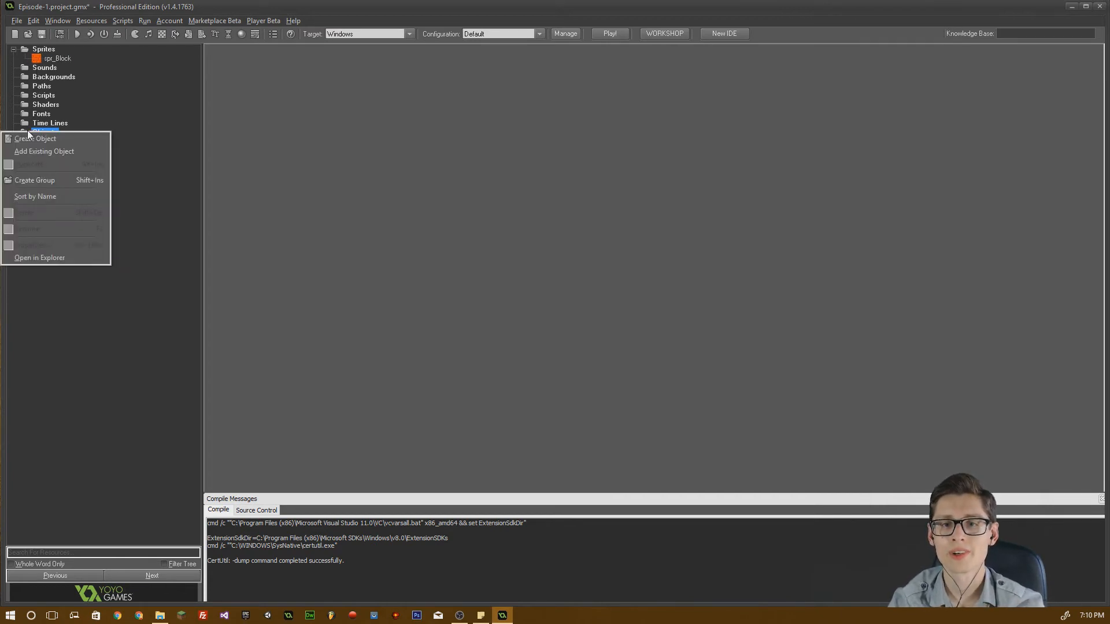
{"action": "mouse_move", "coordinate": [37, 139]}
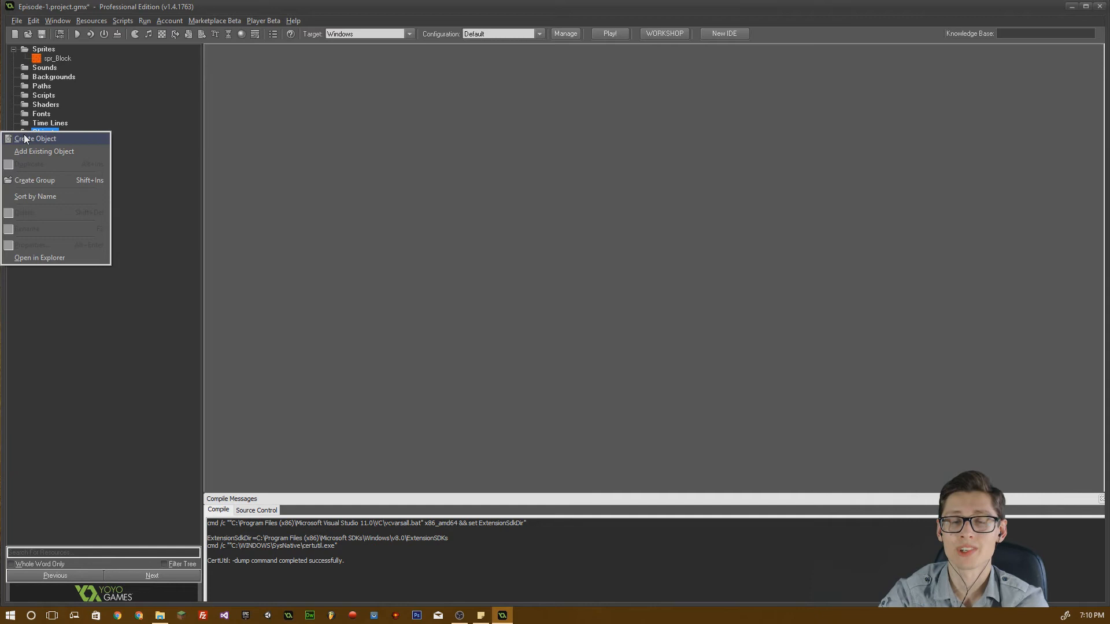
{"action": "mouse_move", "coordinate": [20, 143]}
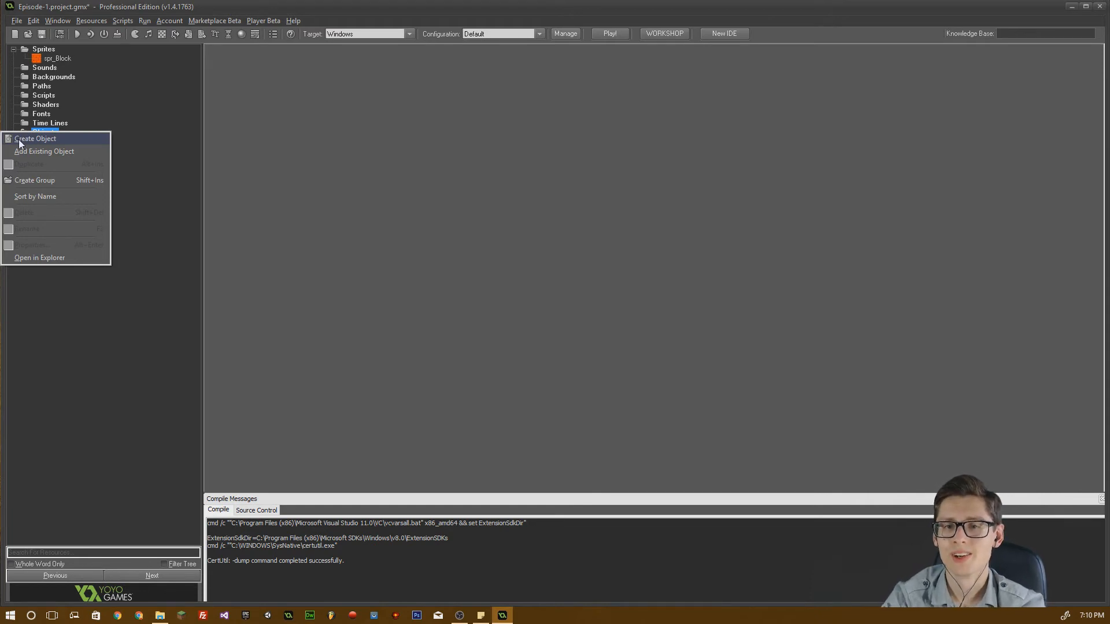
{"action": "left_click", "coordinate": [45, 132]}
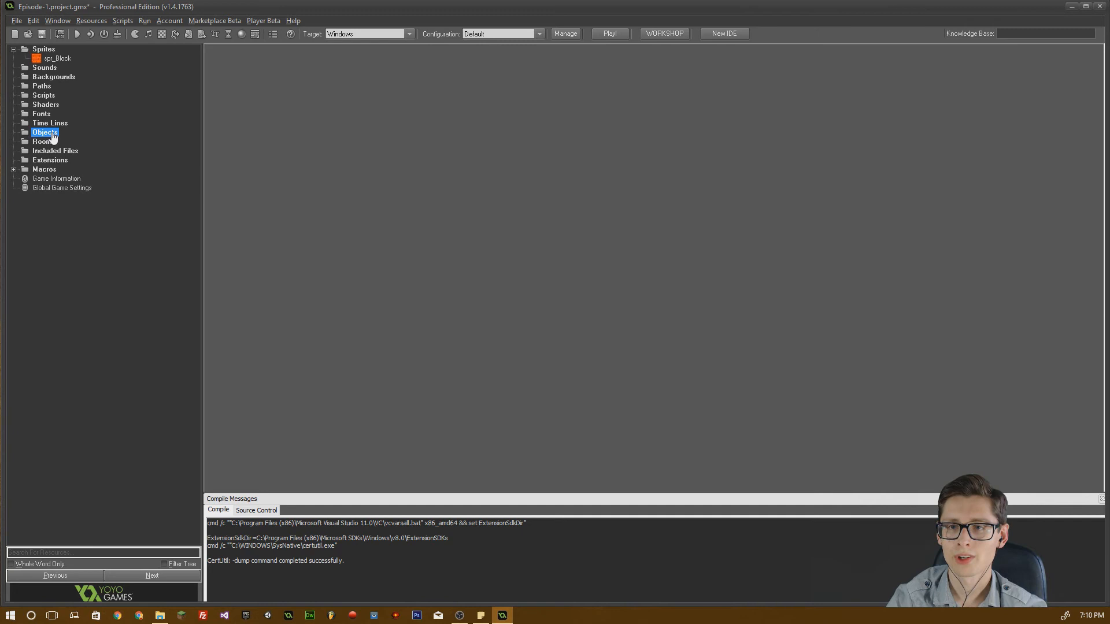
{"action": "right_click", "coordinate": [45, 132]}
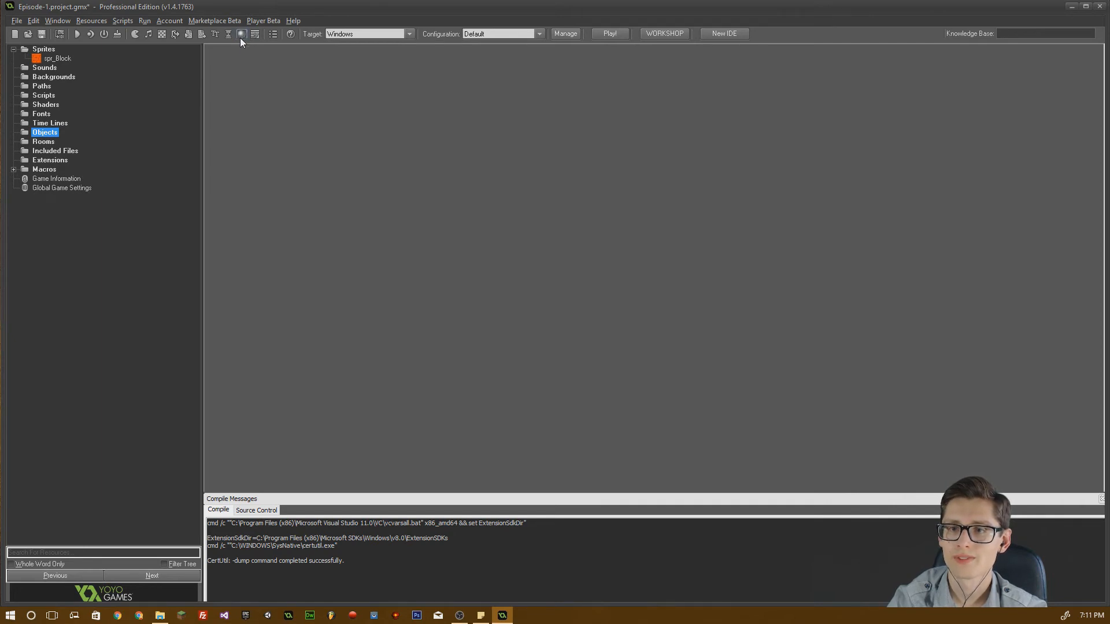
{"action": "mouse_move", "coordinate": [242, 33]}
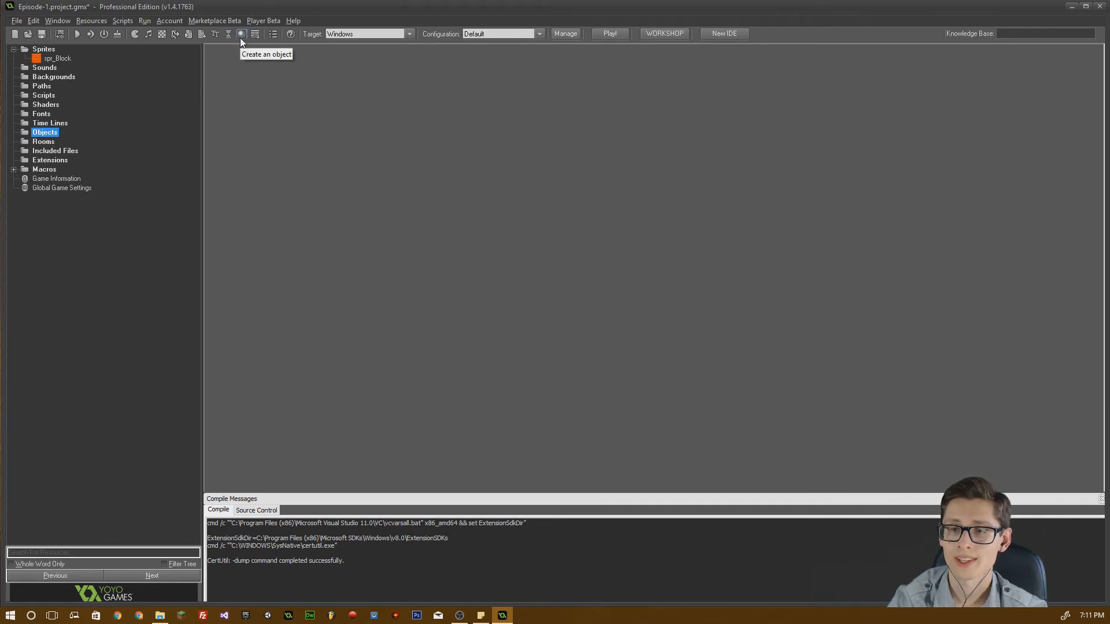
Create a new object named obj_Block and move its properties window aside.
{"action": "left_click", "coordinate": [241, 34]}
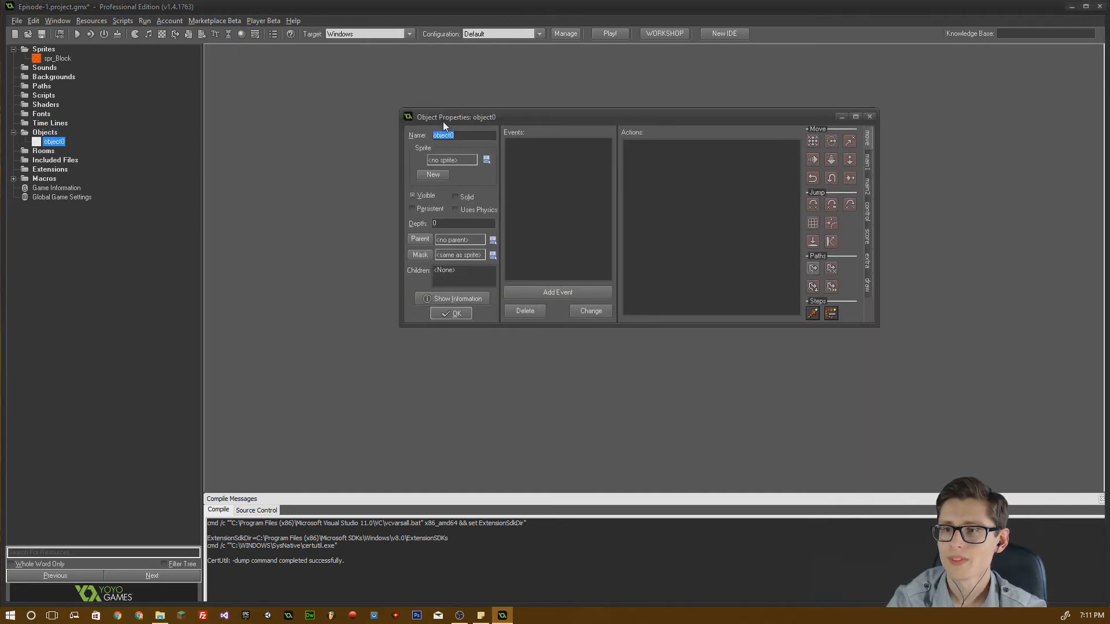
{"action": "mouse_move", "coordinate": [327, 141]}
{"action": "type", "text": "o"}
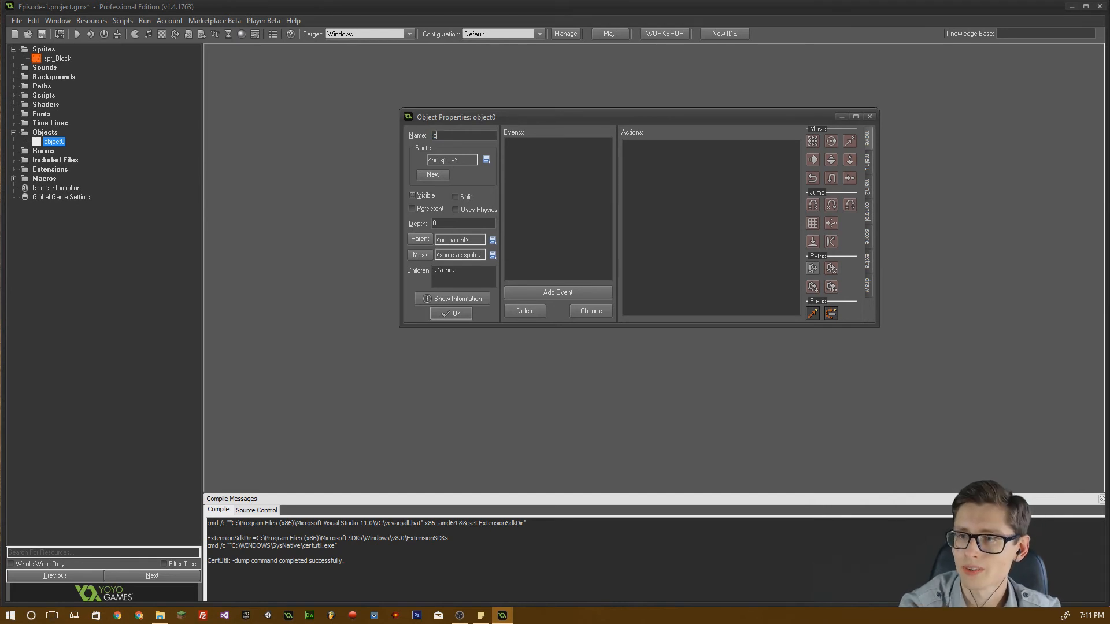
{"action": "type", "text": "bj_"}
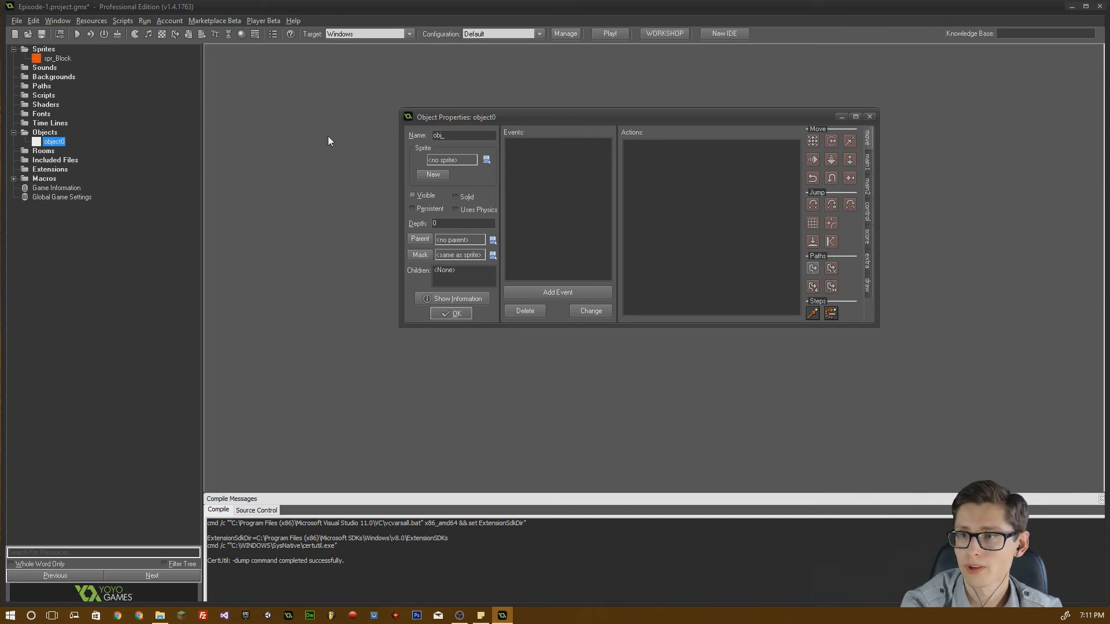
{"action": "type", "text": "Block"}
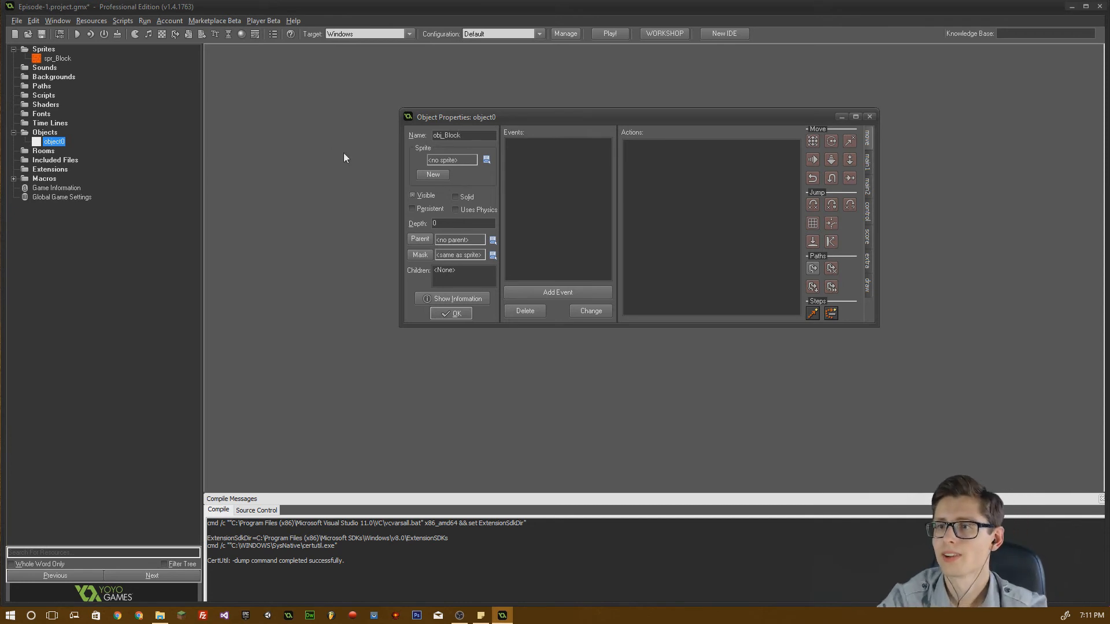
{"action": "left_click_drag", "start_coordinate": [456, 117], "coordinate": [292, 58]}
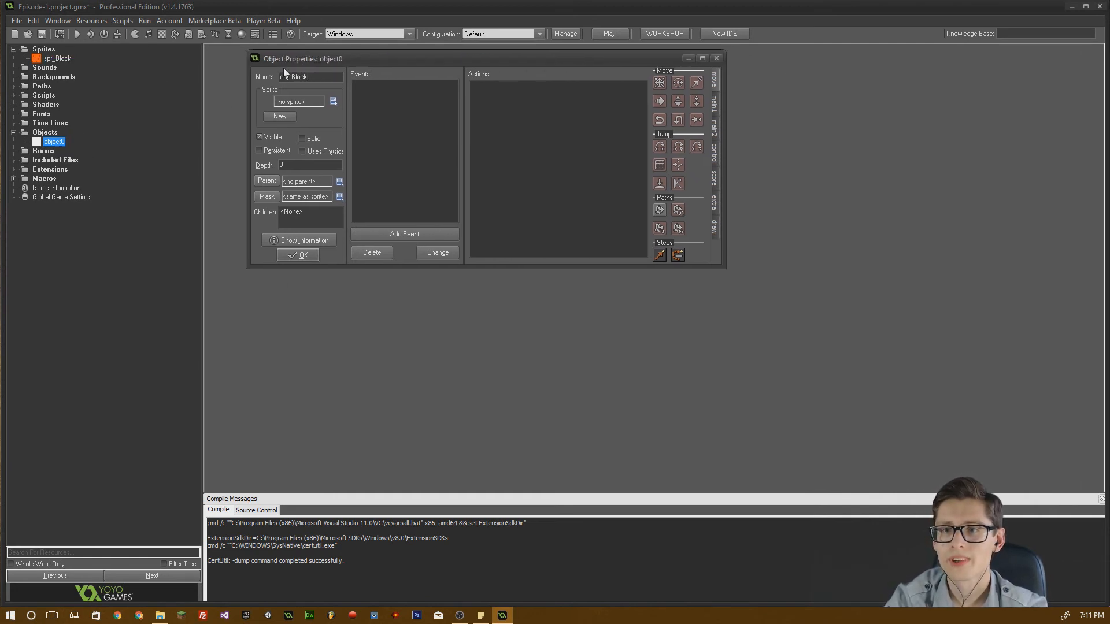
Assign spr_Block to obj_Block, mark it Solid, and confirm its properties.
{"action": "left_click", "coordinate": [329, 102]}
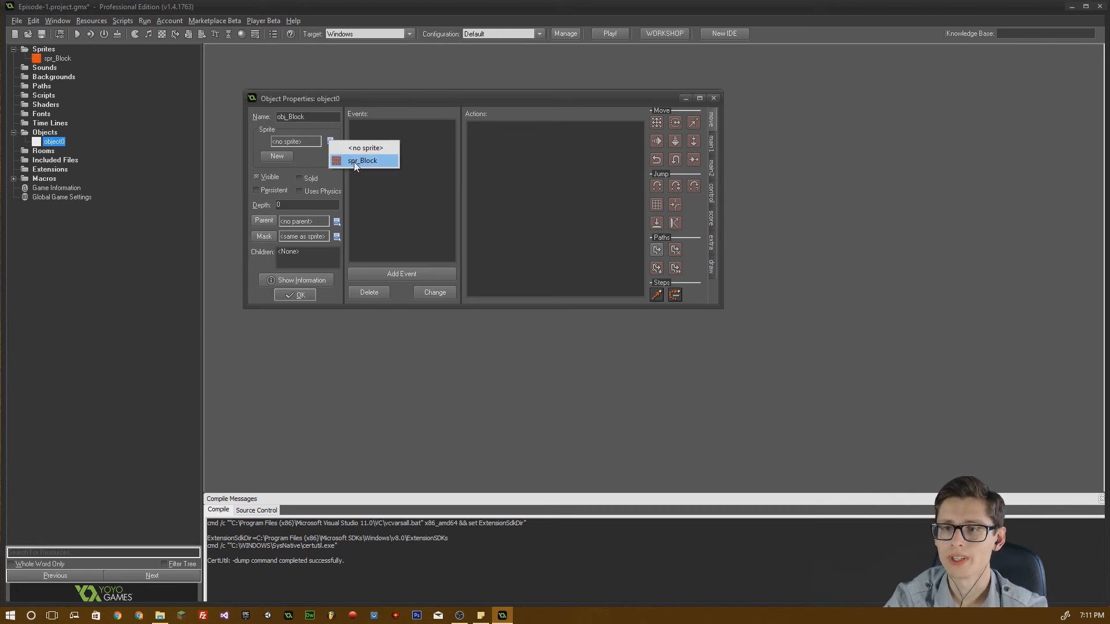
{"action": "left_click", "coordinate": [362, 160]}
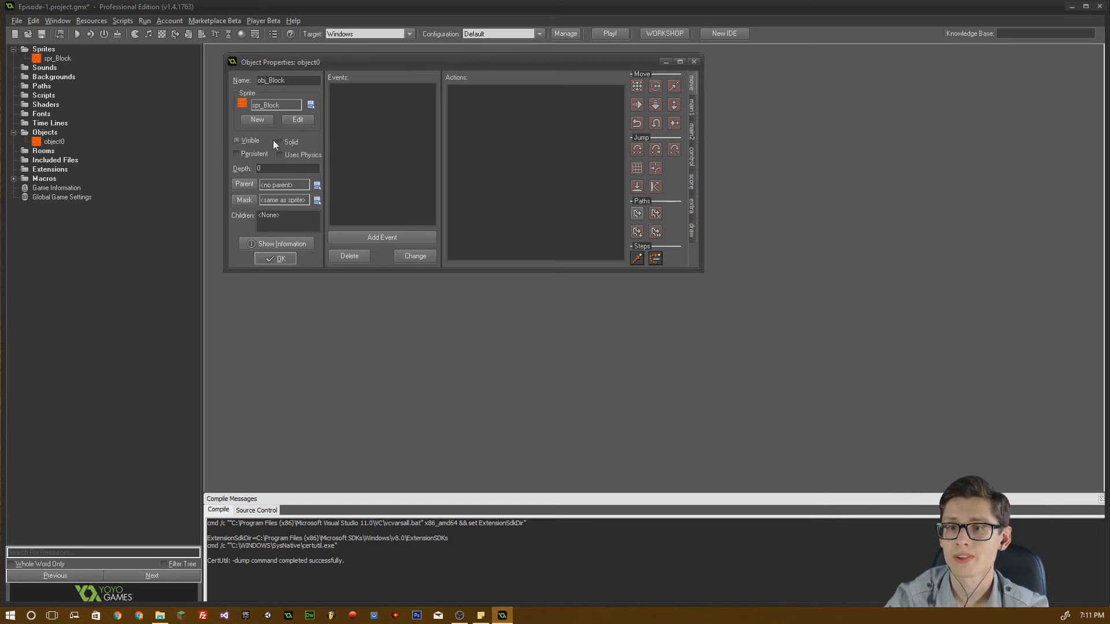
{"action": "left_click", "coordinate": [278, 141]}
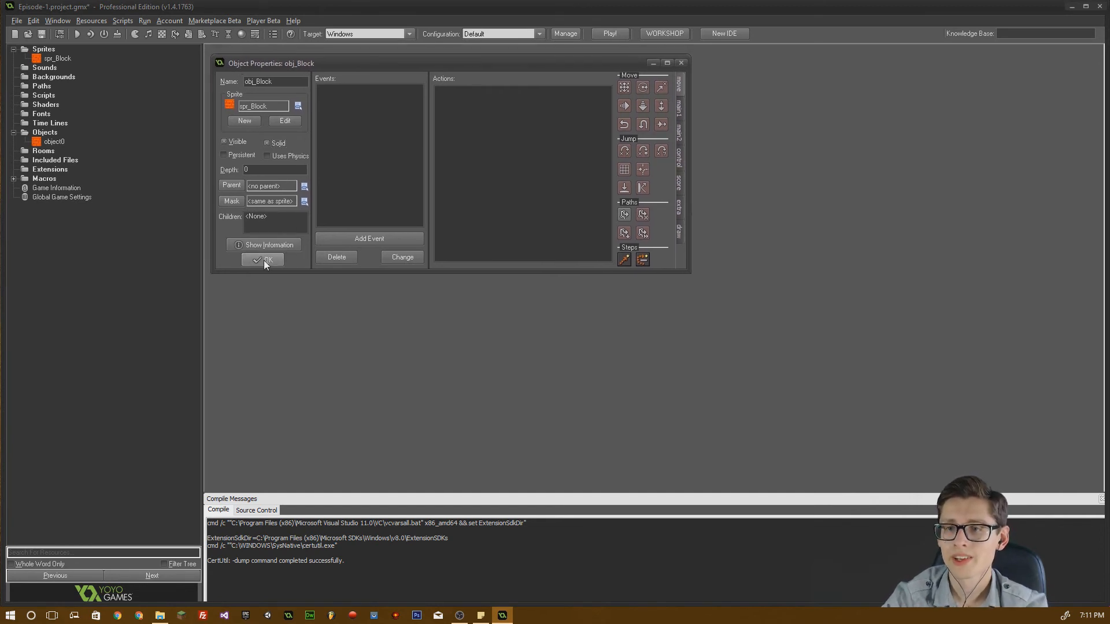
{"action": "left_click", "coordinate": [262, 260]}
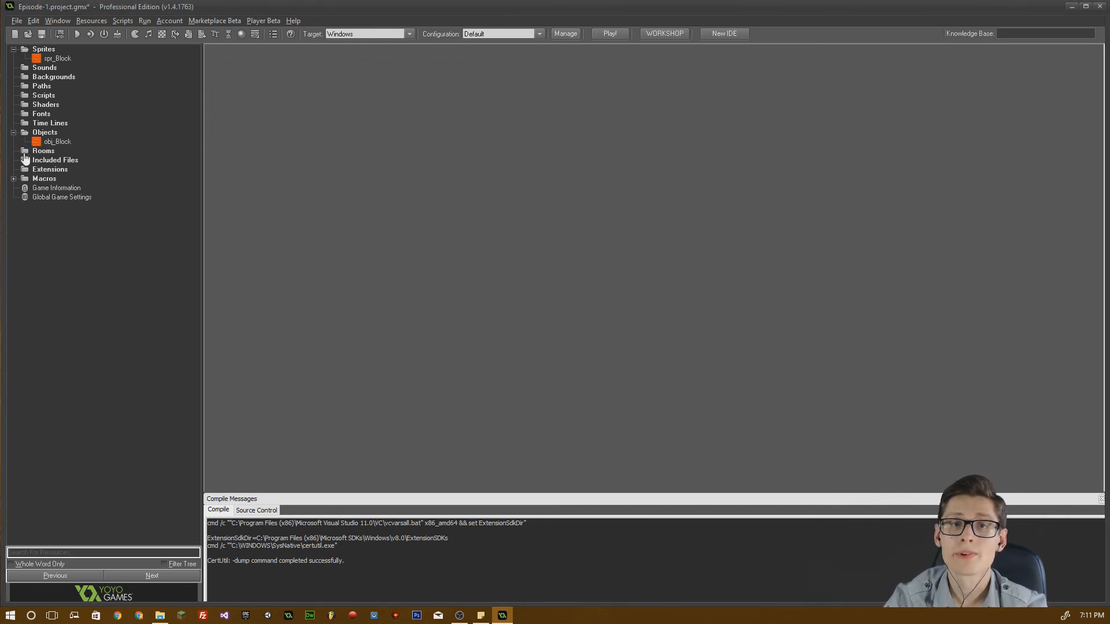
{"action": "mouse_move", "coordinate": [418, 149]}
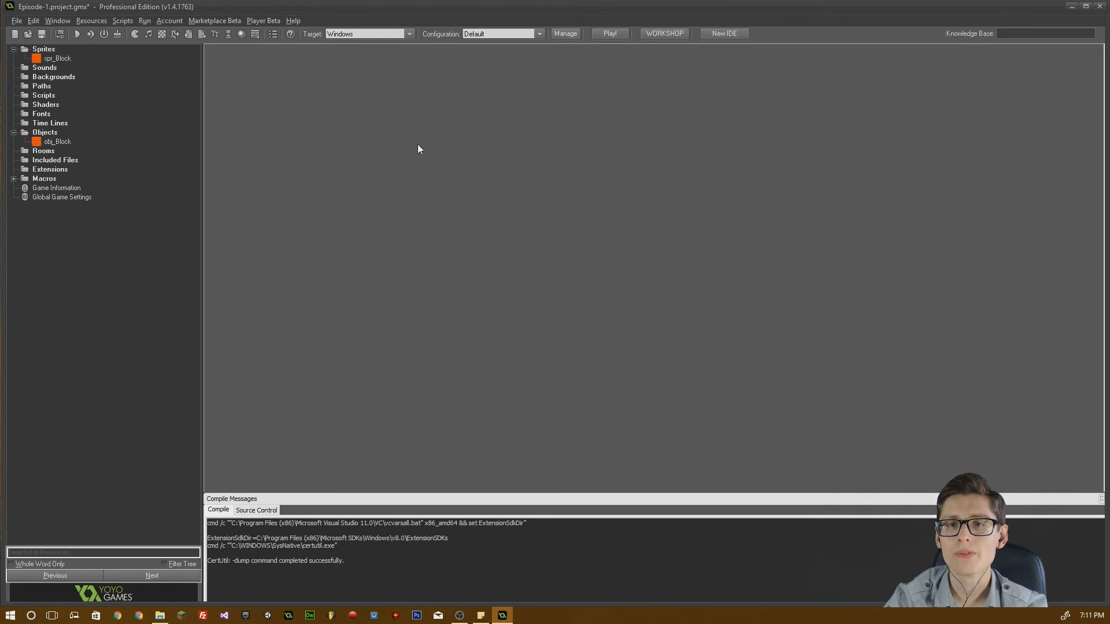
{"action": "mouse_move", "coordinate": [347, 249]}
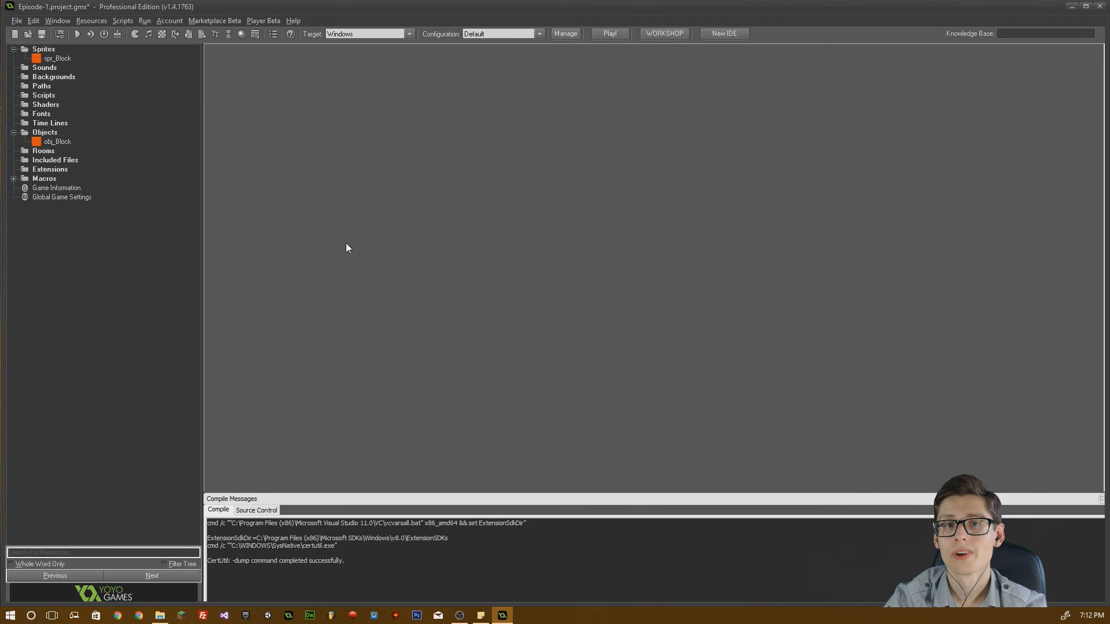
{"action": "mouse_move", "coordinate": [39, 210]}
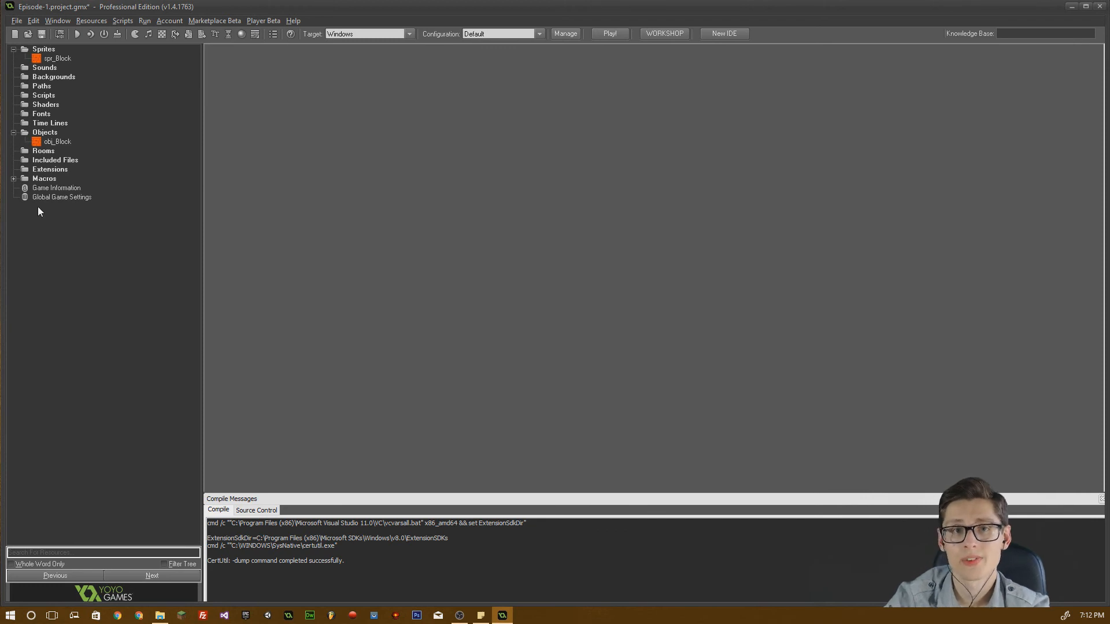
{"action": "left_click", "coordinate": [43, 150]}
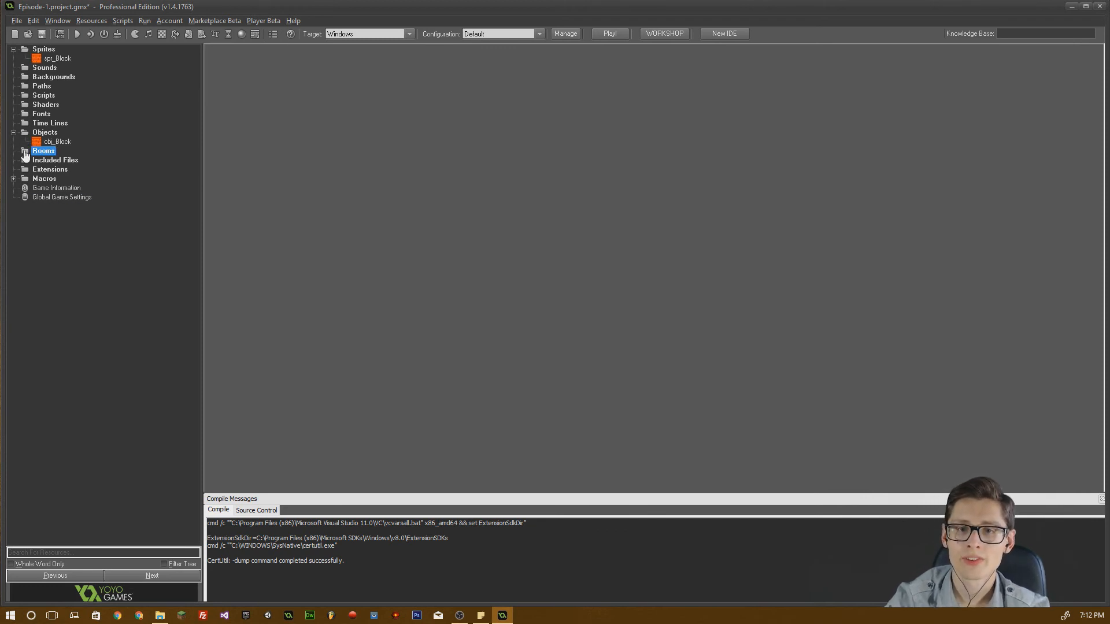
Create room0 from the Rooms group, opening its properties at 1024×768, speed 30.
{"action": "right_click", "coordinate": [43, 150]}
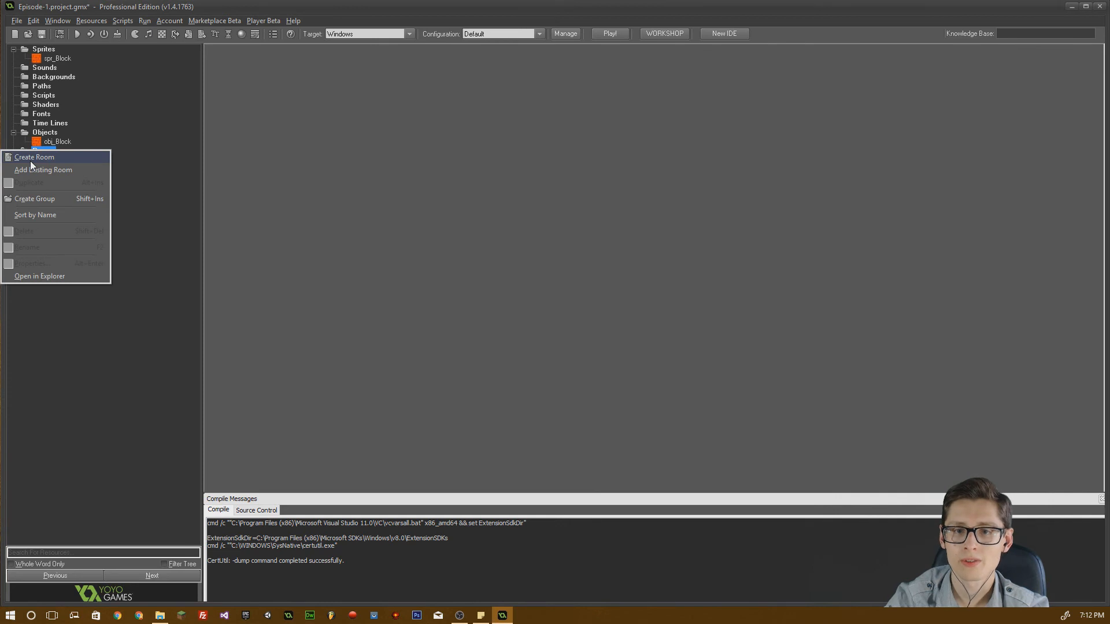
{"action": "left_click", "coordinate": [34, 157]}
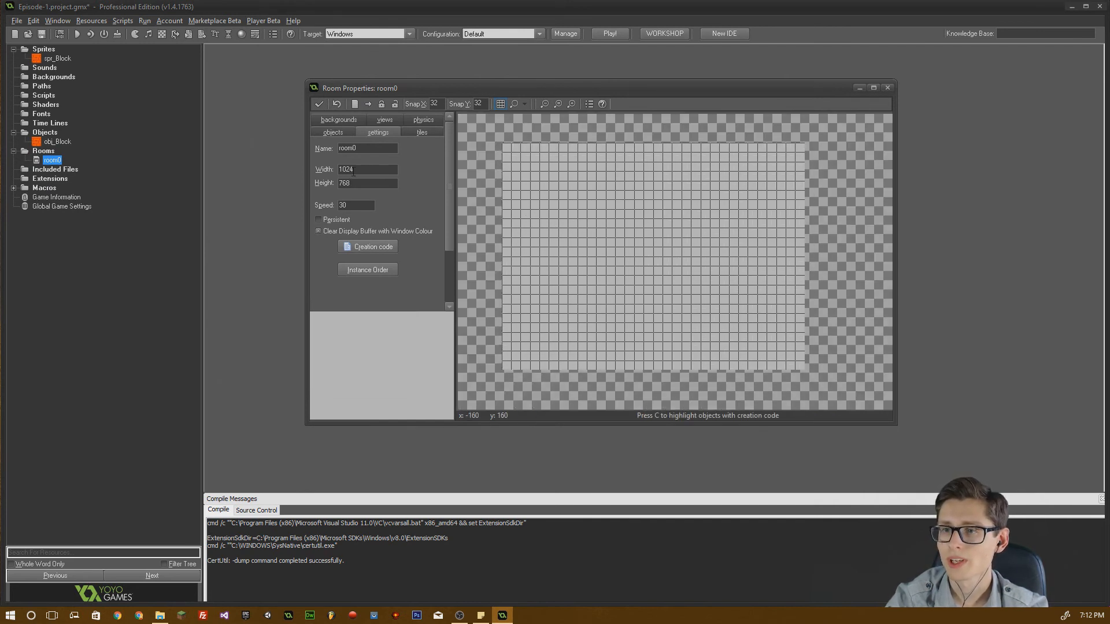
Switch room0 to the objects tab and select obj_Block for placing instances.
{"action": "left_click", "coordinate": [332, 132]}
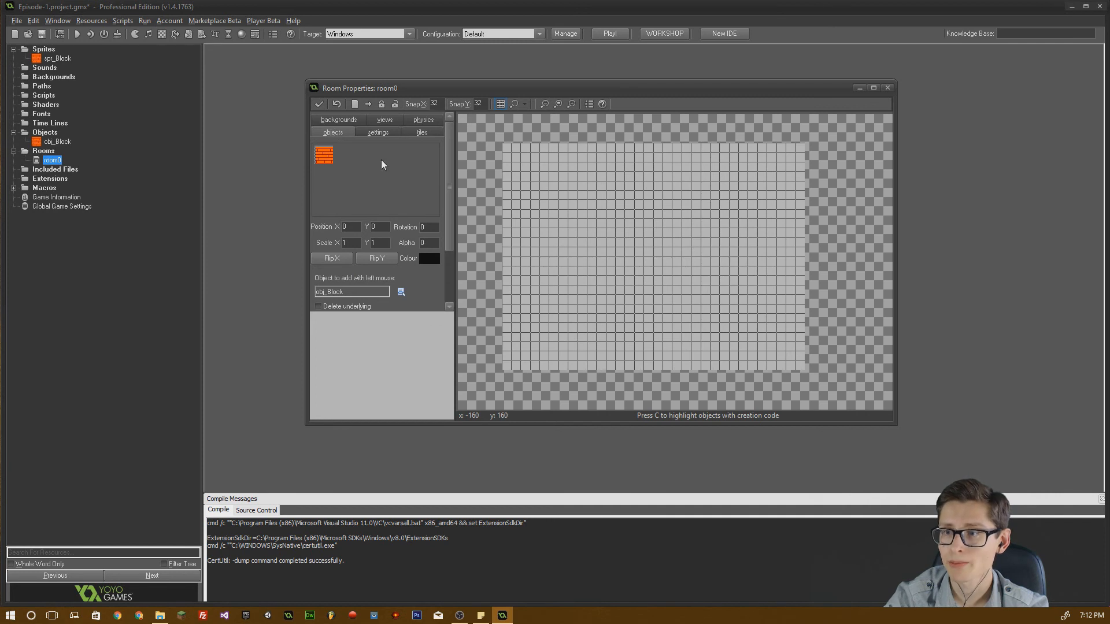
{"action": "left_click", "coordinate": [534, 193]}
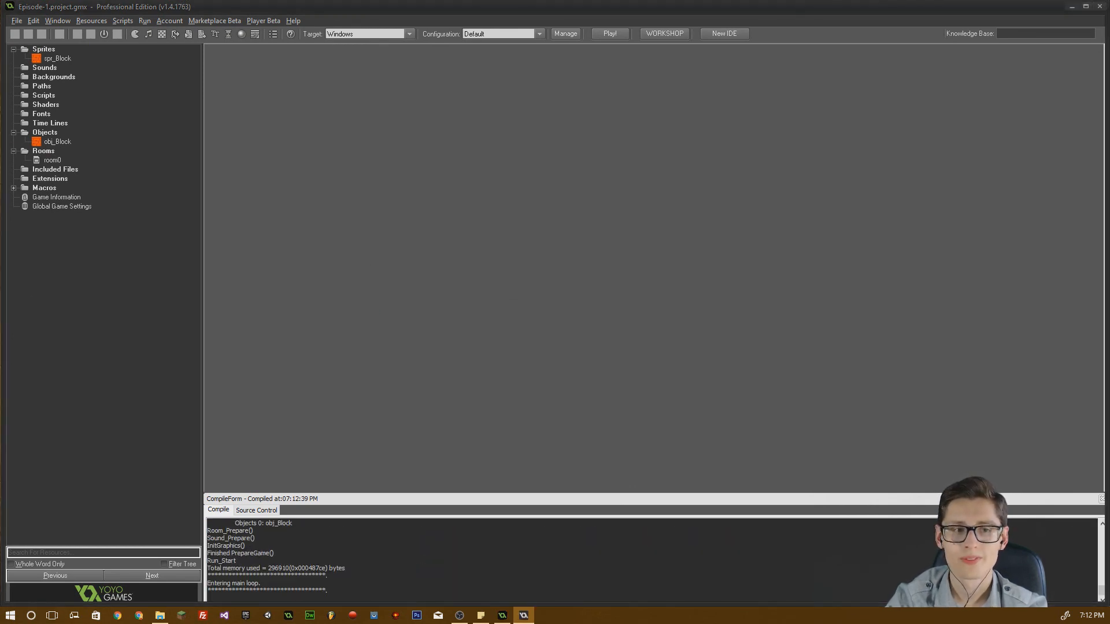
{"action": "left_click", "coordinate": [609, 33]}
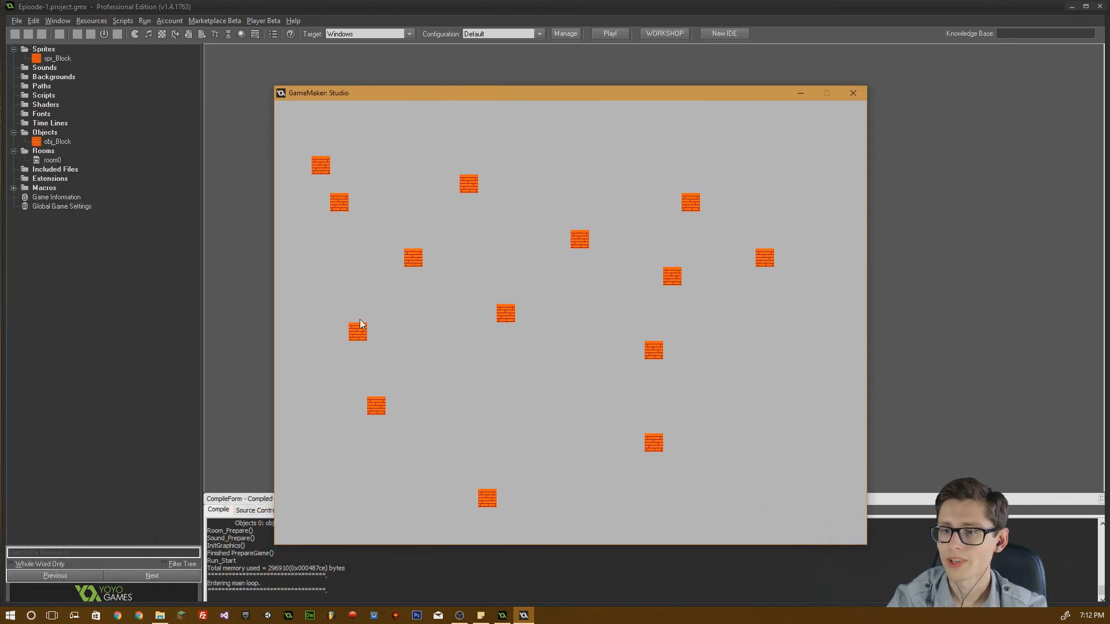
{"action": "mouse_move", "coordinate": [401, 217]}
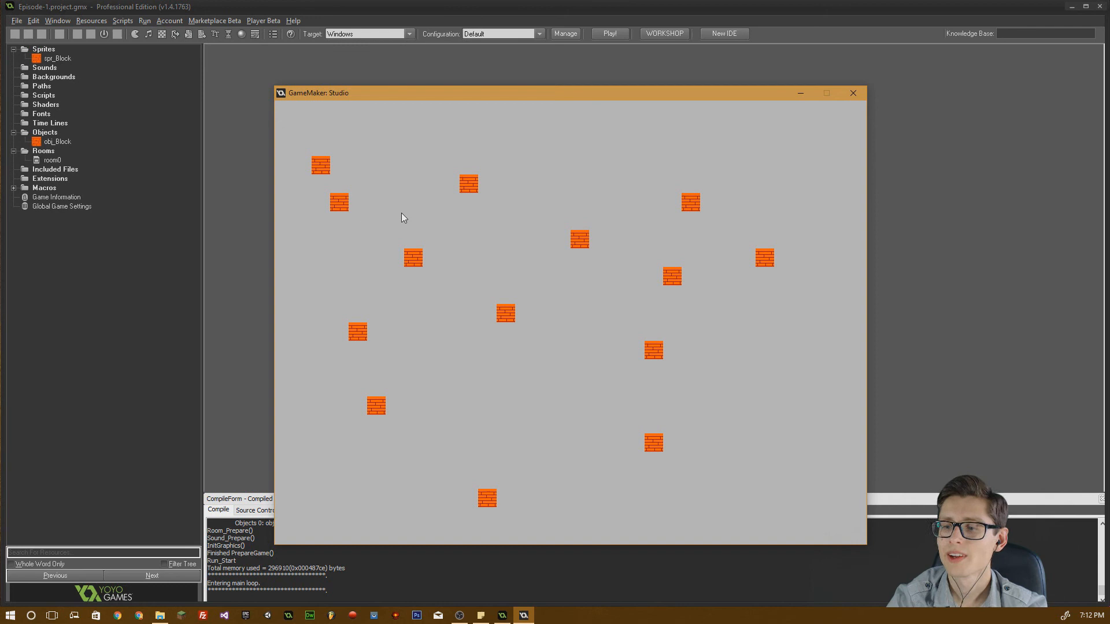
{"action": "mouse_move", "coordinate": [388, 190]}
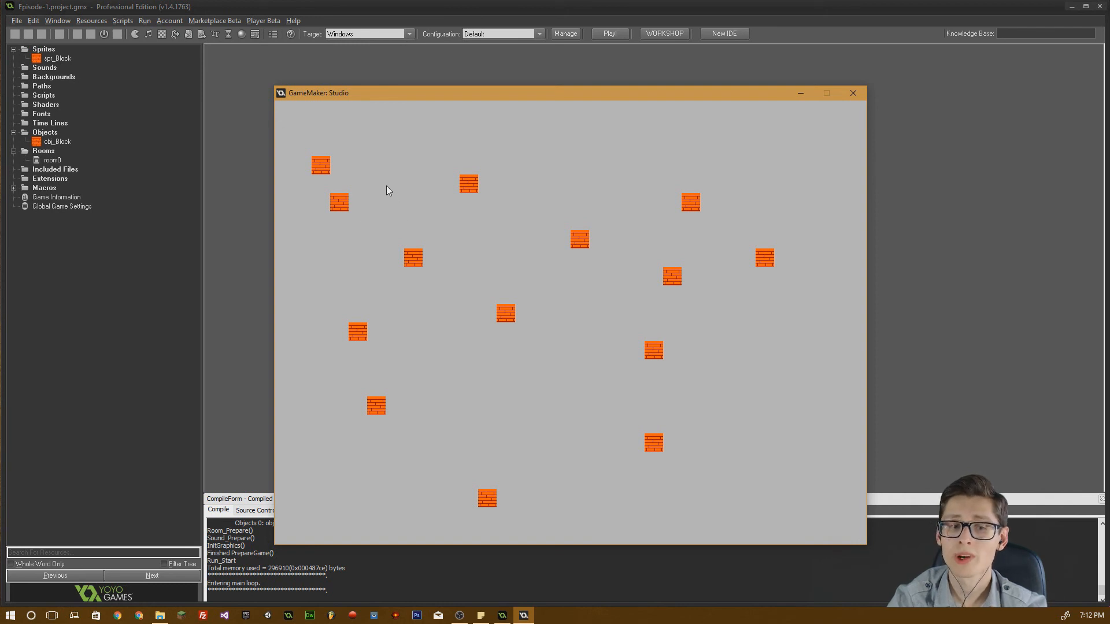
{"action": "mouse_move", "coordinate": [342, 80]}
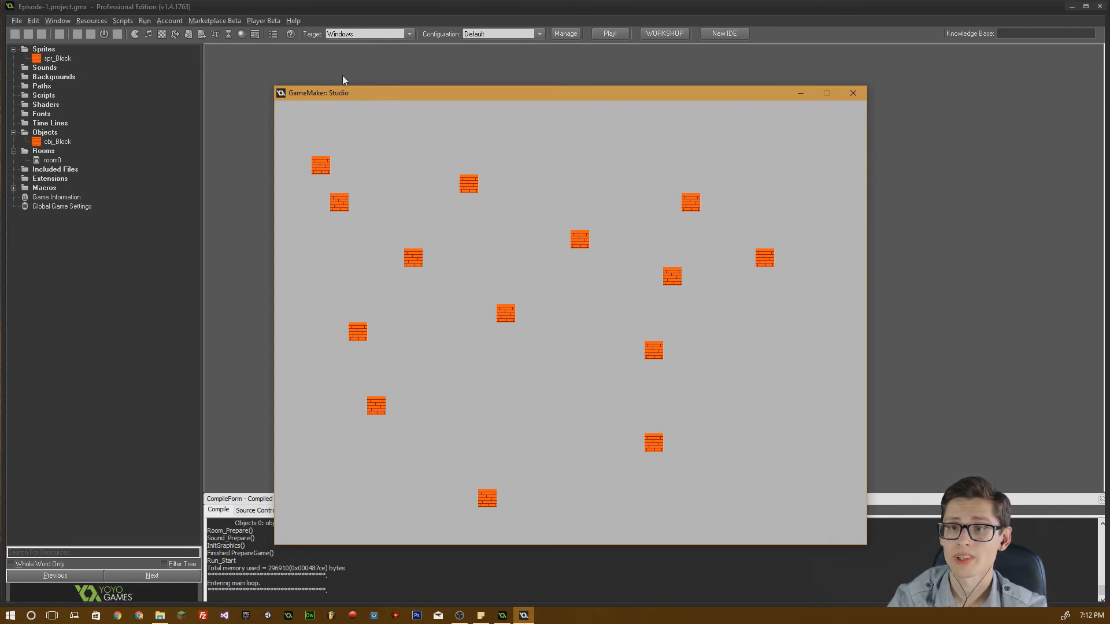
{"action": "mouse_move", "coordinate": [344, 97]}
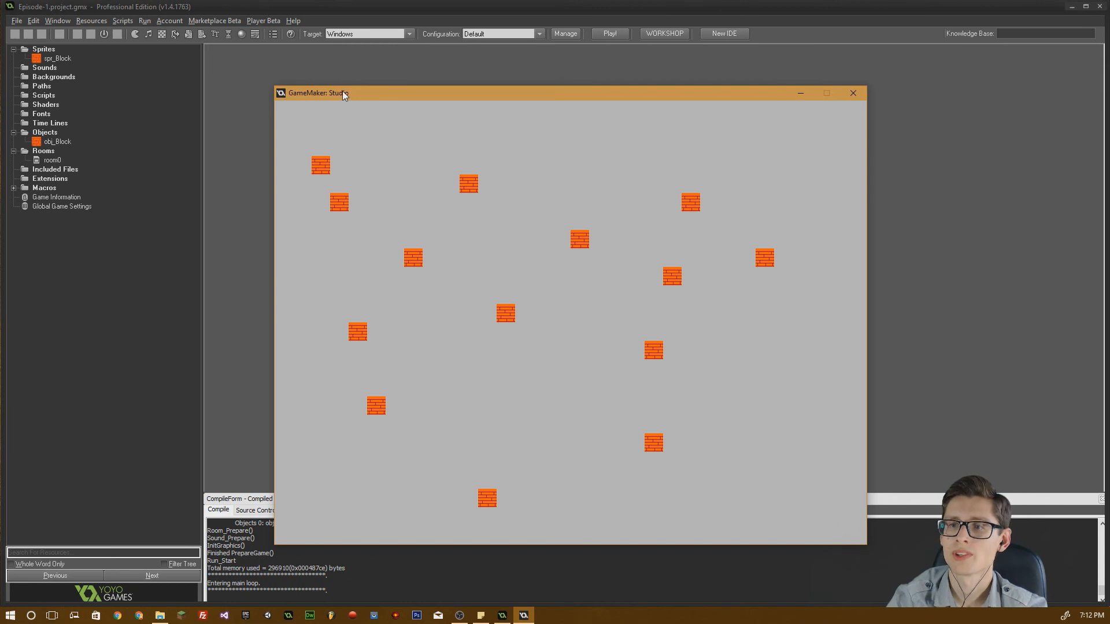
{"action": "left_click_drag", "start_coordinate": [340, 92], "coordinate": [347, 85]}
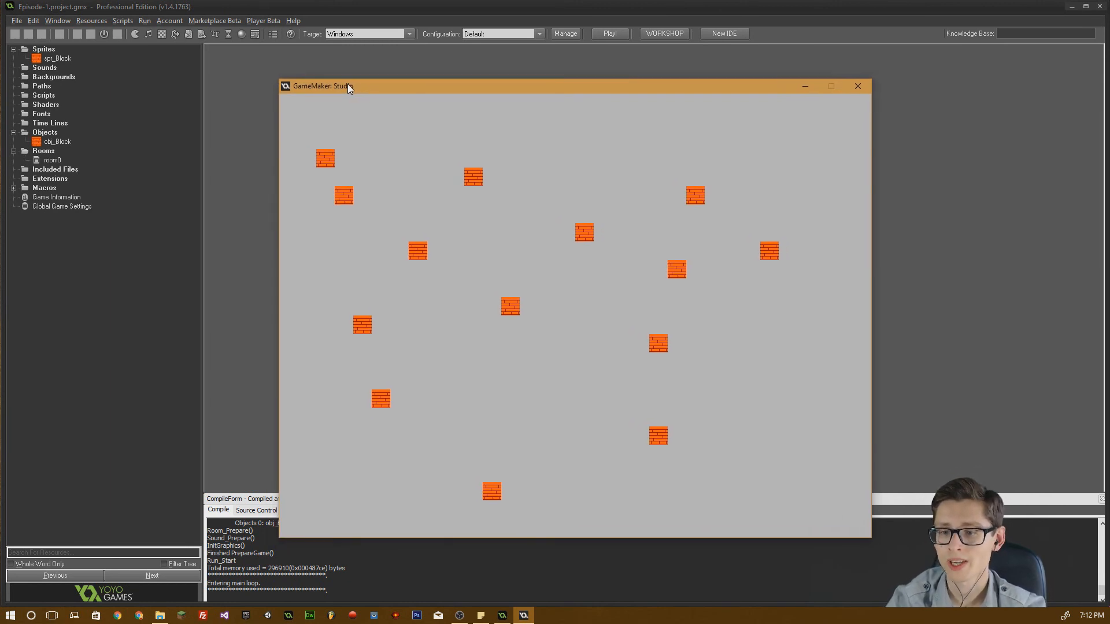
{"action": "mouse_move", "coordinate": [319, 113]}
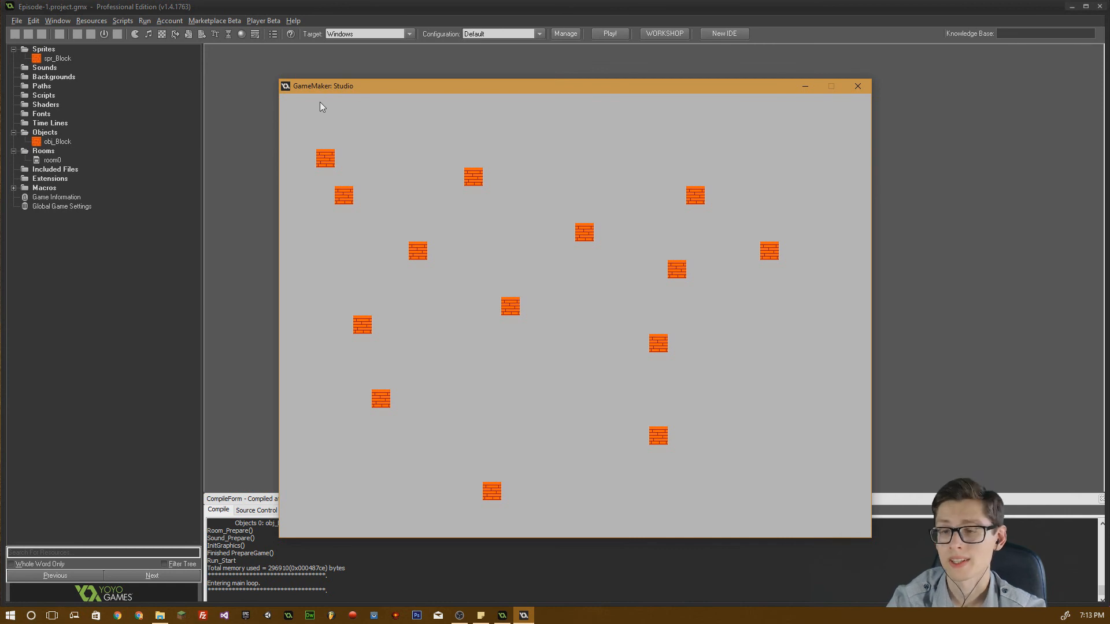
{"action": "mouse_move", "coordinate": [375, 119]}
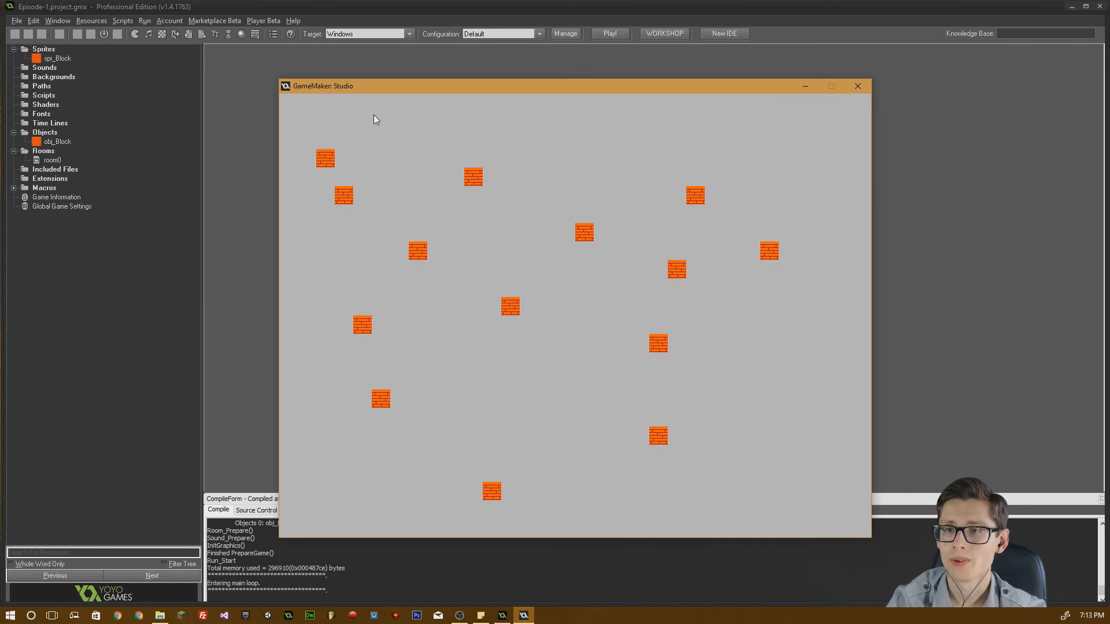
{"action": "mouse_move", "coordinate": [367, 90]}
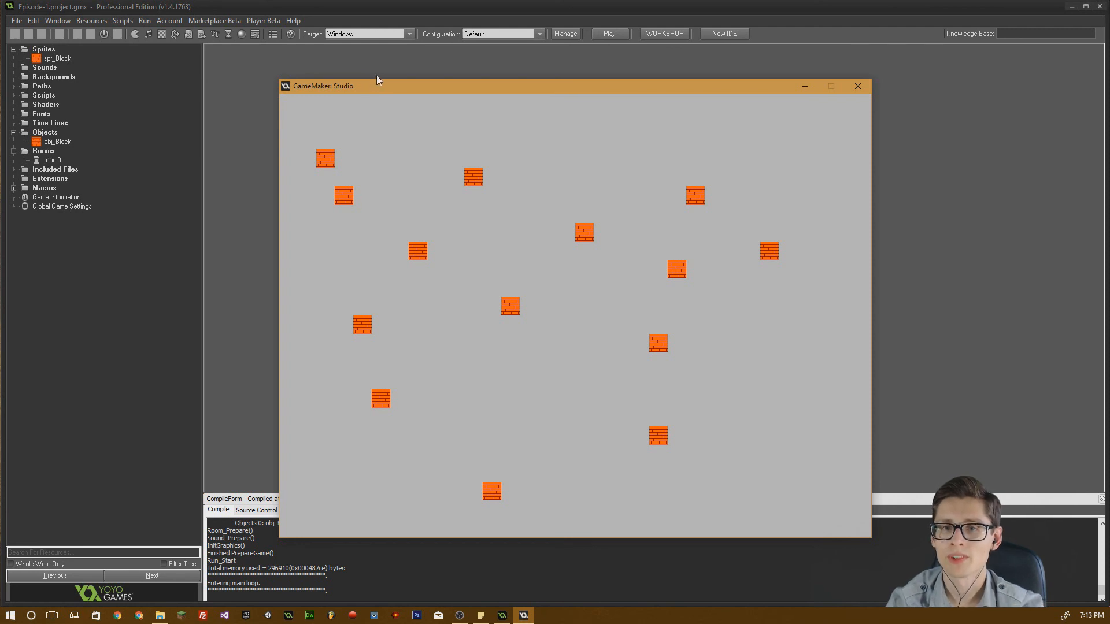
{"action": "mouse_move", "coordinate": [379, 84]}
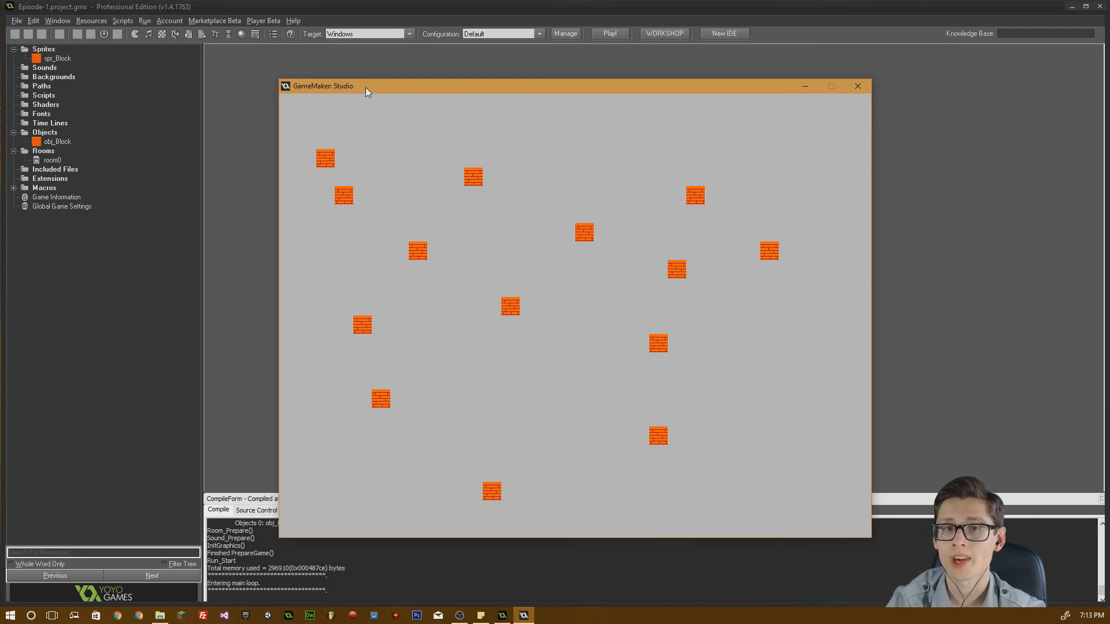
{"action": "mouse_move", "coordinate": [380, 105]}
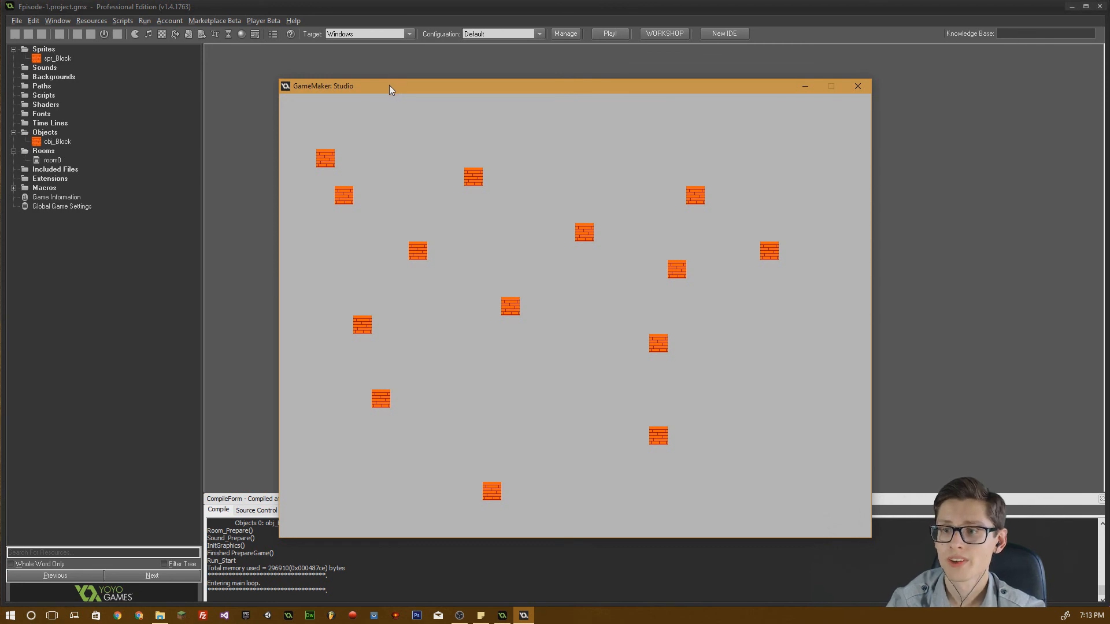
{"action": "mouse_move", "coordinate": [379, 107]}
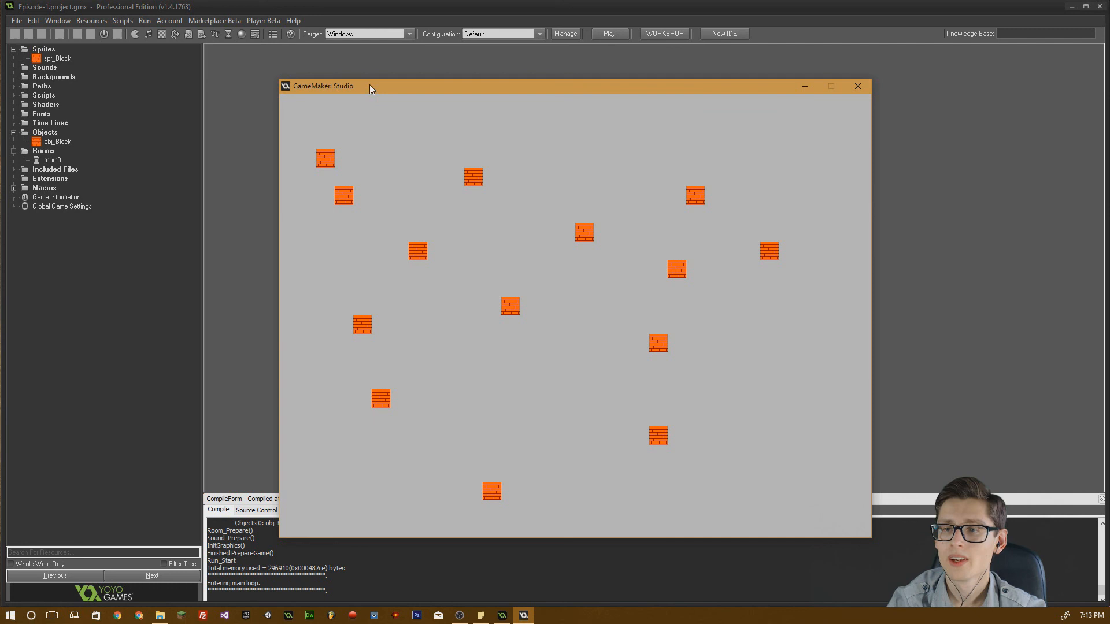
{"action": "mouse_move", "coordinate": [339, 134]}
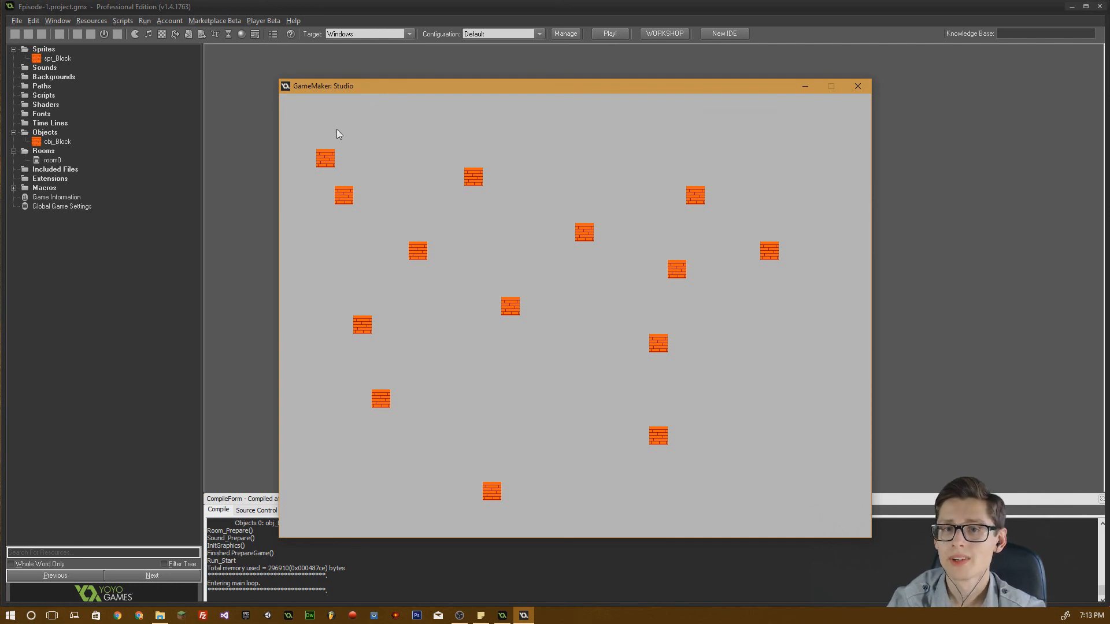
{"action": "mouse_move", "coordinate": [320, 111]}
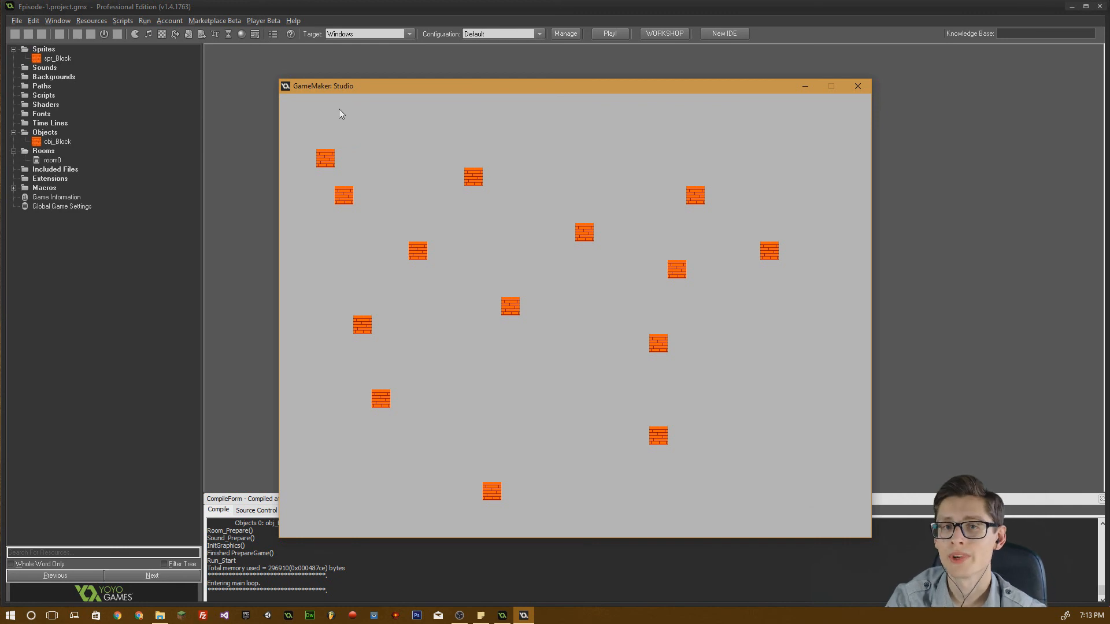
{"action": "mouse_move", "coordinate": [292, 164]}
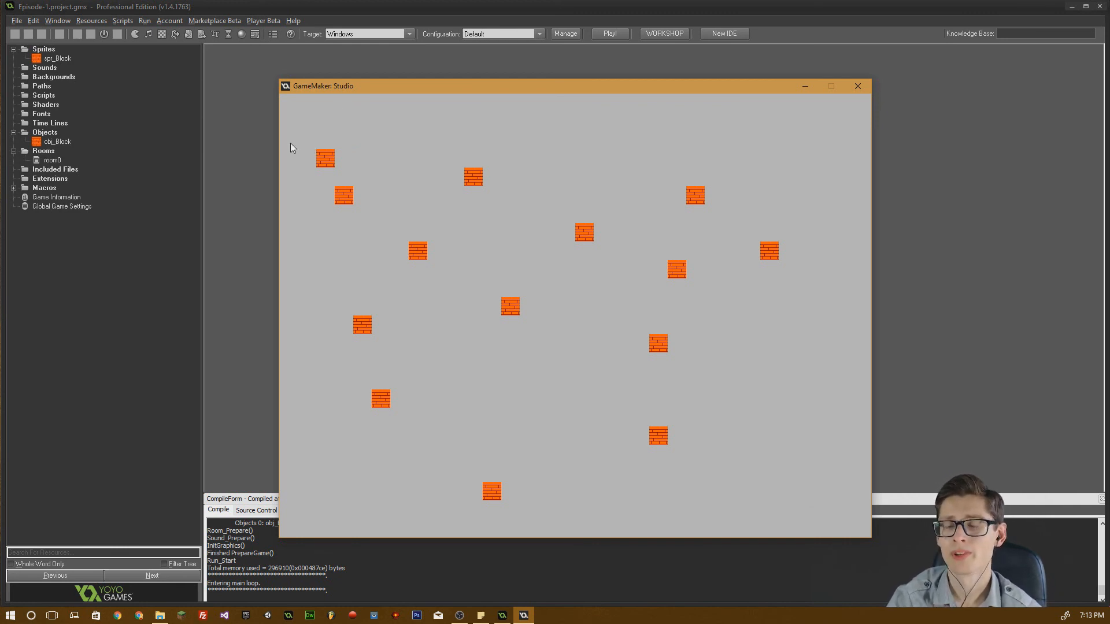
{"action": "mouse_move", "coordinate": [295, 93]}
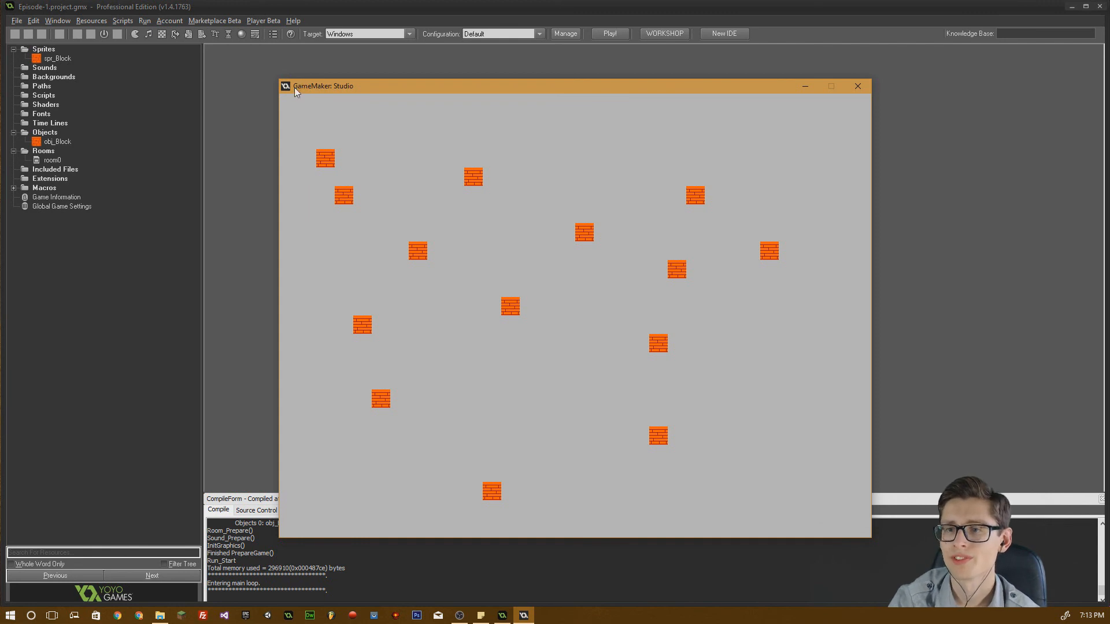
{"action": "mouse_move", "coordinate": [299, 91]}
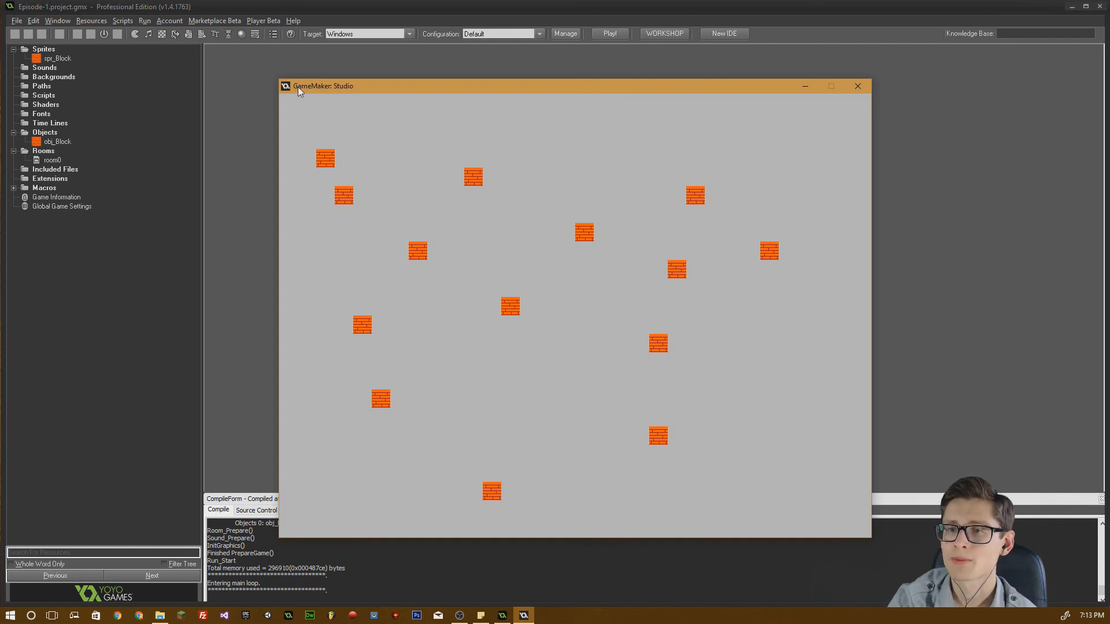
{"action": "mouse_move", "coordinate": [299, 99]}
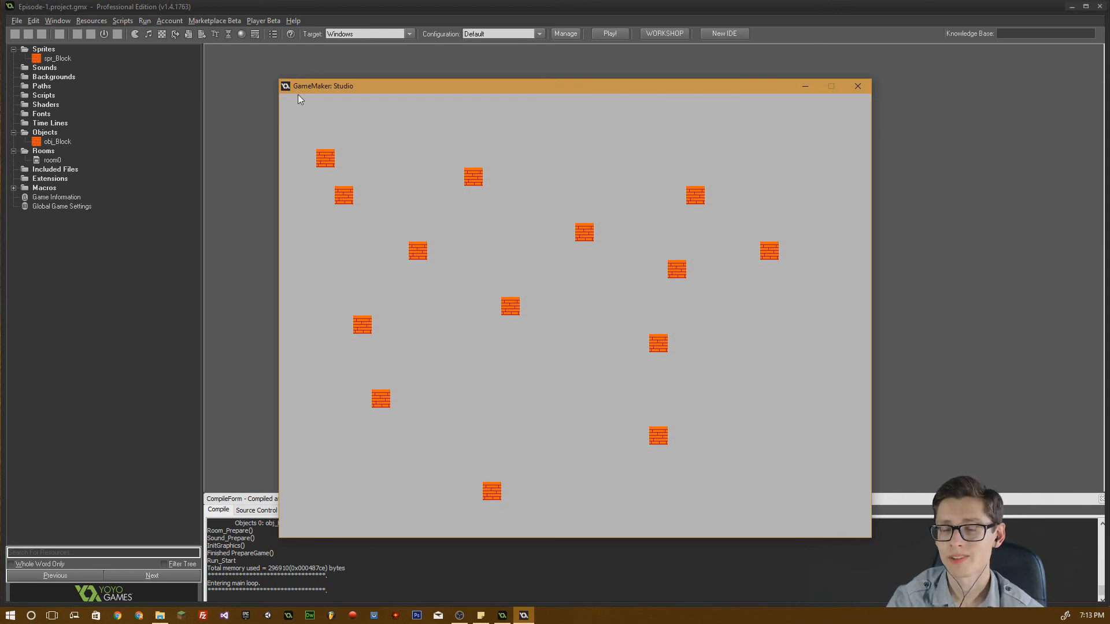
{"action": "mouse_move", "coordinate": [313, 116]}
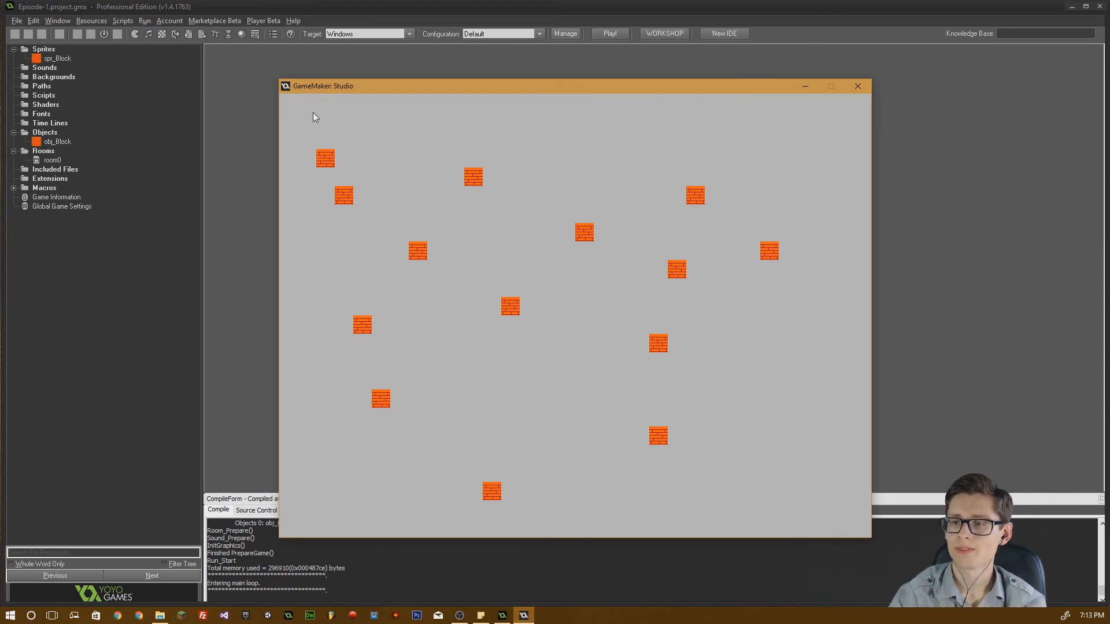
{"action": "mouse_move", "coordinate": [306, 129]}
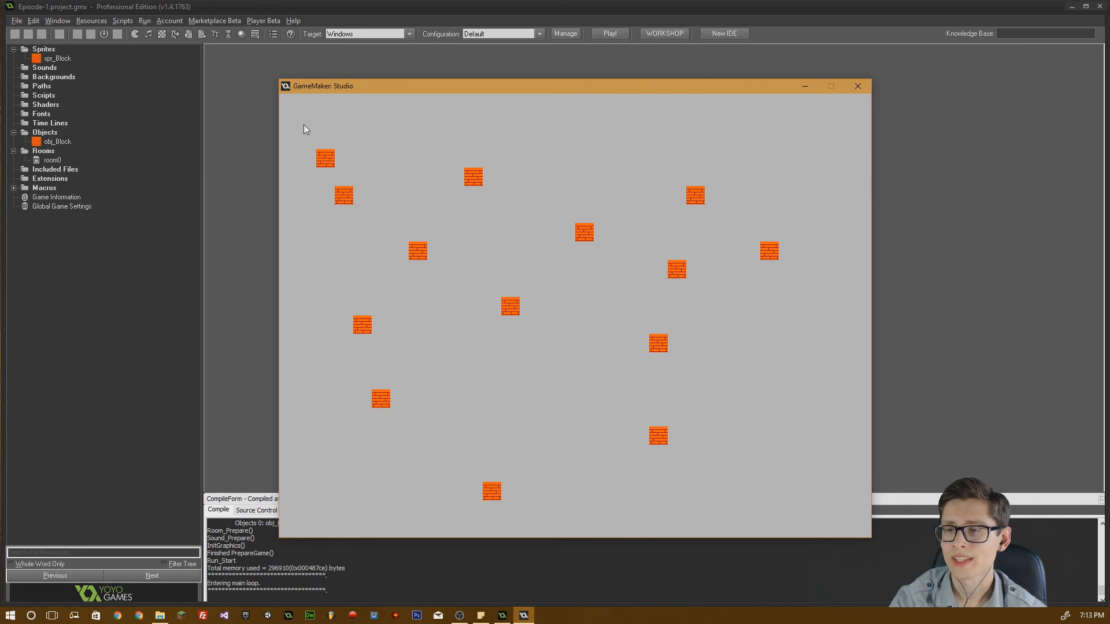
{"action": "mouse_move", "coordinate": [290, 138]}
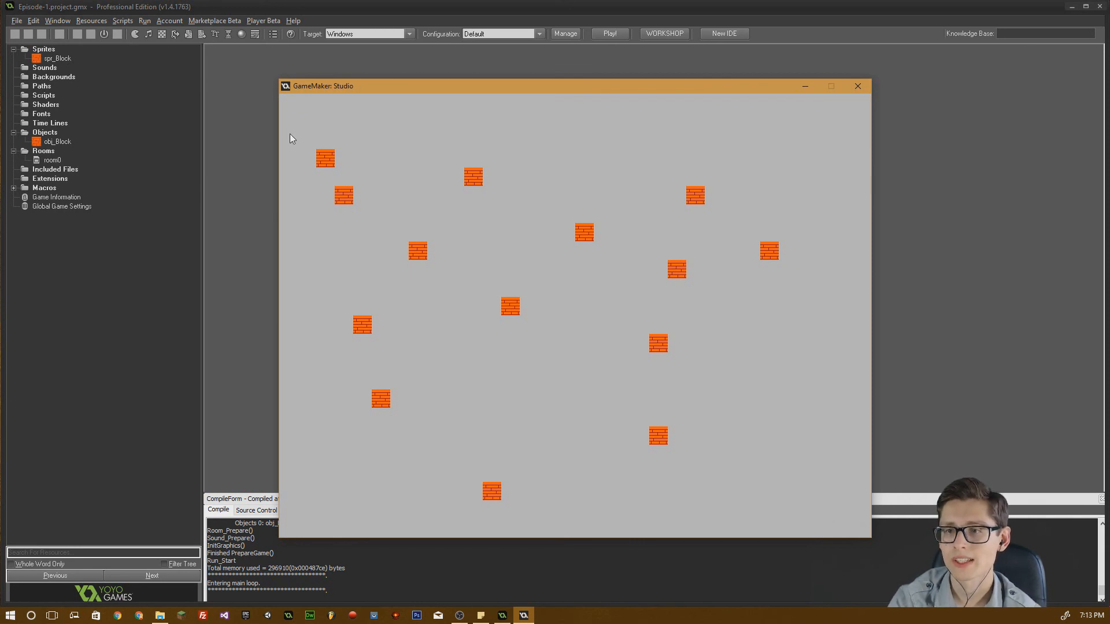
{"action": "mouse_move", "coordinate": [291, 143]}
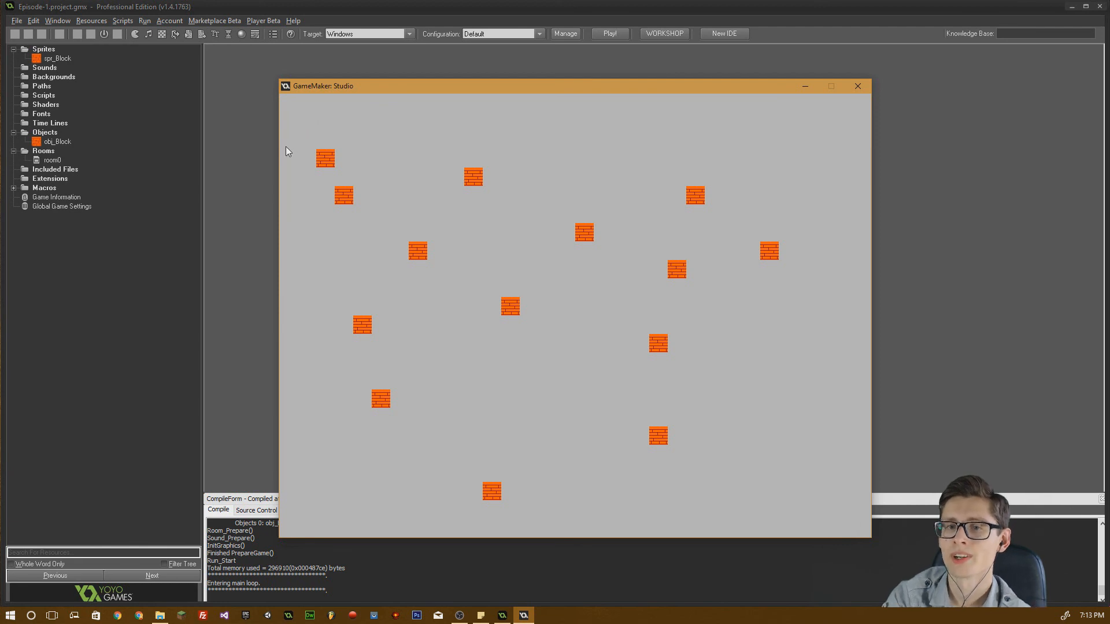
{"action": "mouse_move", "coordinate": [278, 153]}
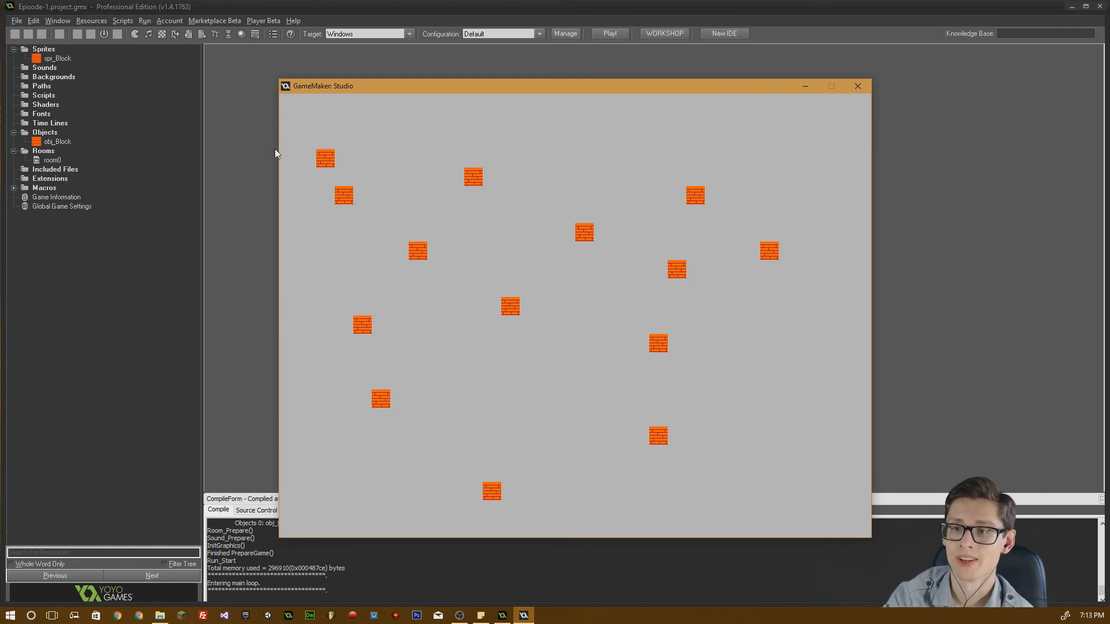
{"action": "mouse_move", "coordinate": [263, 162]}
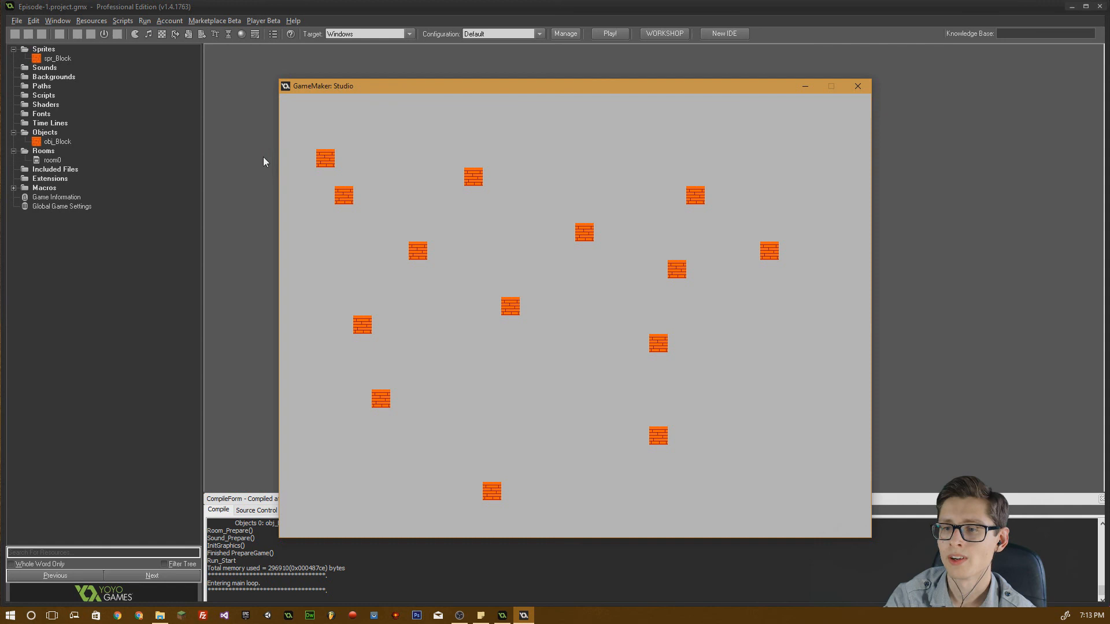
{"action": "mouse_move", "coordinate": [434, 246]}
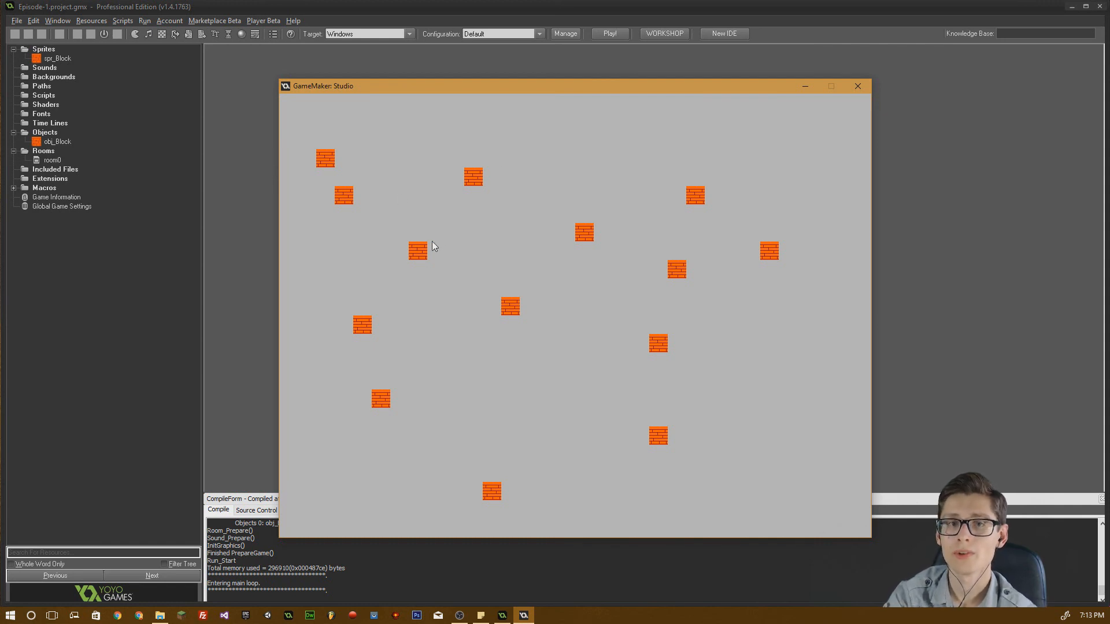
{"action": "mouse_move", "coordinate": [396, 263]}
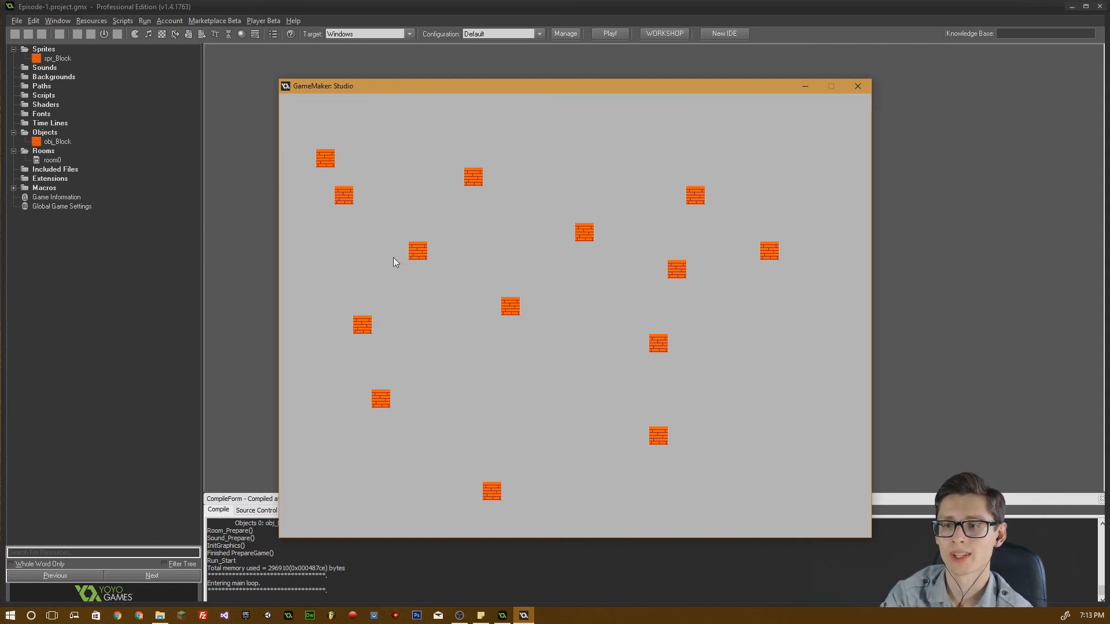
{"action": "mouse_move", "coordinate": [384, 244]}
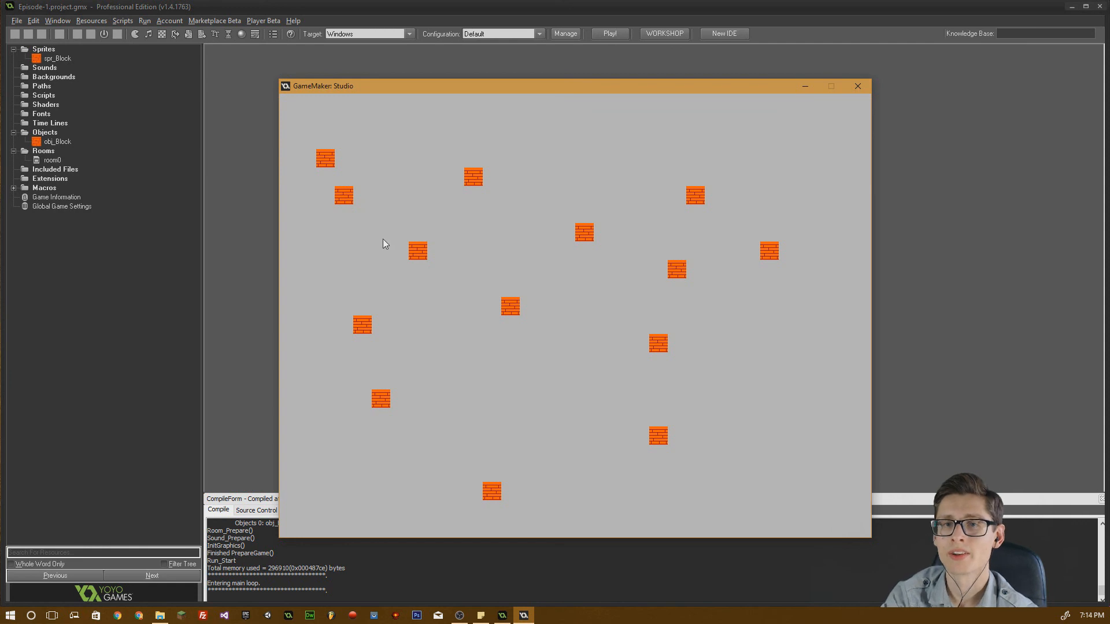
{"action": "mouse_move", "coordinate": [387, 251]}
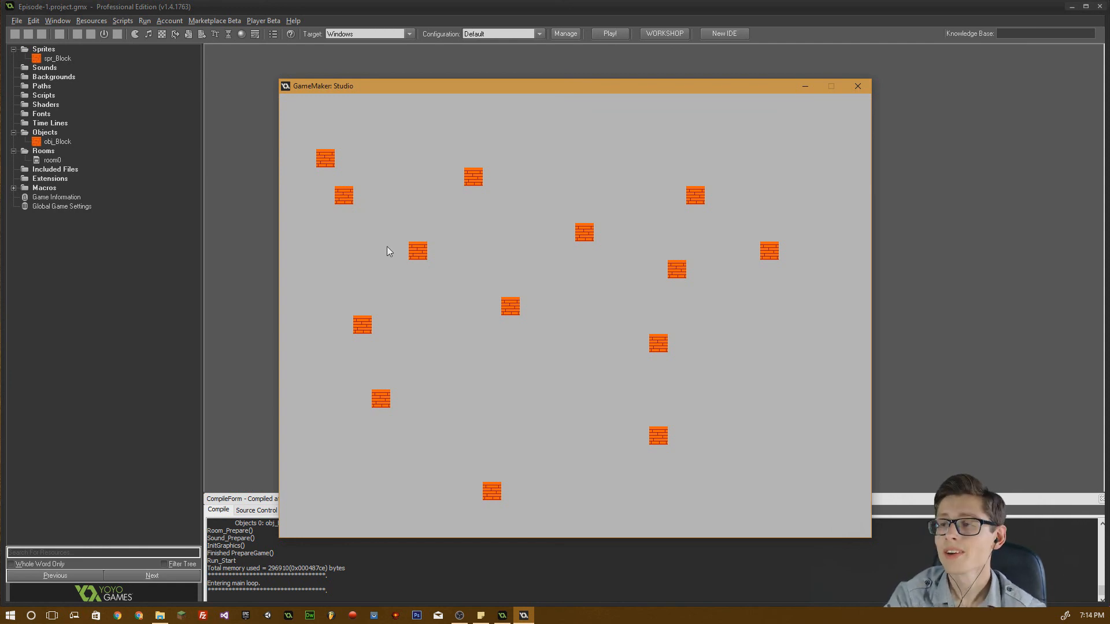